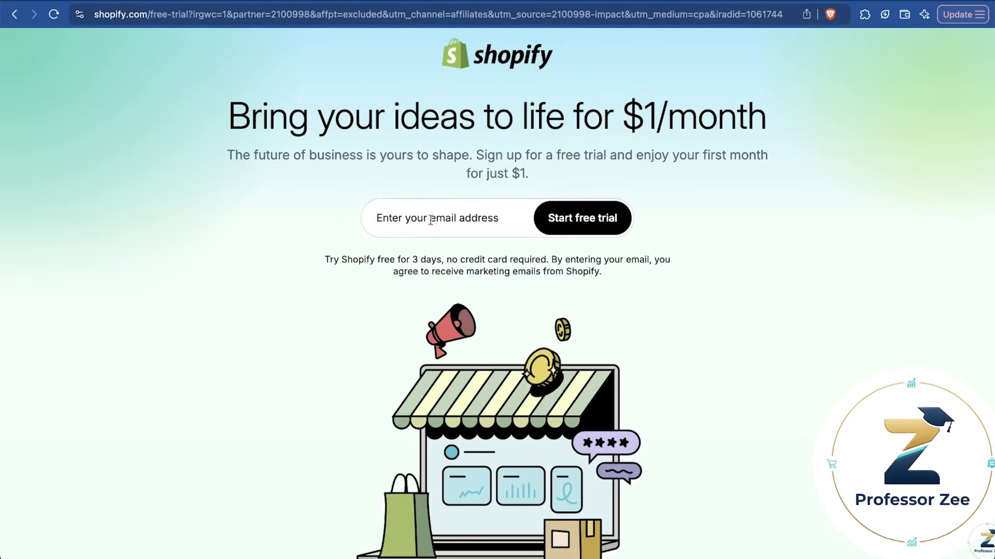
Start a Shopify free trial with an email and skip the guided setup questions
click(434, 219)
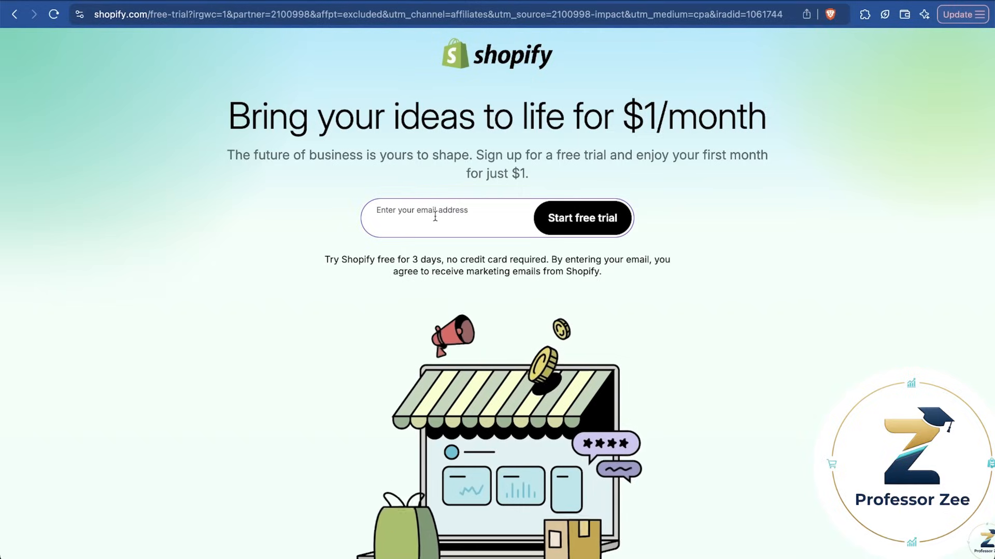
click(581, 218)
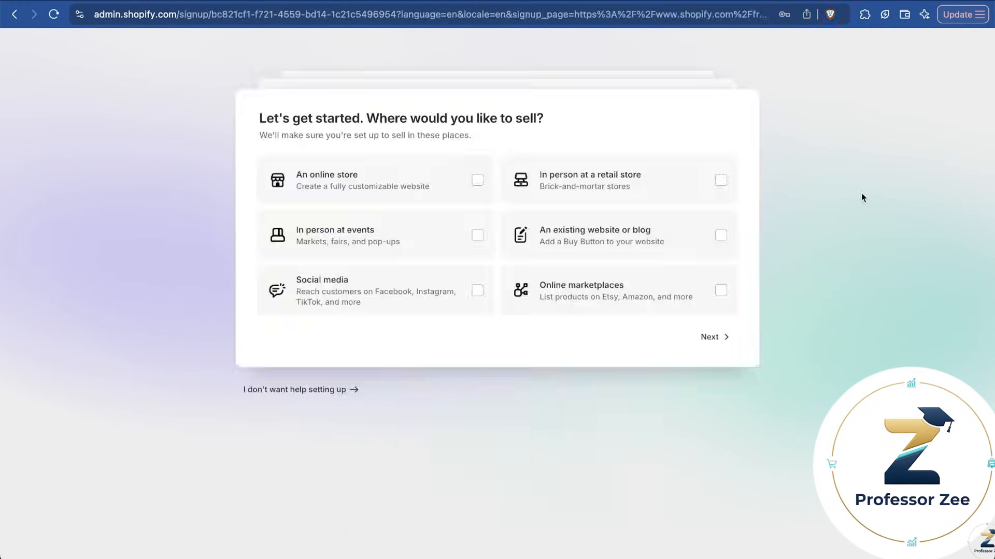
mouse_move(294, 399)
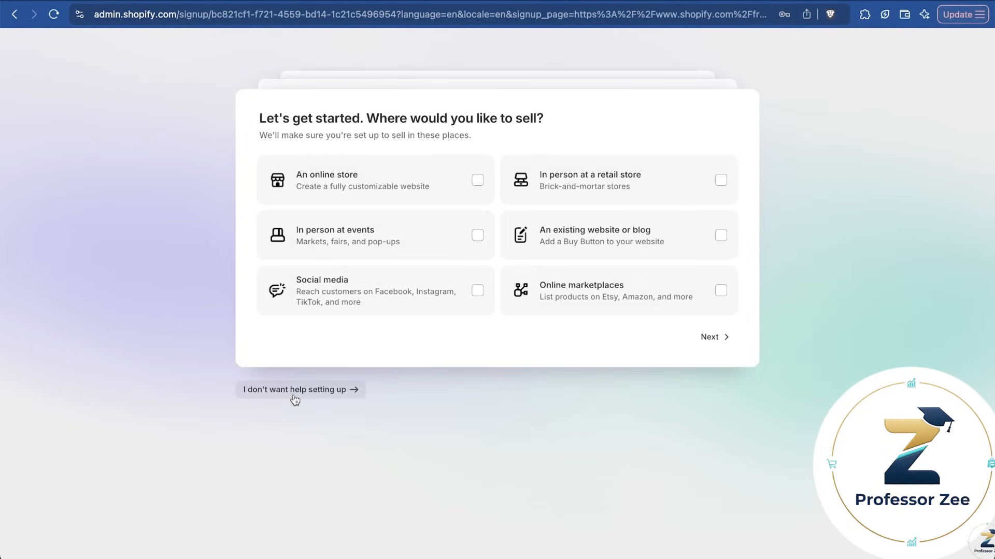
click(294, 390)
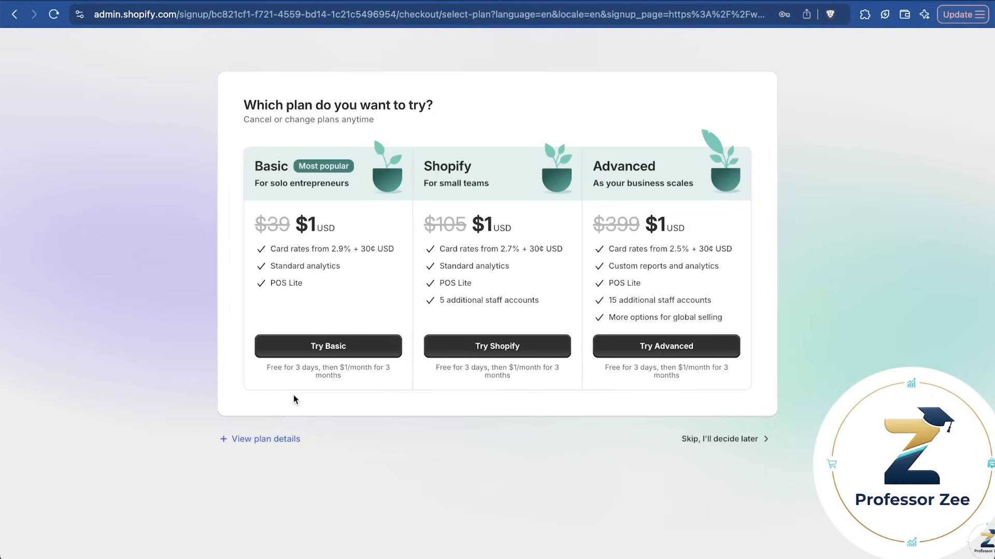
mouse_move(347, 476)
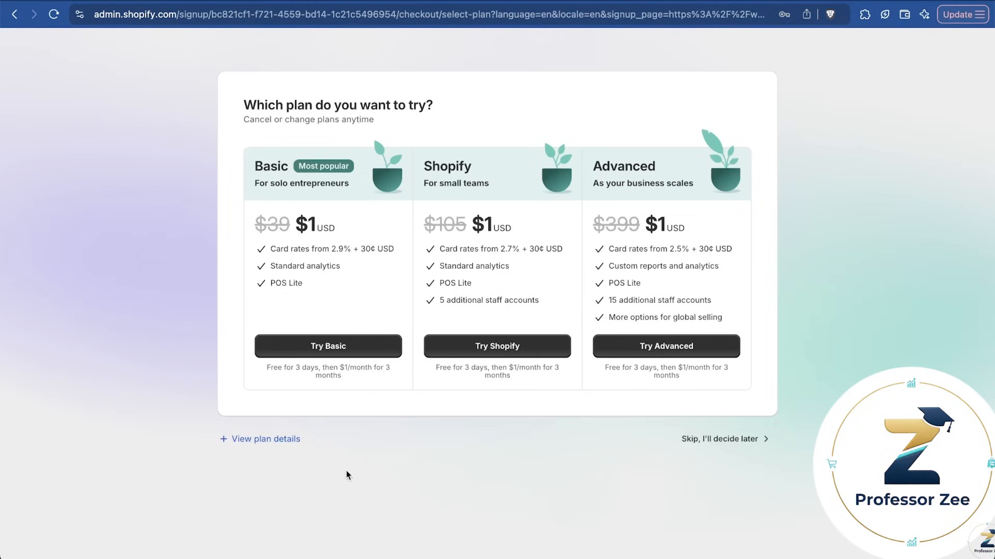
mouse_move(739, 459)
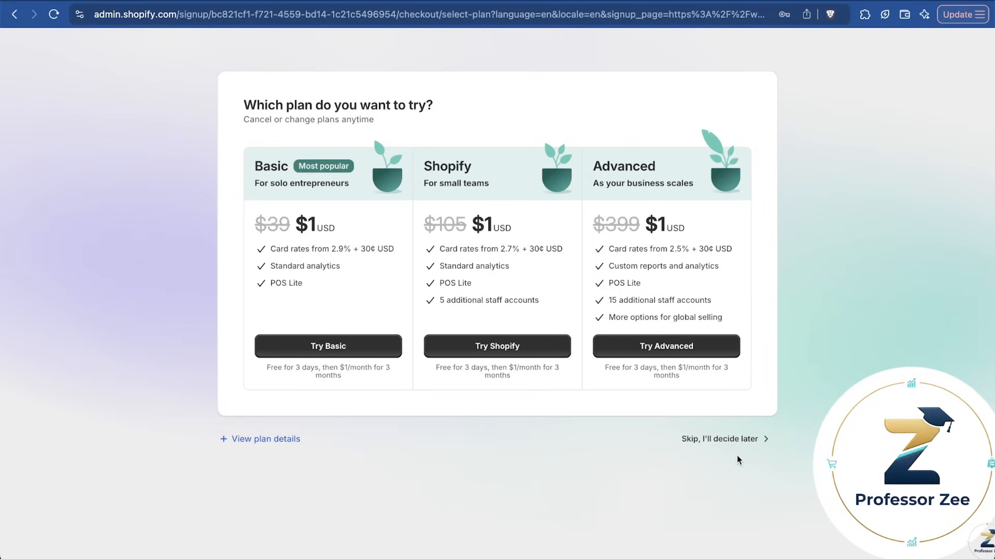
mouse_move(400, 309)
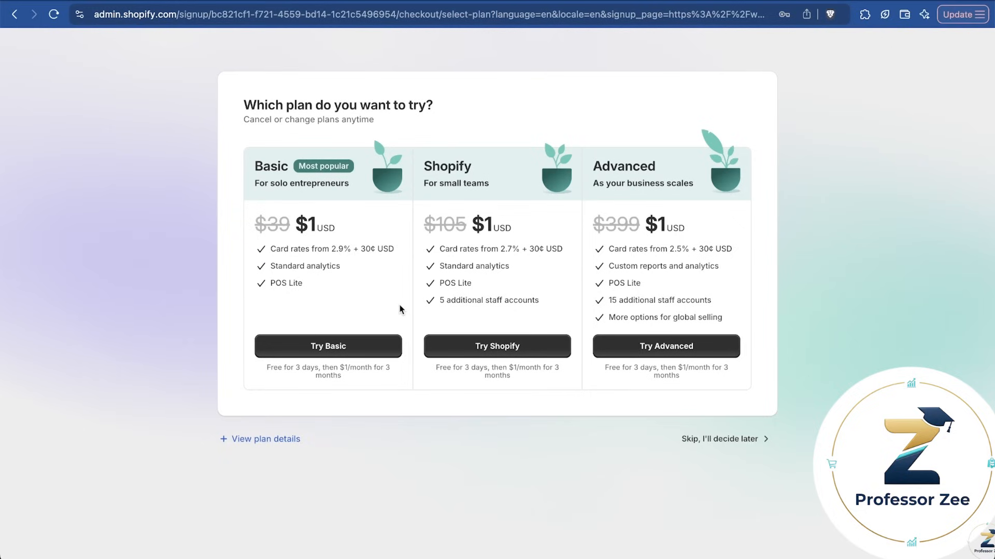
mouse_move(325, 238)
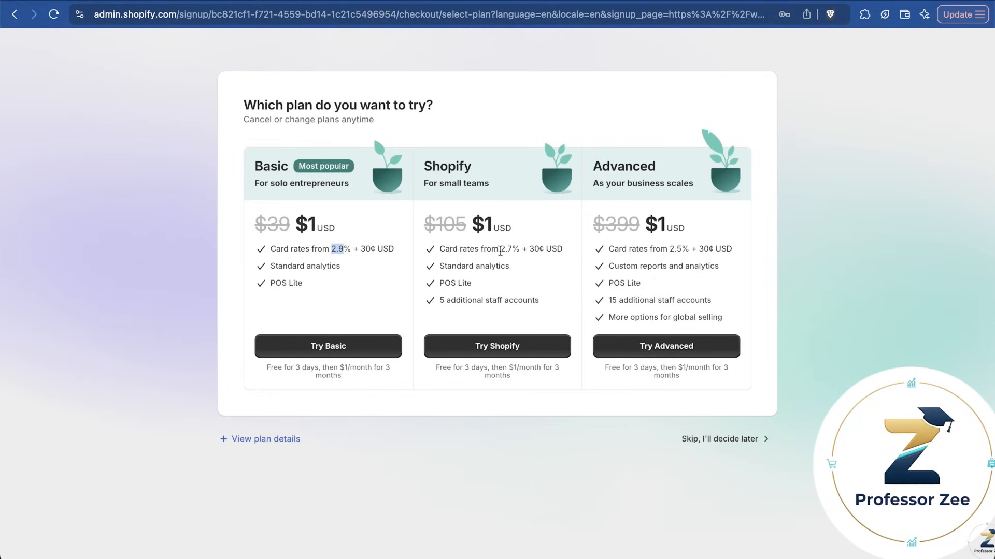
mouse_move(384, 270)
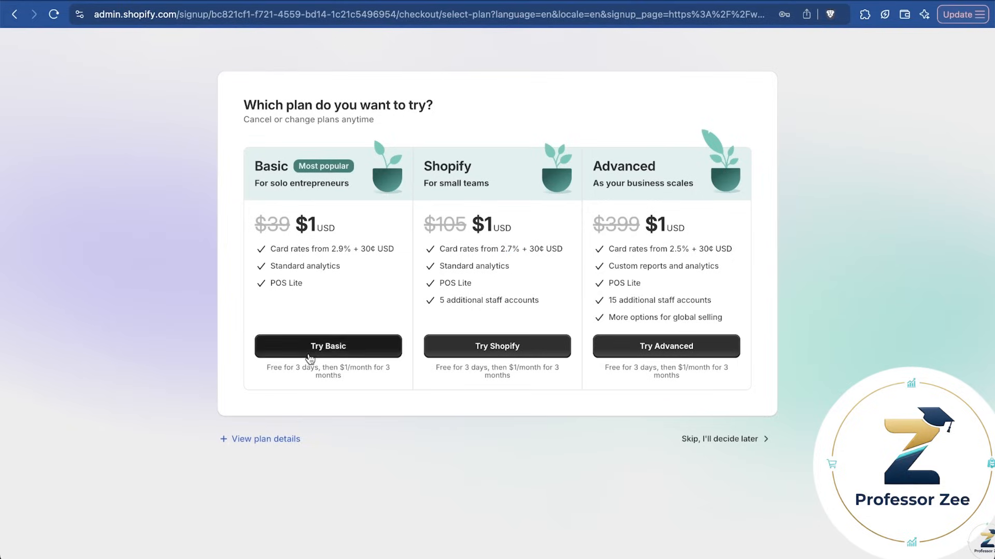
Choose the Basic plan trial, deferring payment details and the business address
click(328, 346)
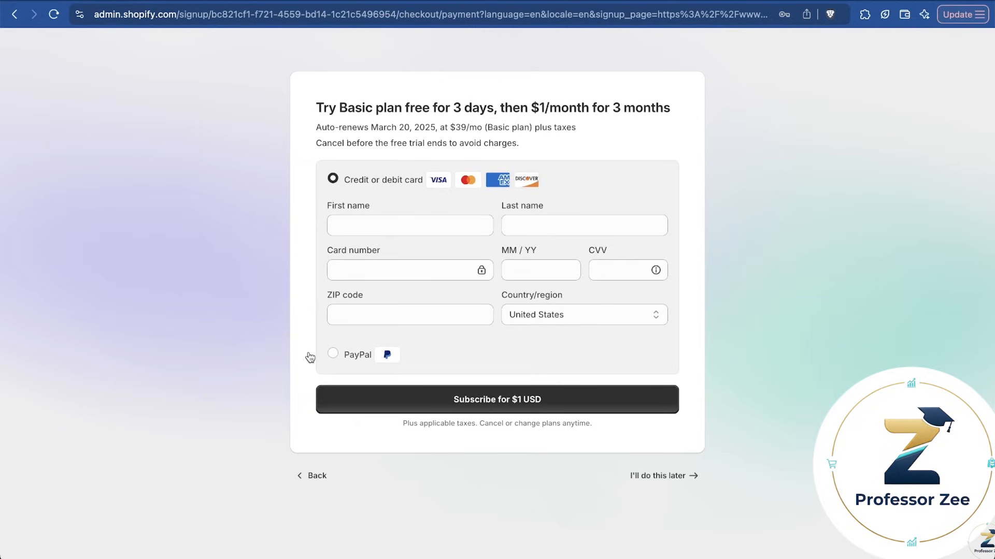
click(497, 399)
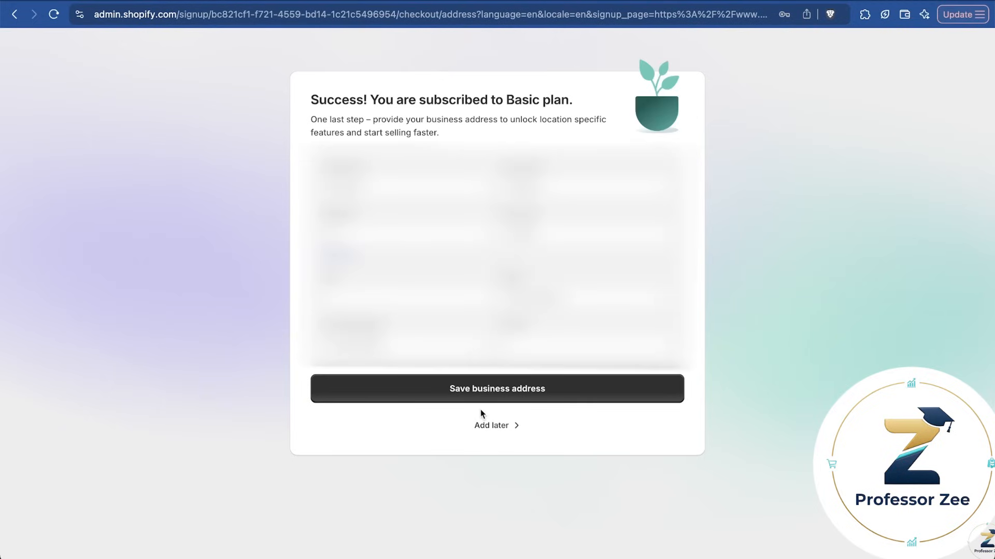
click(491, 425)
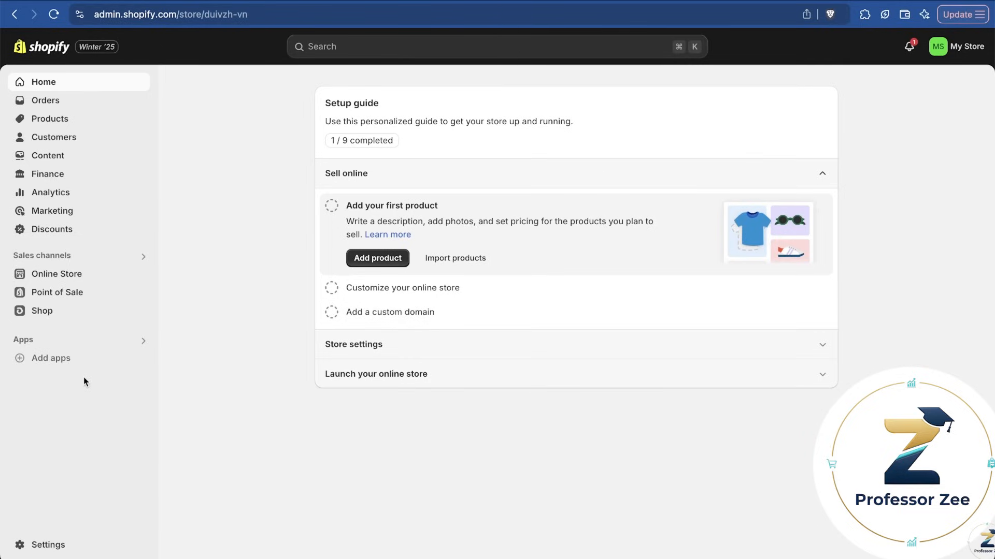
mouse_move(80, 398)
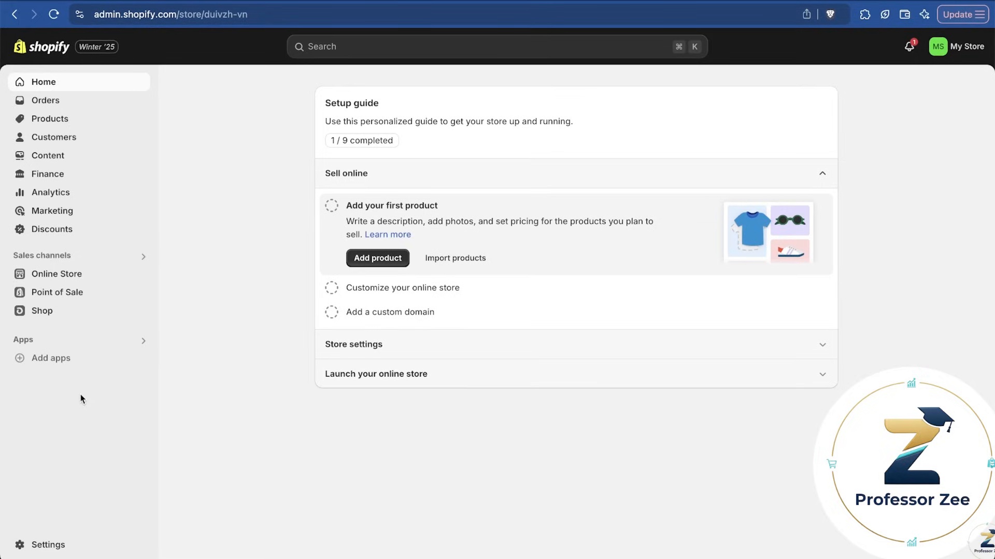
mouse_move(77, 338)
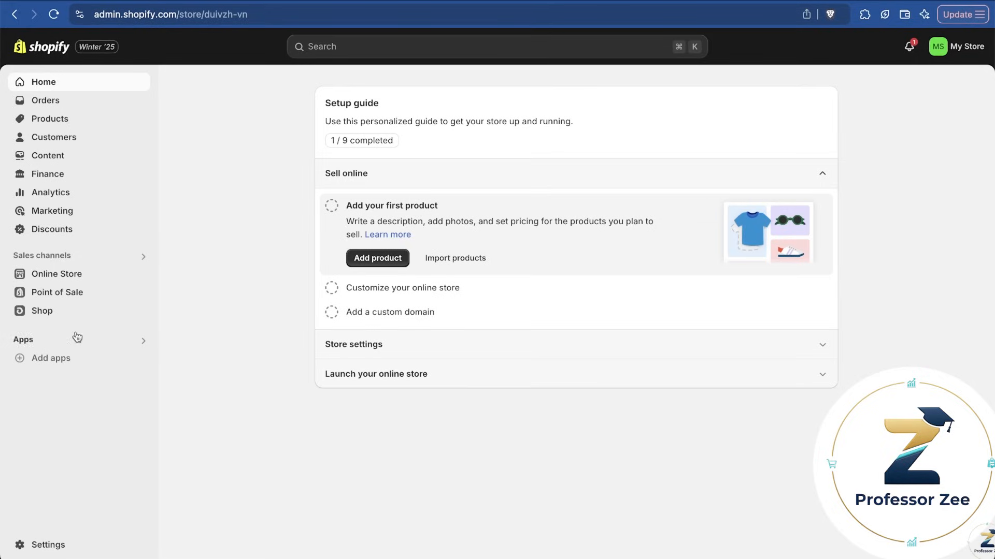
mouse_move(52, 278)
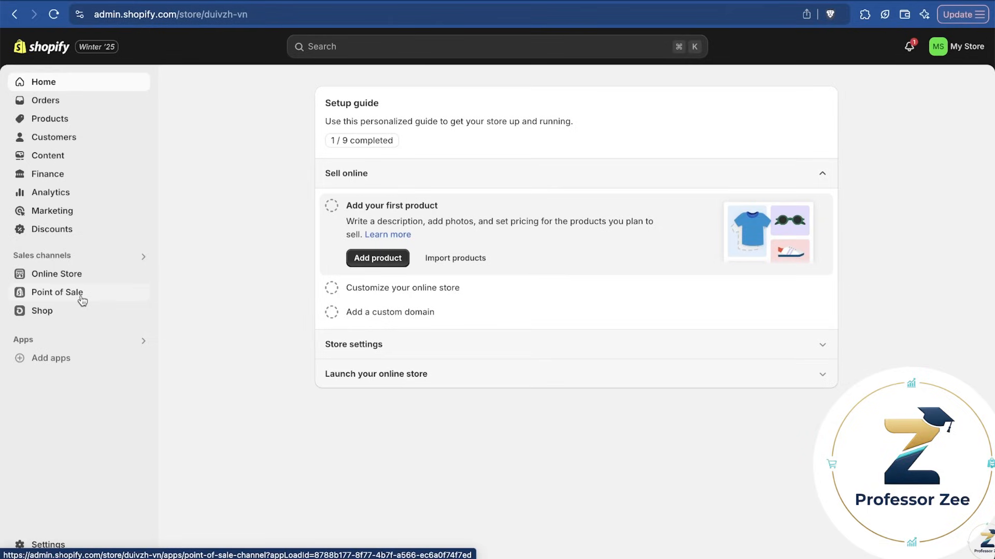
mouse_move(119, 262)
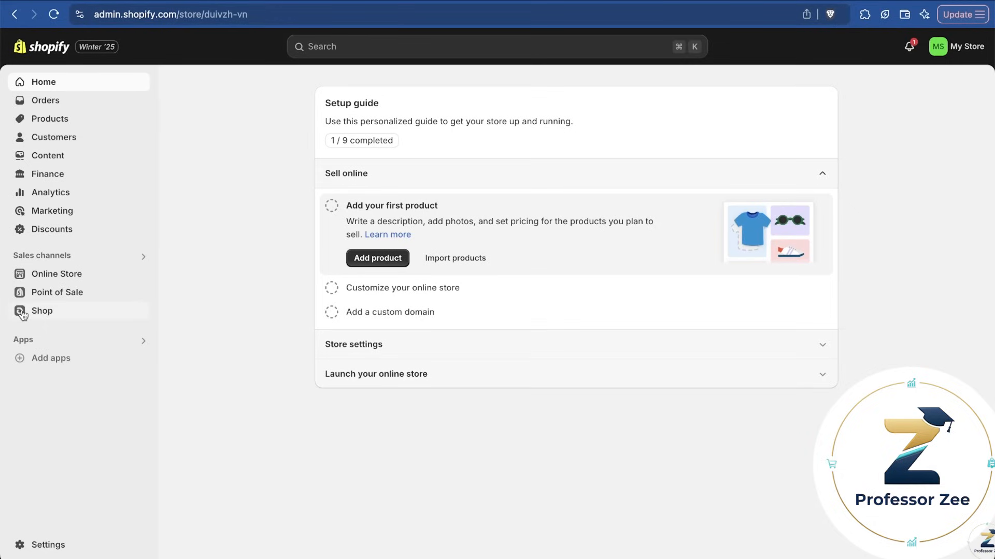
Open the Online Store themes page and bring up the Add theme options
click(56, 274)
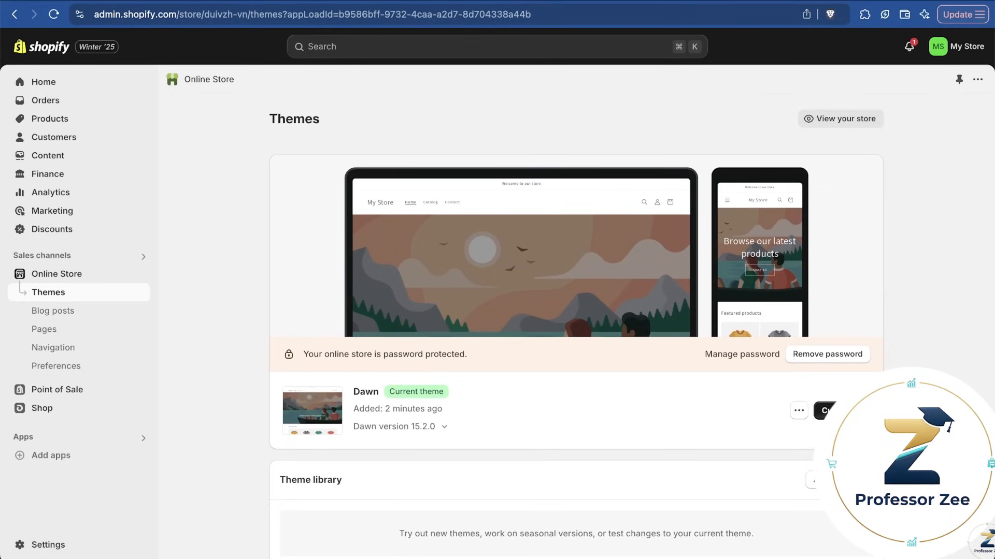
scroll(down, 3)
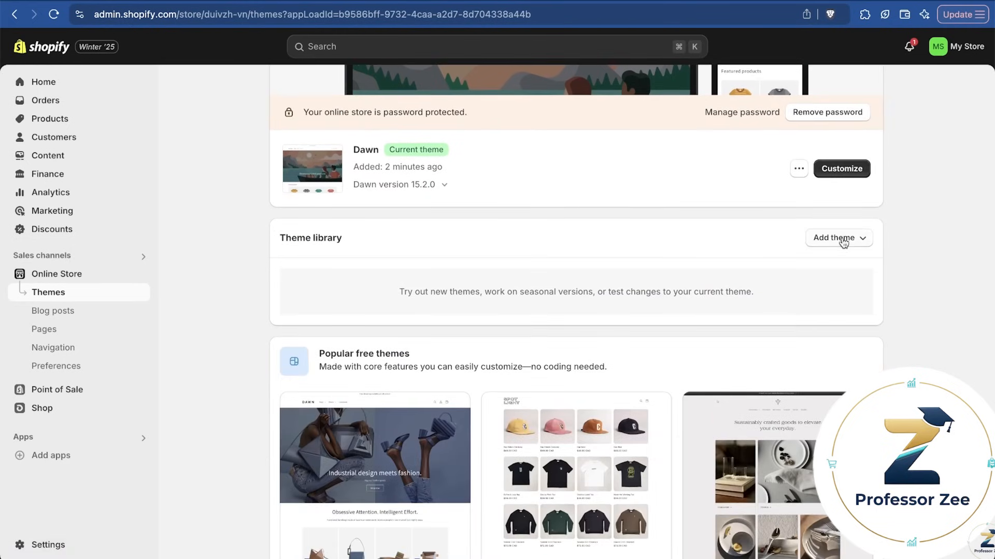
click(839, 238)
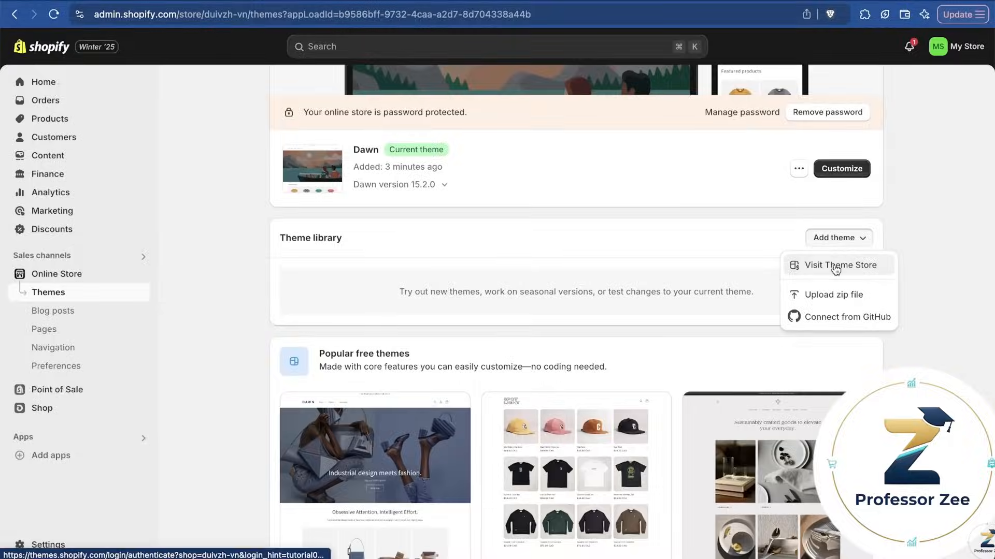
Browse the Shopify Theme Store catalogue filtered to free themes
click(840, 265)
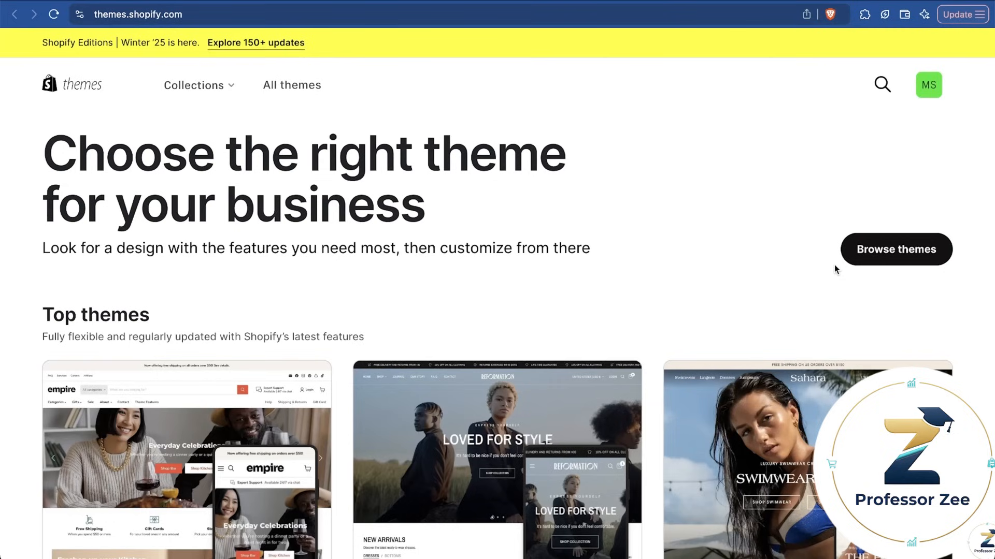
scroll(down, 3)
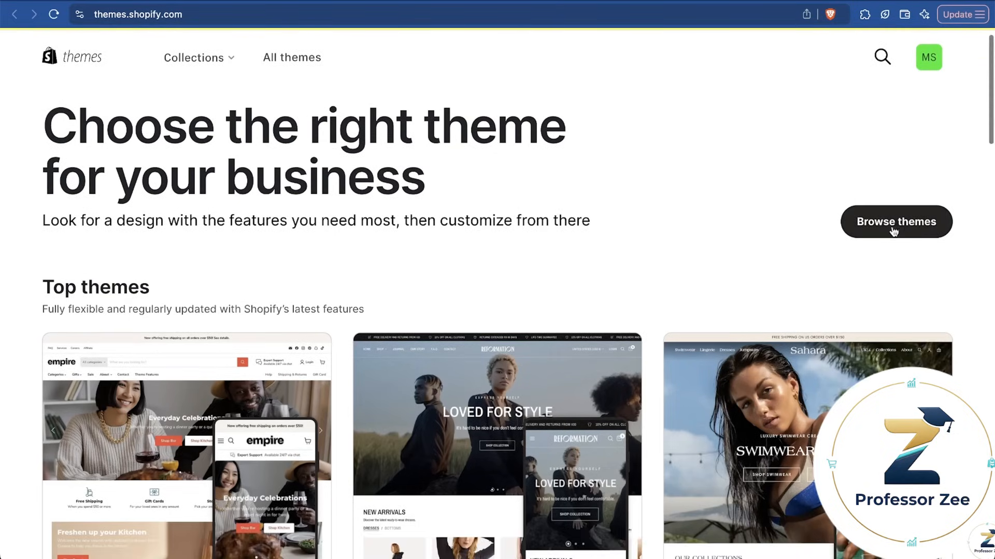
click(897, 221)
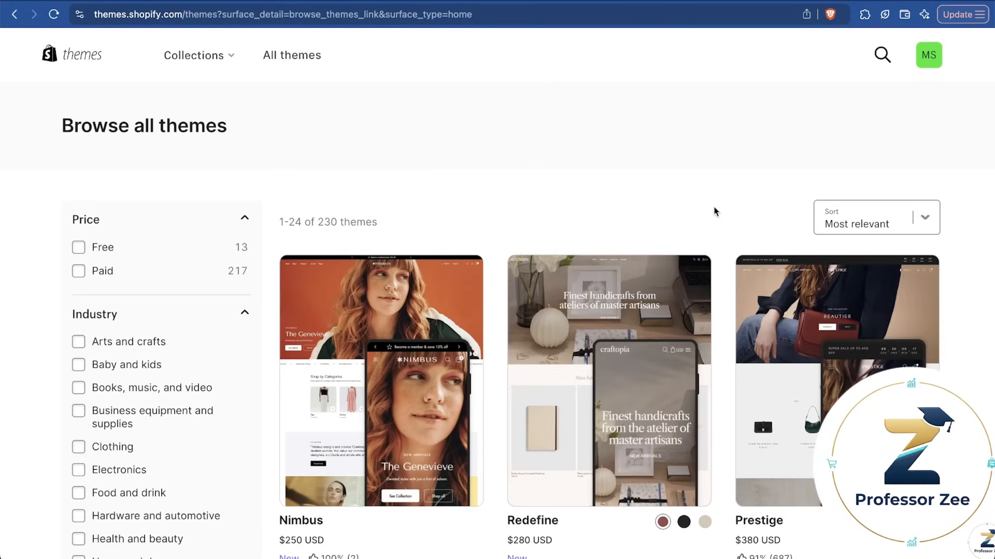
scroll(down, 3)
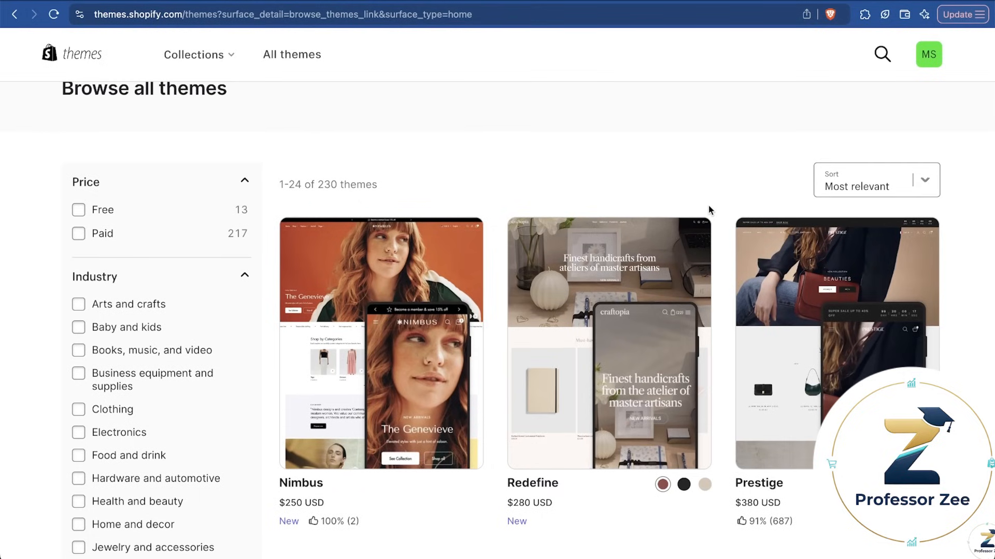
click(78, 209)
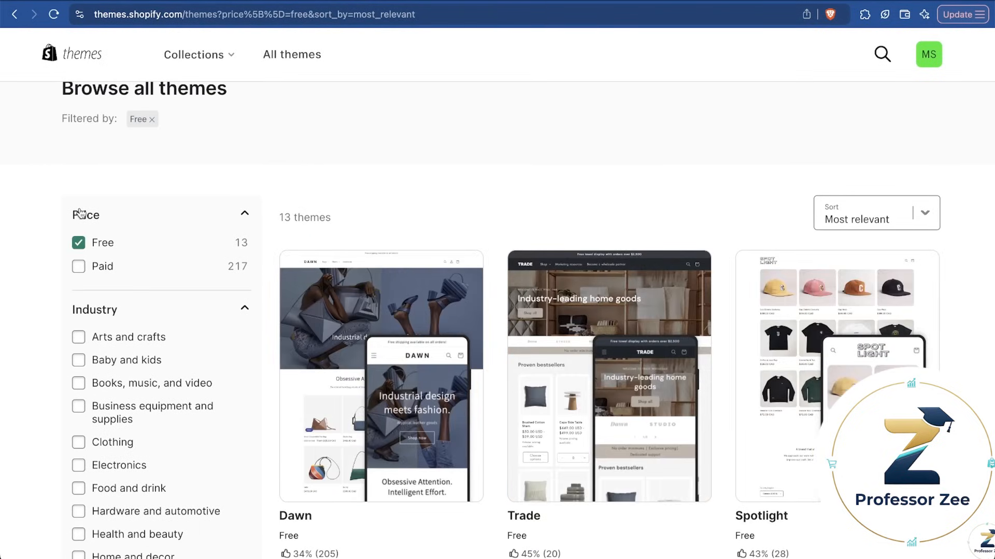
Open the free Refresh theme's detail page
scroll(down, 3)
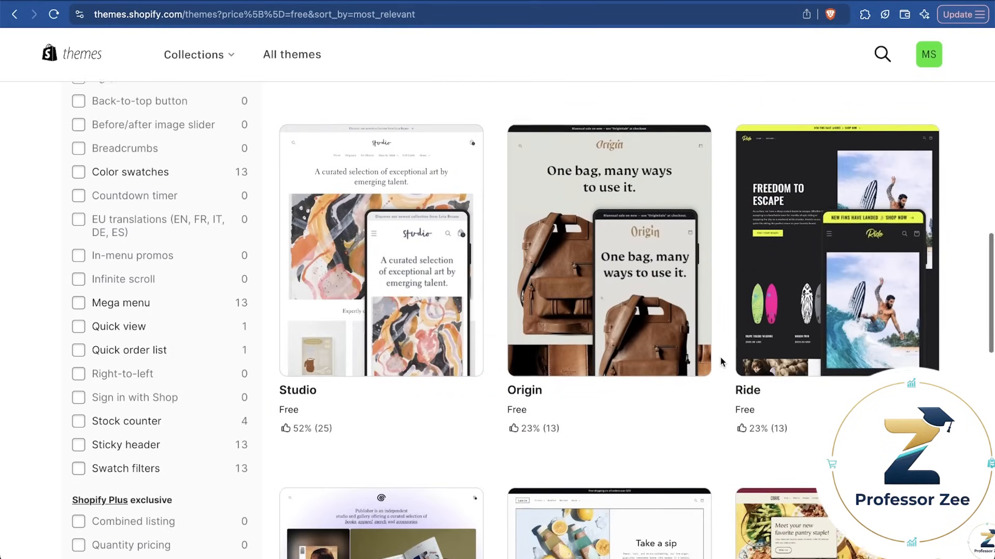
scroll(down, 3)
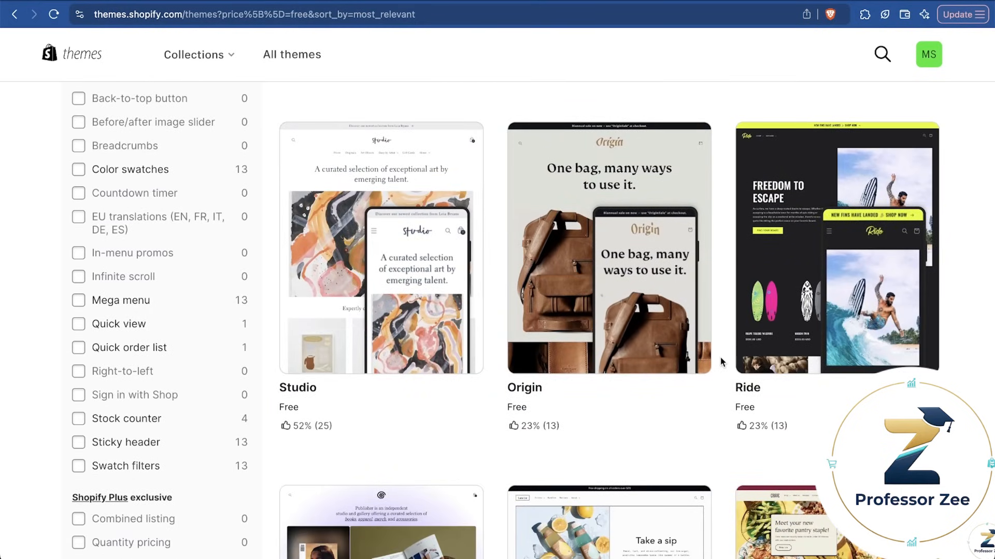
scroll(down, 3)
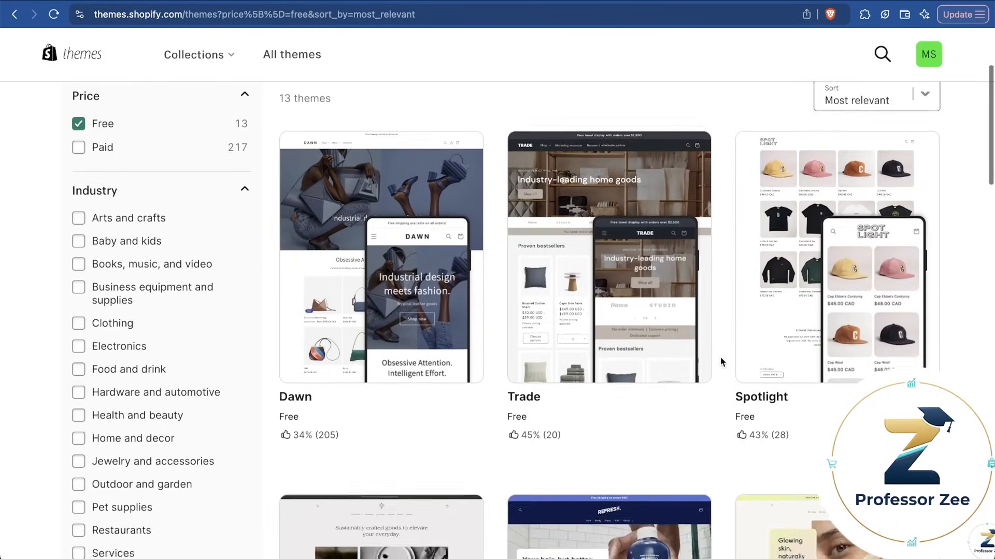
scroll(down, 3)
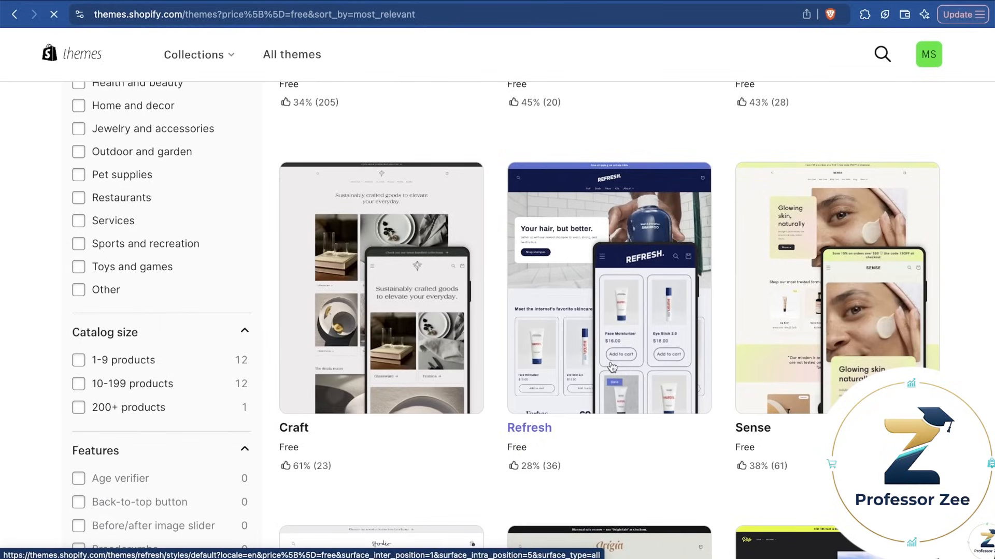
click(529, 428)
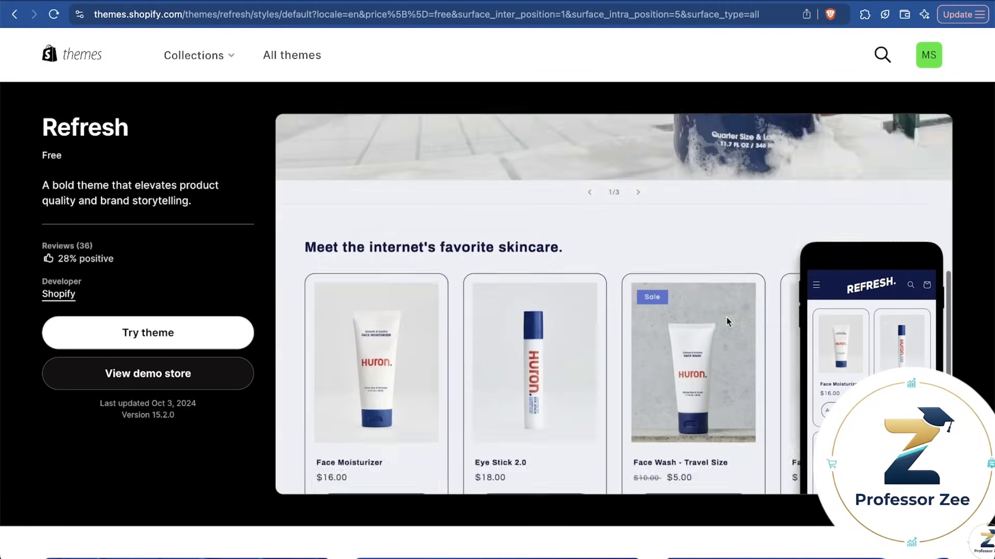
scroll(down, 3)
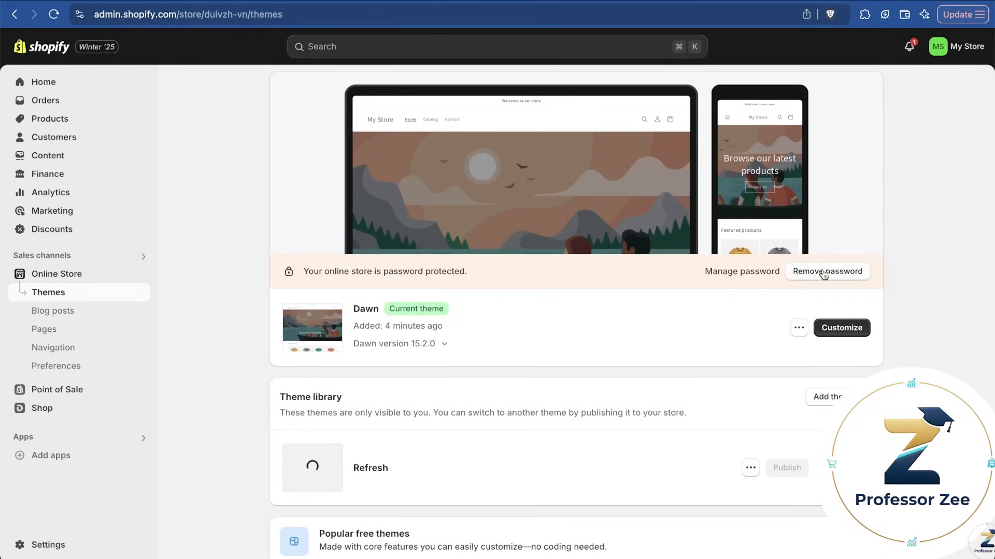
Publish the Refresh theme with confirmation, then show the current theme's actions menu
scroll(down, 3)
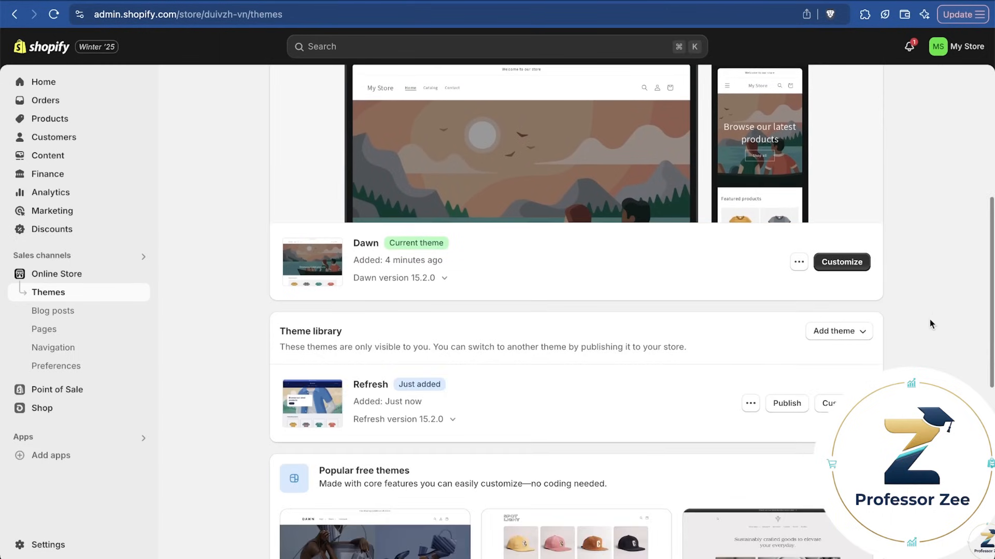
mouse_move(675, 383)
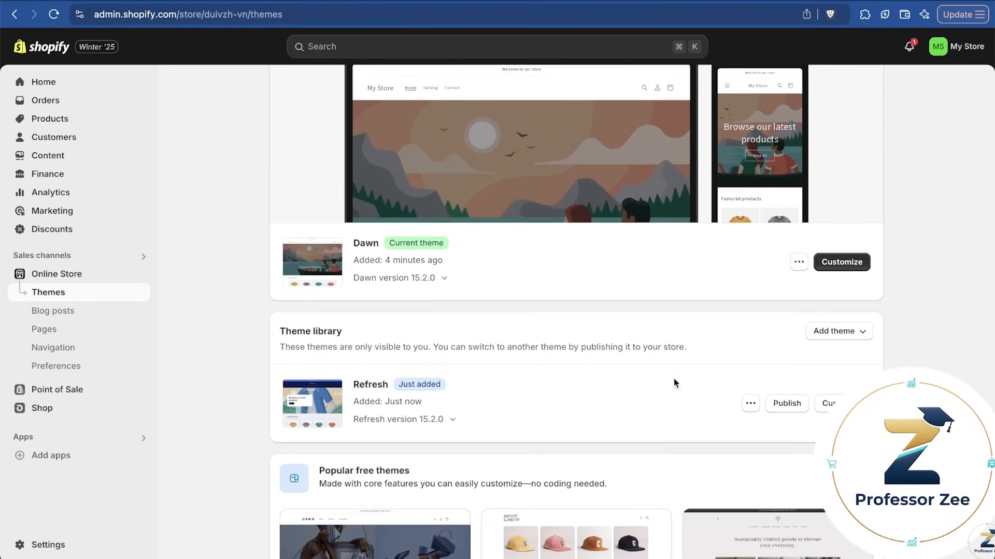
mouse_move(319, 259)
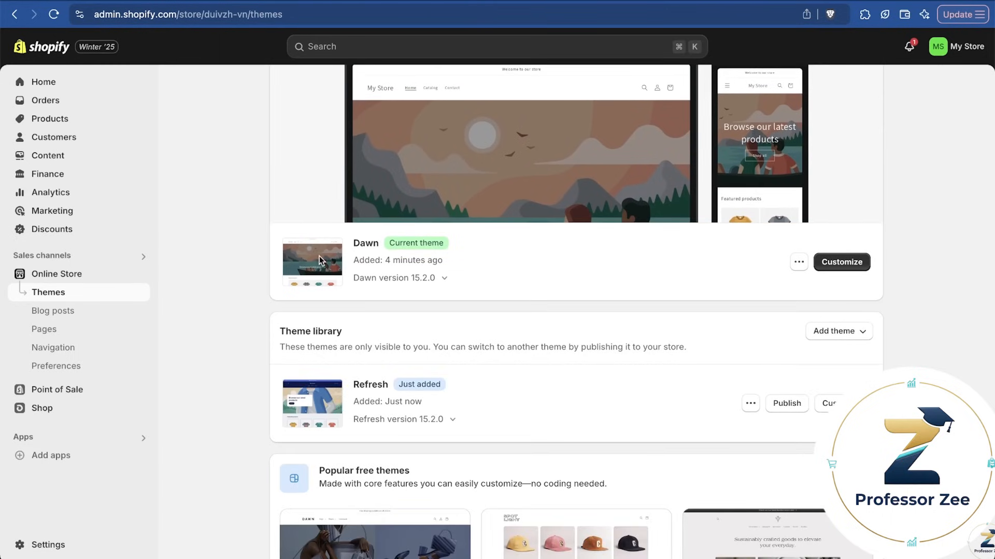
mouse_move(679, 439)
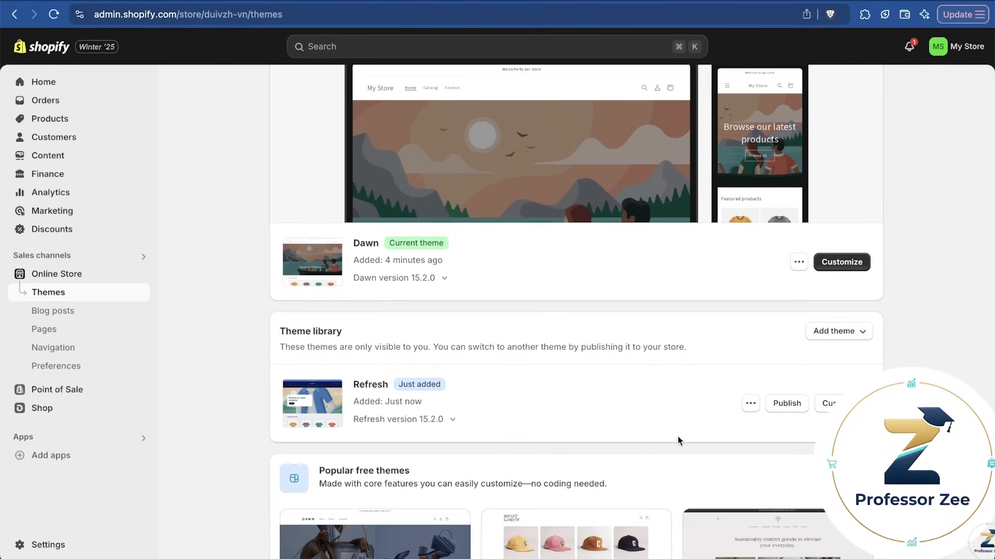
mouse_move(786, 407)
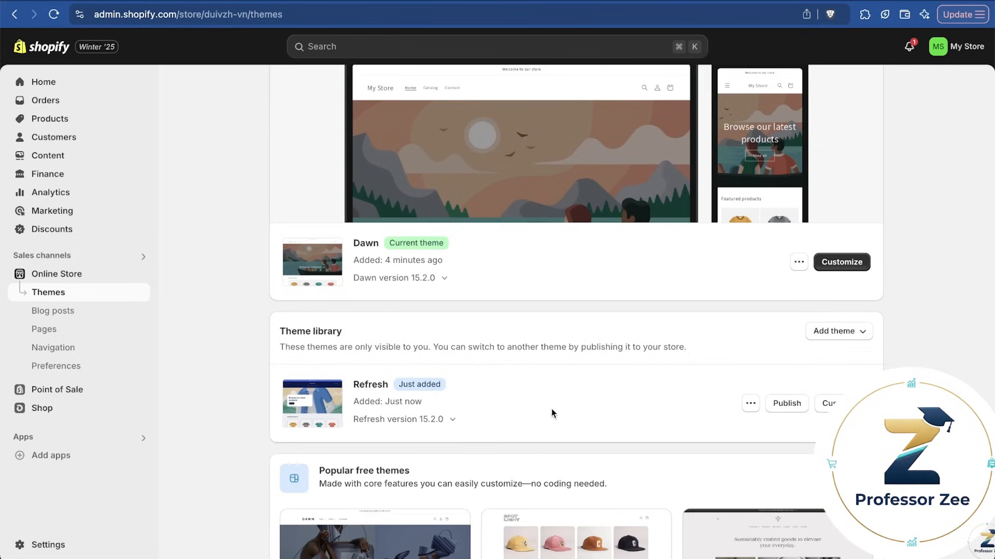
mouse_move(793, 409)
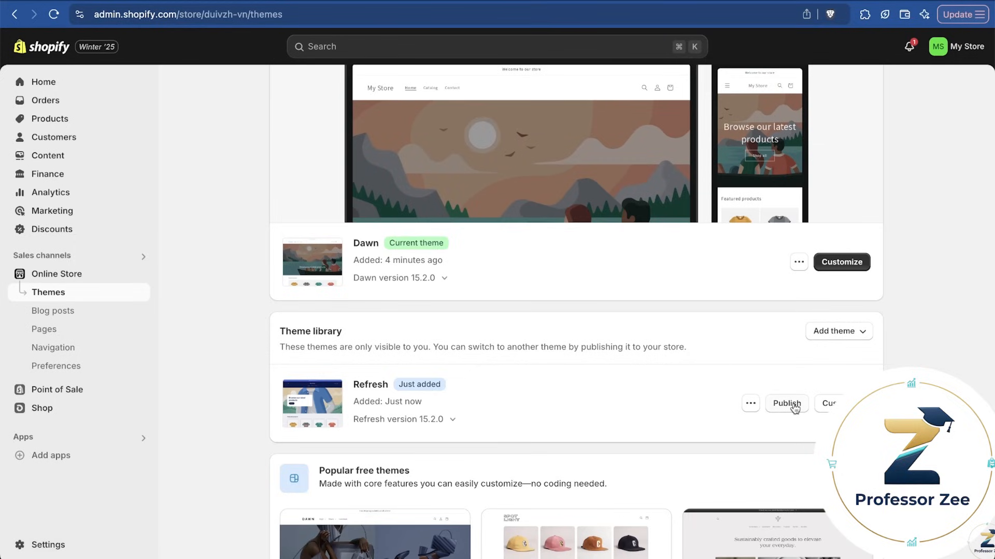
click(786, 404)
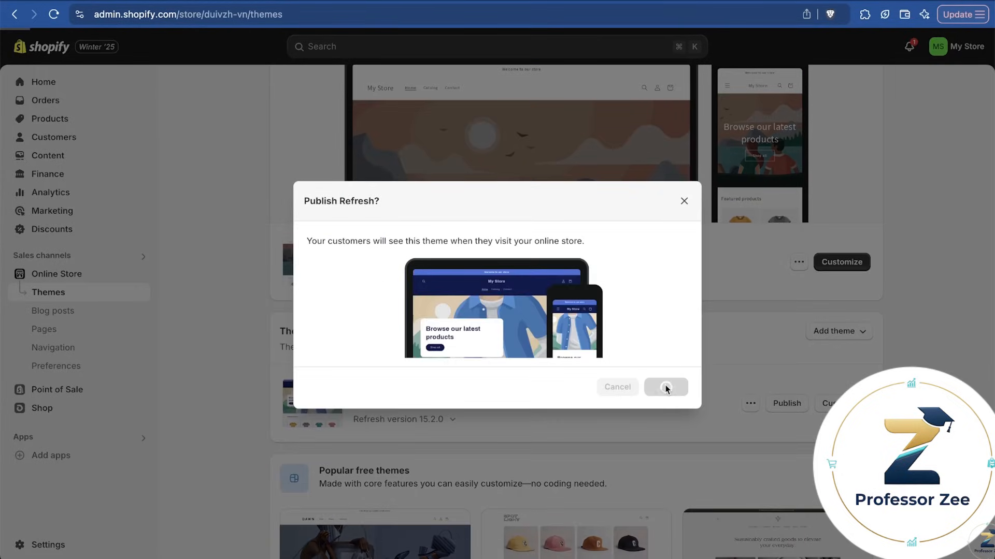
click(666, 387)
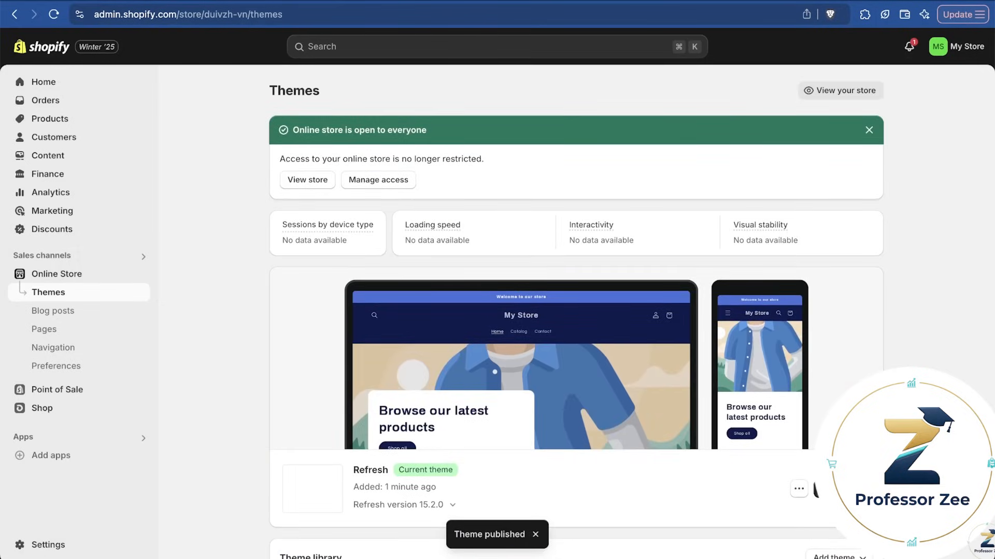
click(798, 488)
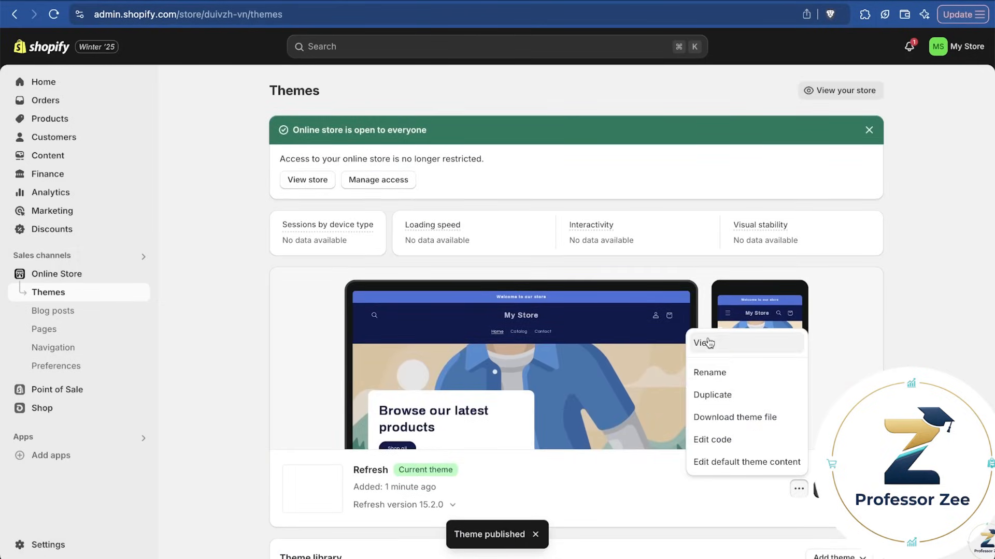
click(704, 343)
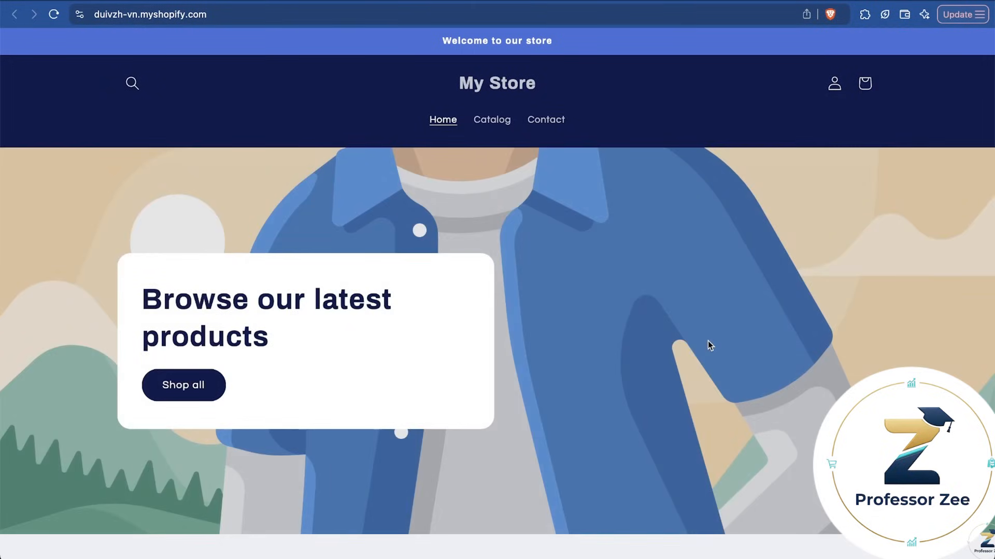
scroll(down, 3)
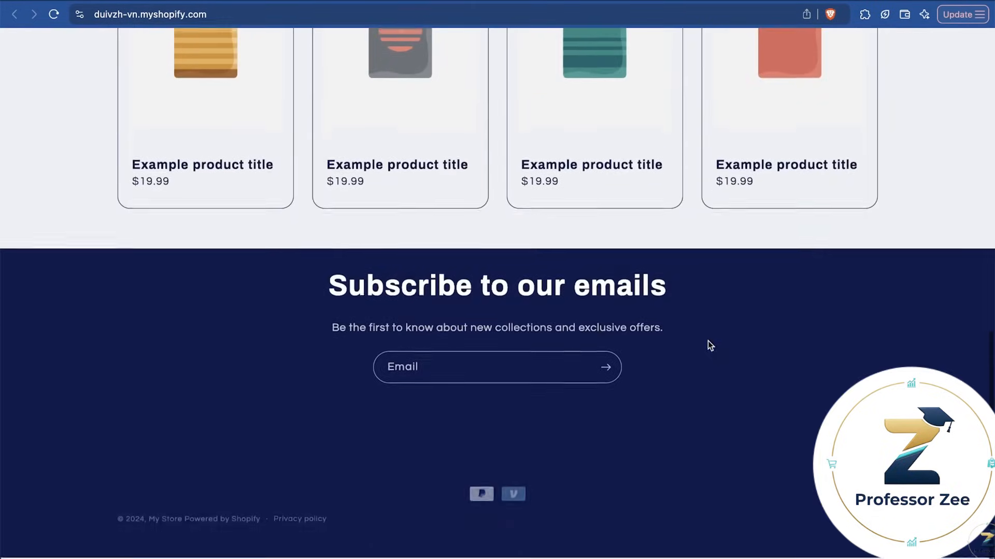
scroll(up, 3)
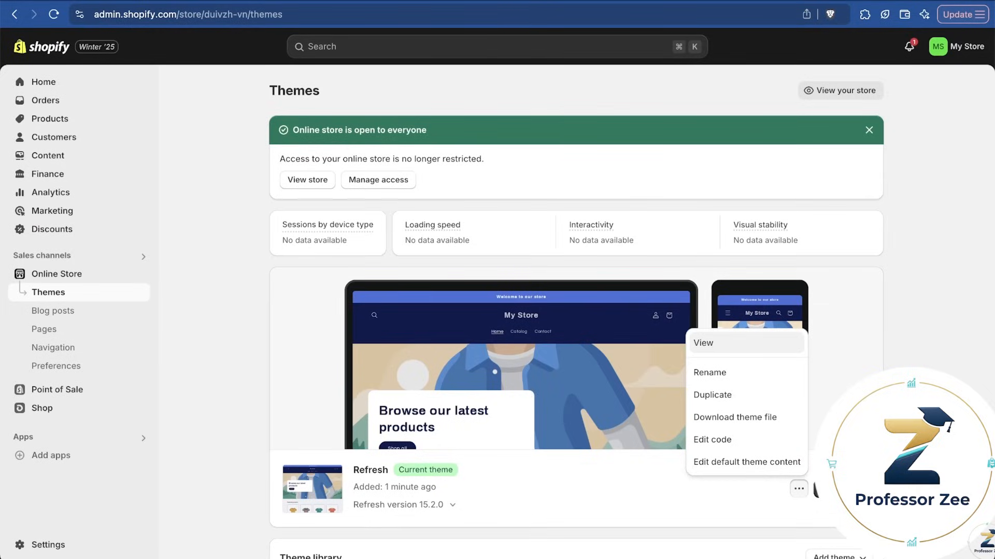
mouse_move(184, 118)
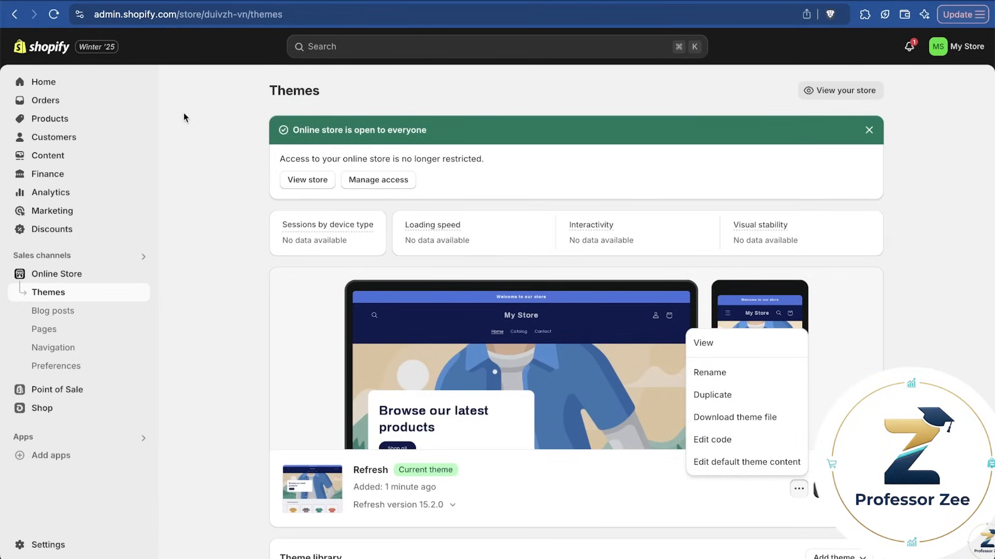
mouse_move(76, 132)
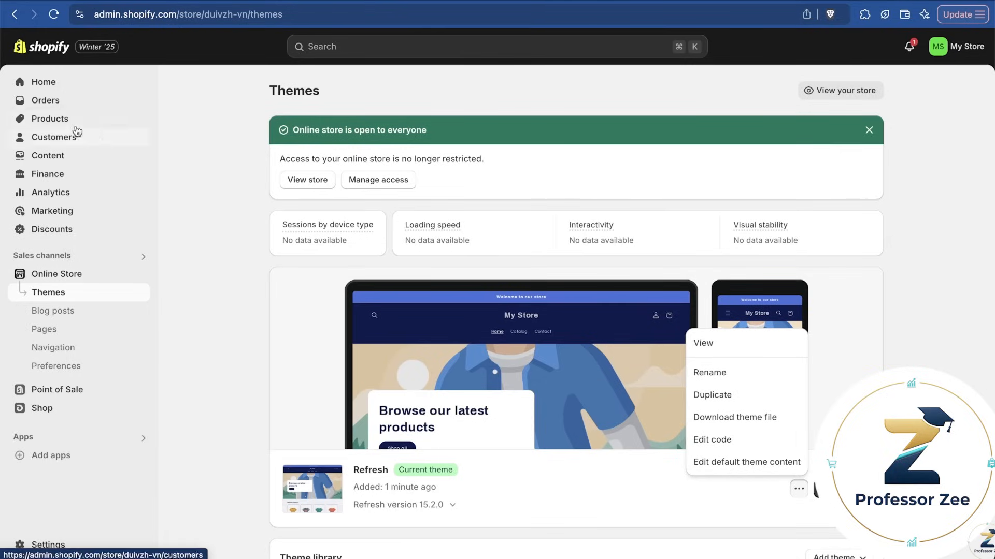
Create a new product titled 'Bulova Mens Chronograph'
click(49, 119)
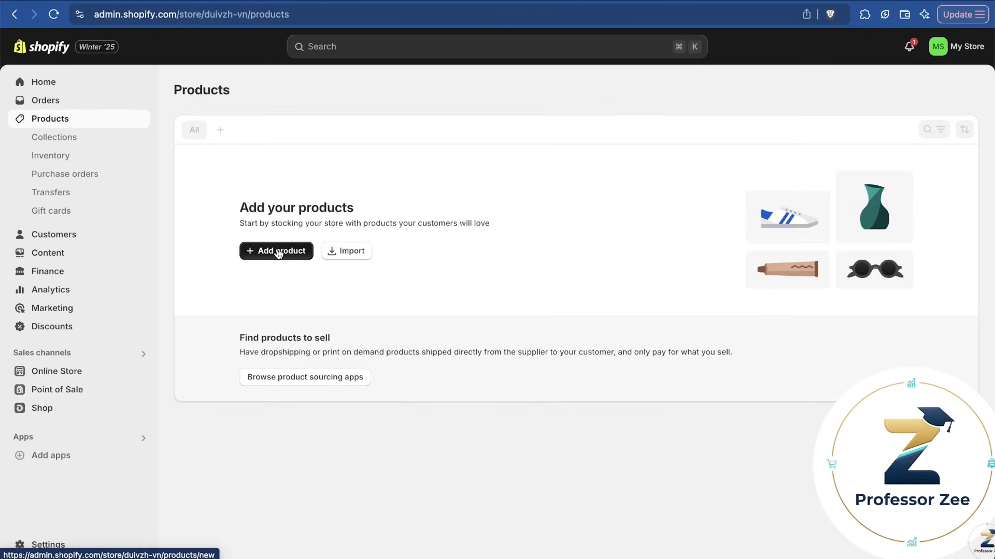
click(276, 251)
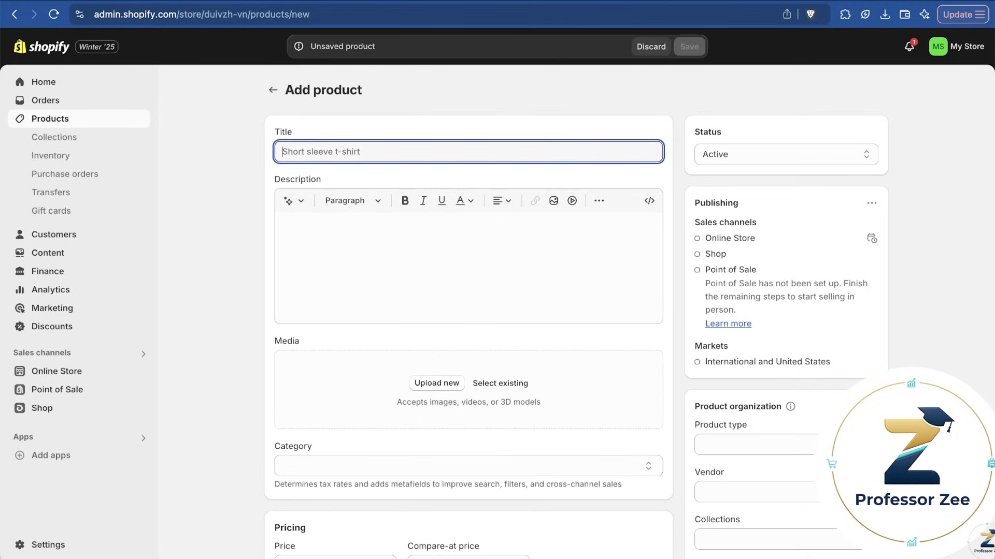
text(Bulova Mens Chronograph)
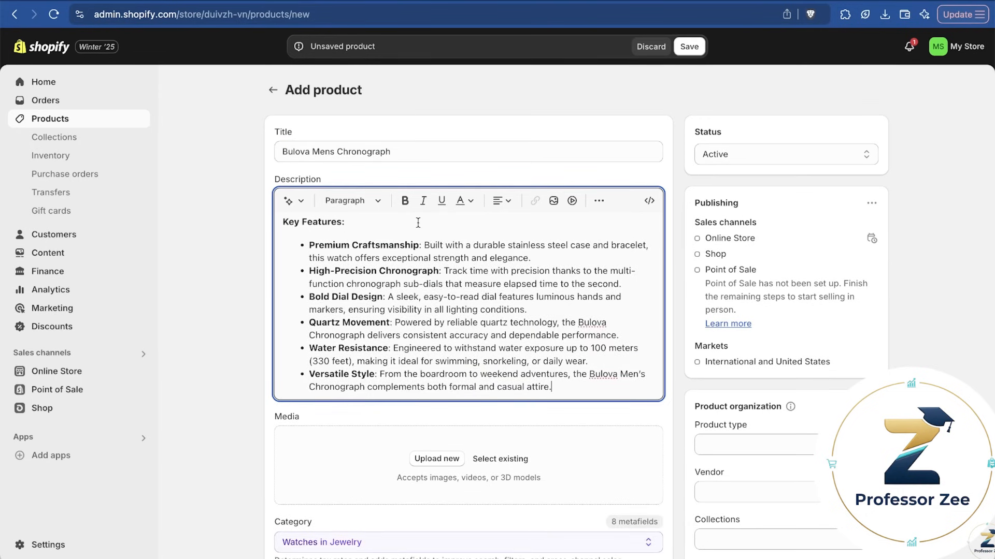
mouse_move(442, 200)
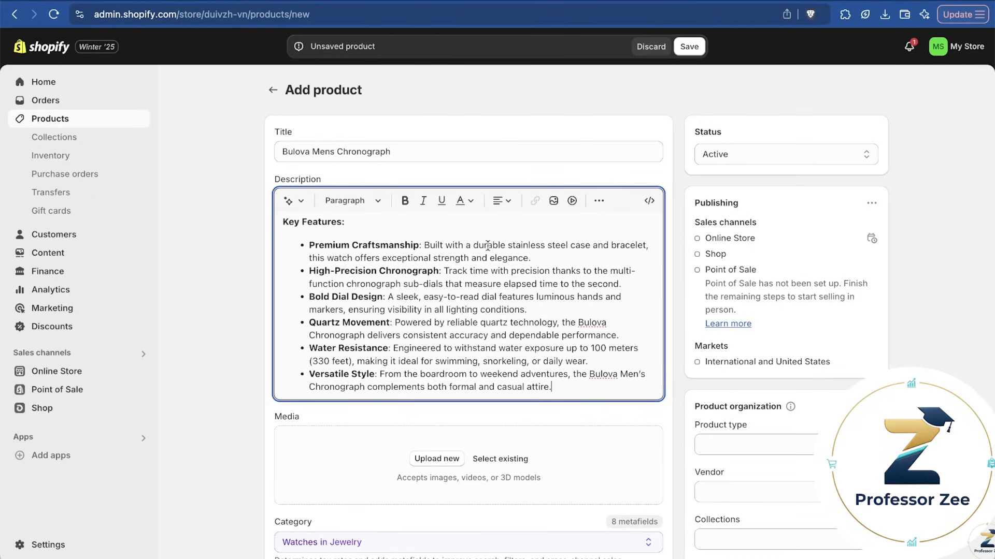
Select 'durable stainless steel' in the description and cancel the link dialog unchanged
drag(473, 245, 570, 245)
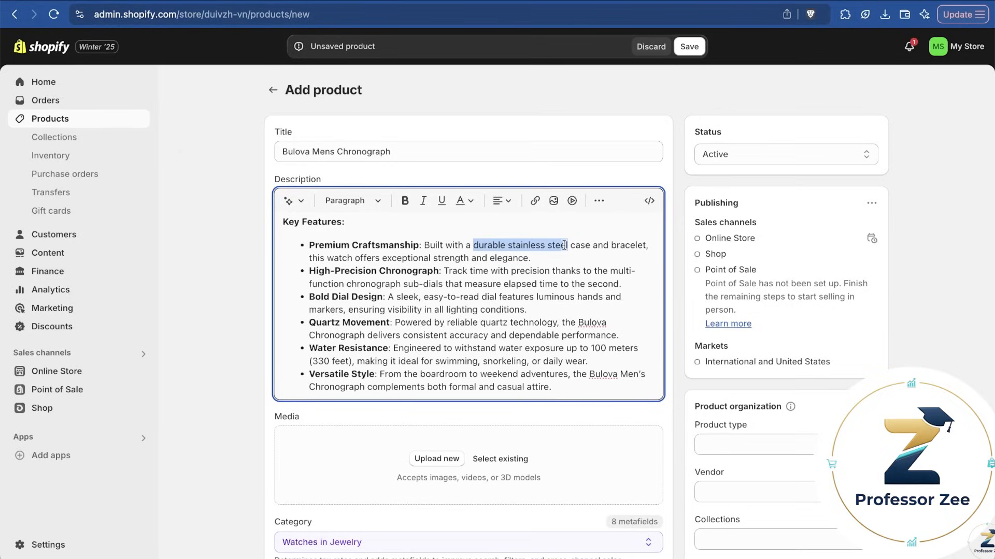
mouse_move(546, 205)
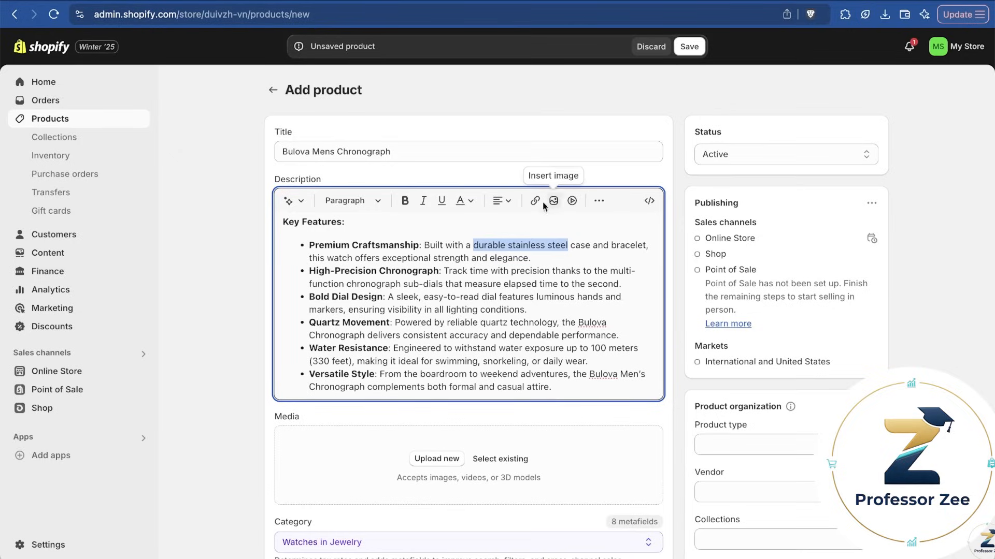
click(534, 200)
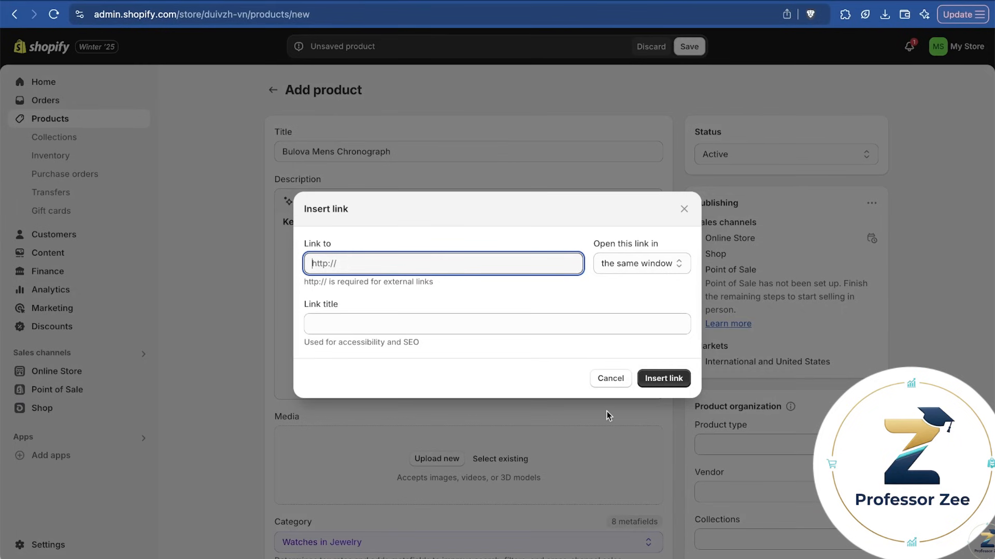
click(610, 378)
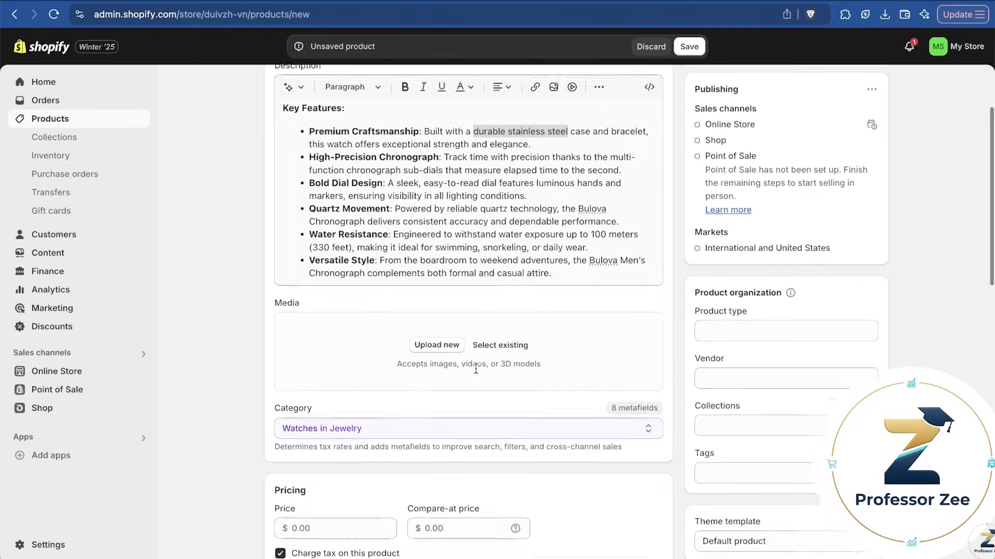
Upload the four Bulova chronograph photos from the Santrel Watch Shop folder
click(437, 345)
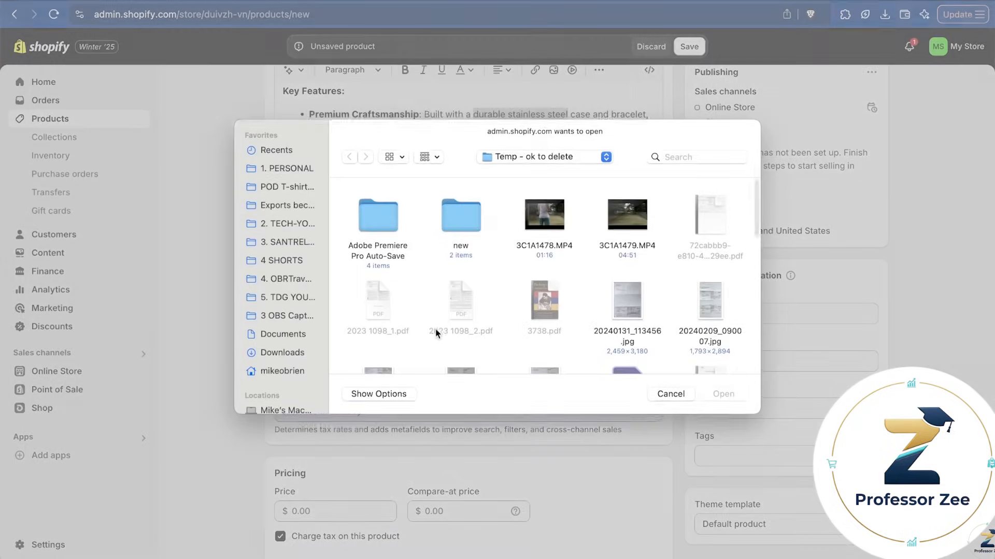
click(627, 189)
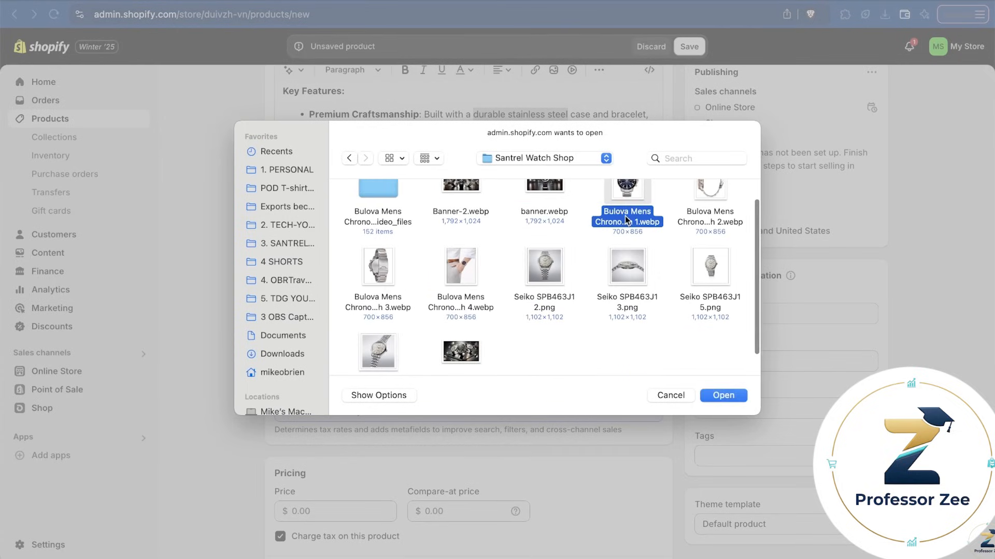
click(460, 267)
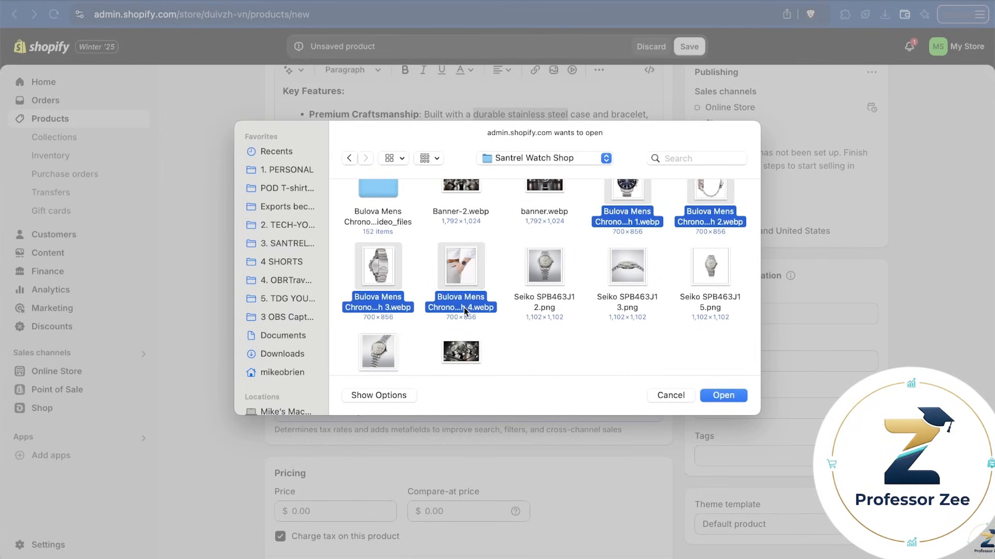
click(723, 396)
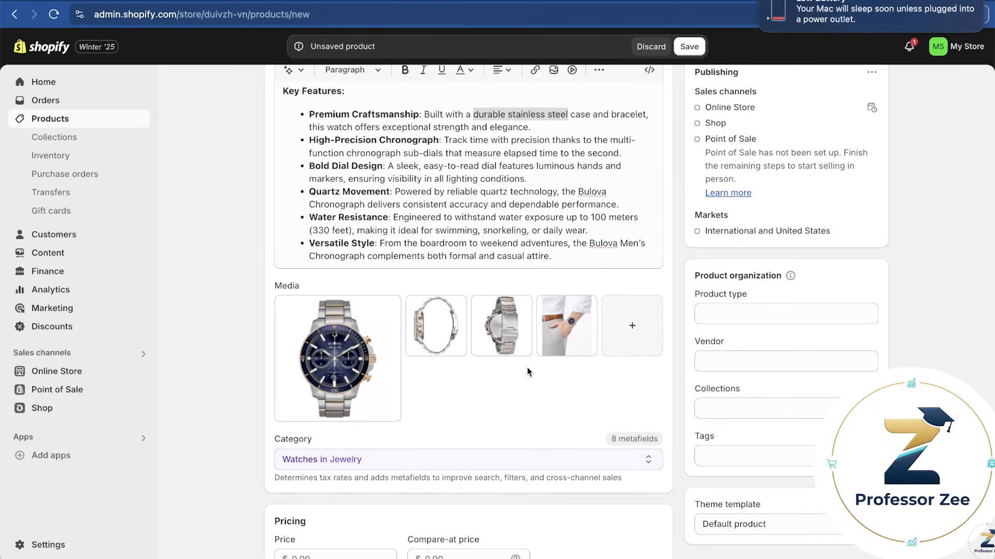
mouse_move(412, 390)
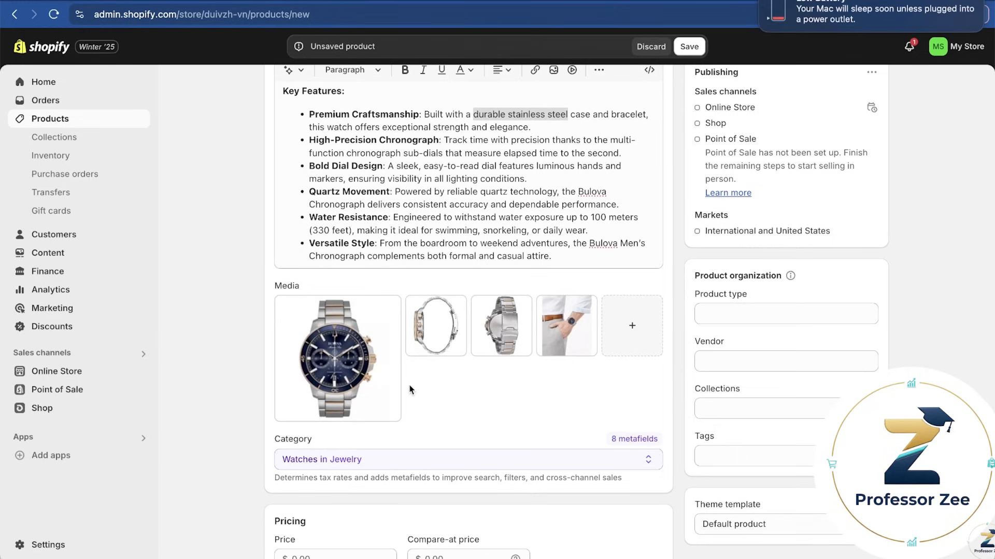
scroll(down, 3)
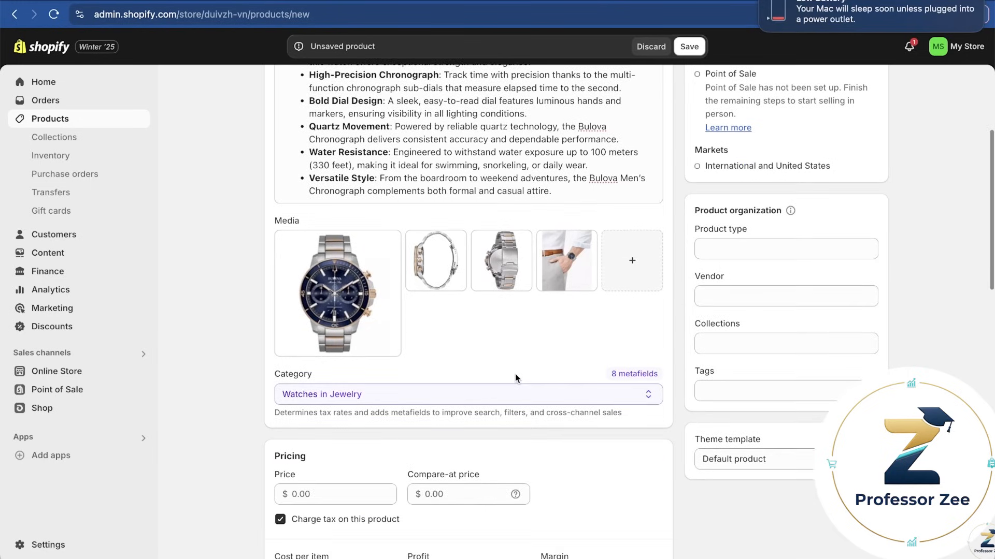
scroll(down, 3)
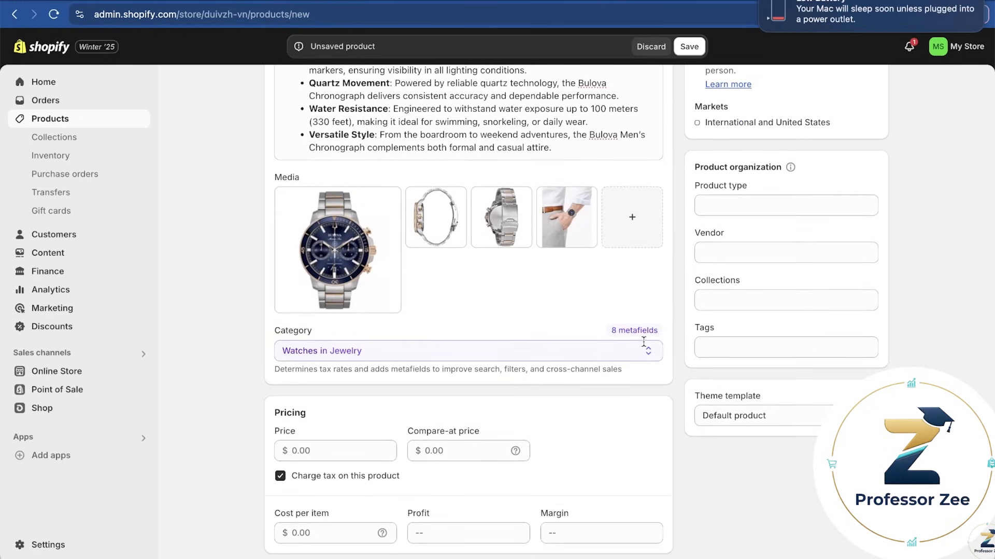
mouse_move(624, 369)
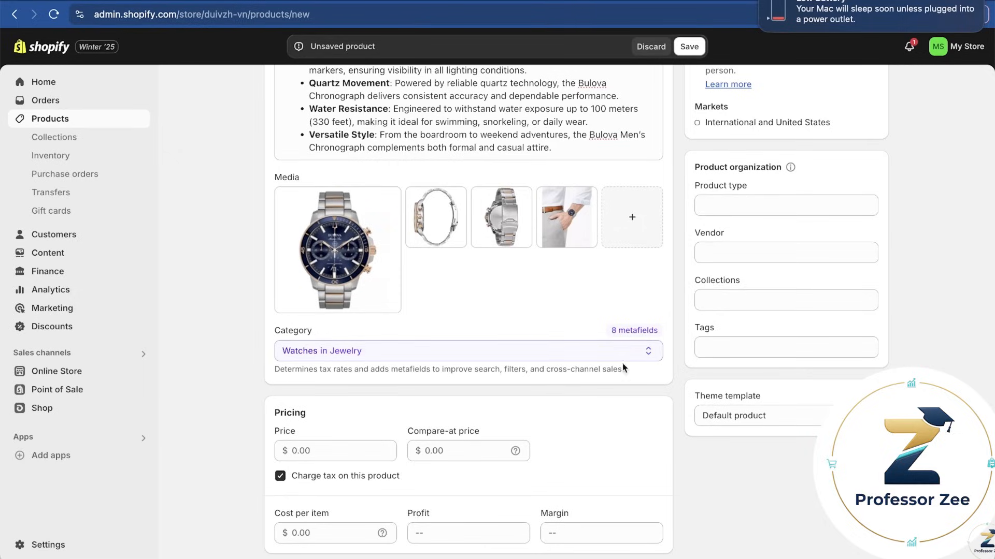
Set a $599 compare-at price, charge tax, and enter $200 cost per item
scroll(down, 3)
text(499)
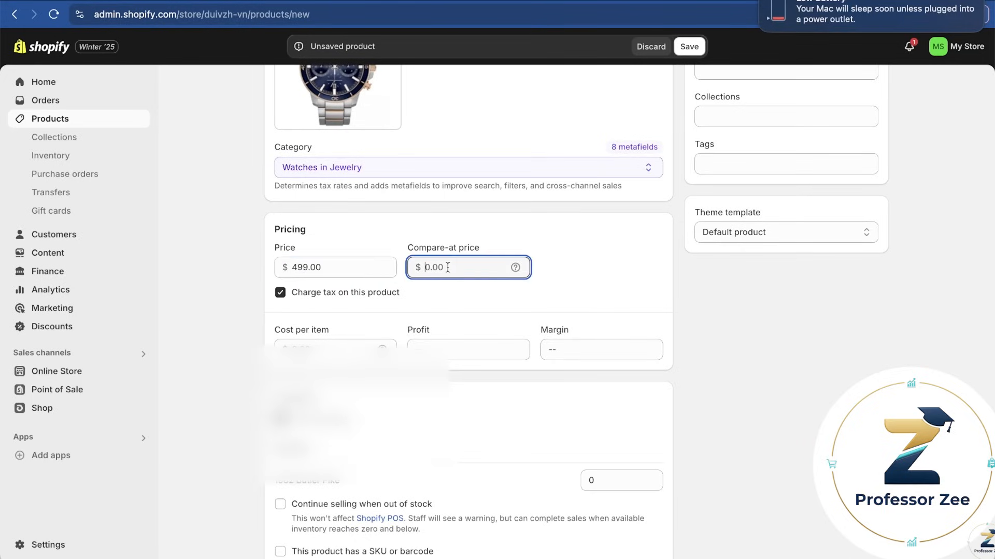
text(599.00)
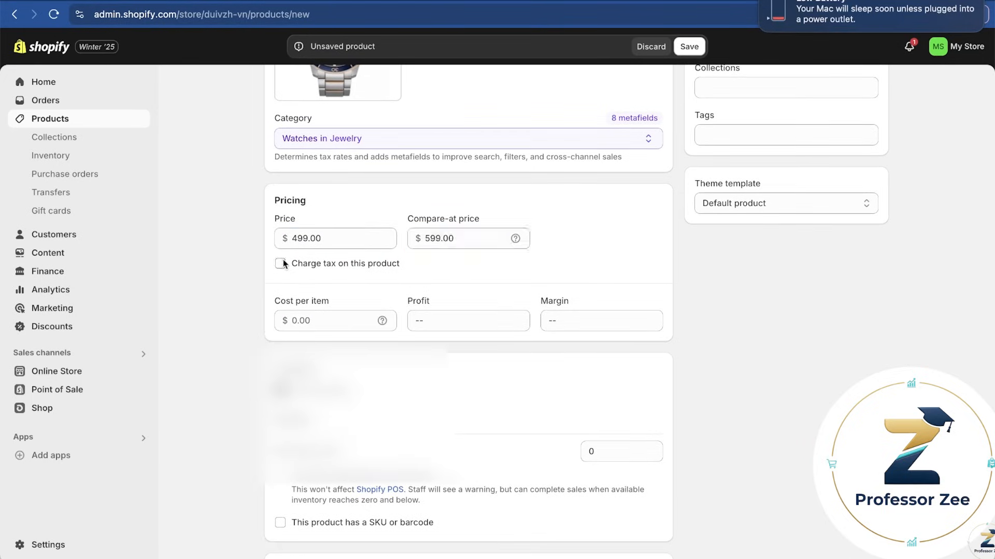
click(279, 263)
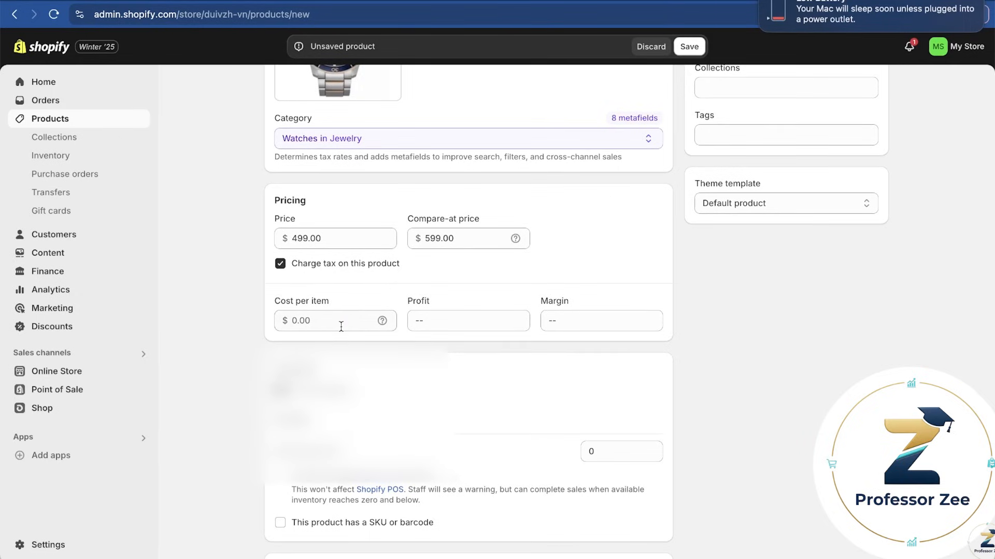
click(334, 321)
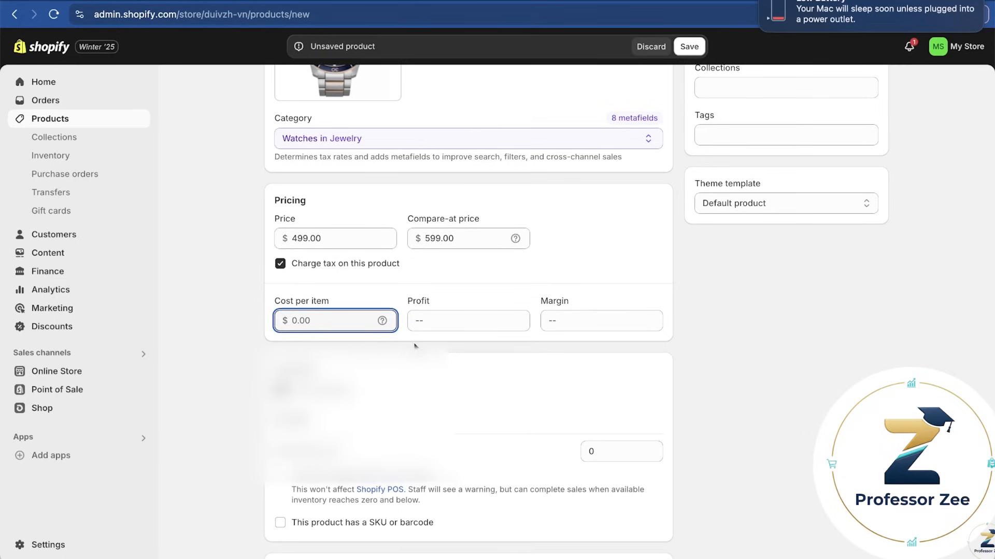
mouse_move(595, 221)
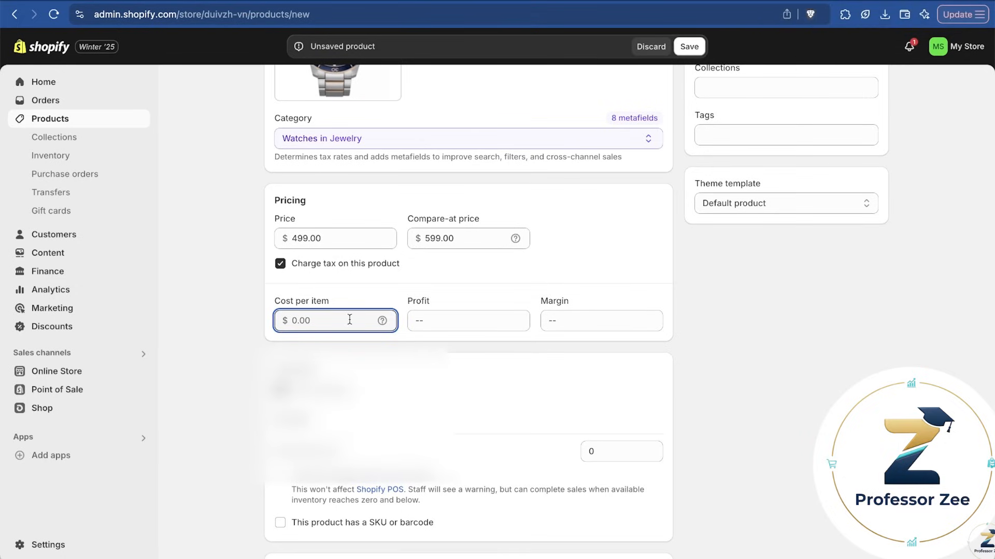
text(200)
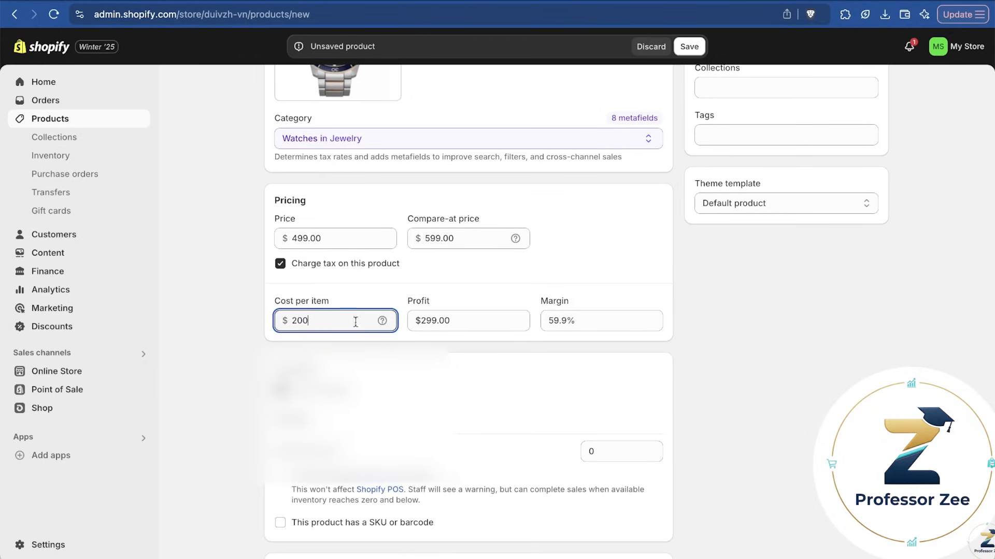
Set stock quantity to 150, add SKU 10001, and enter a 0.2 lb weight
scroll(down, 3)
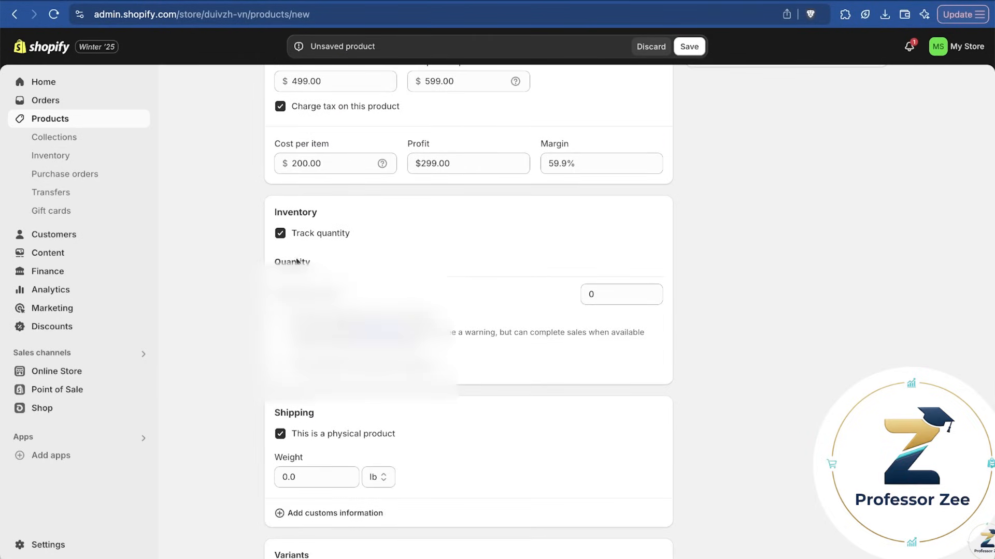
click(615, 294)
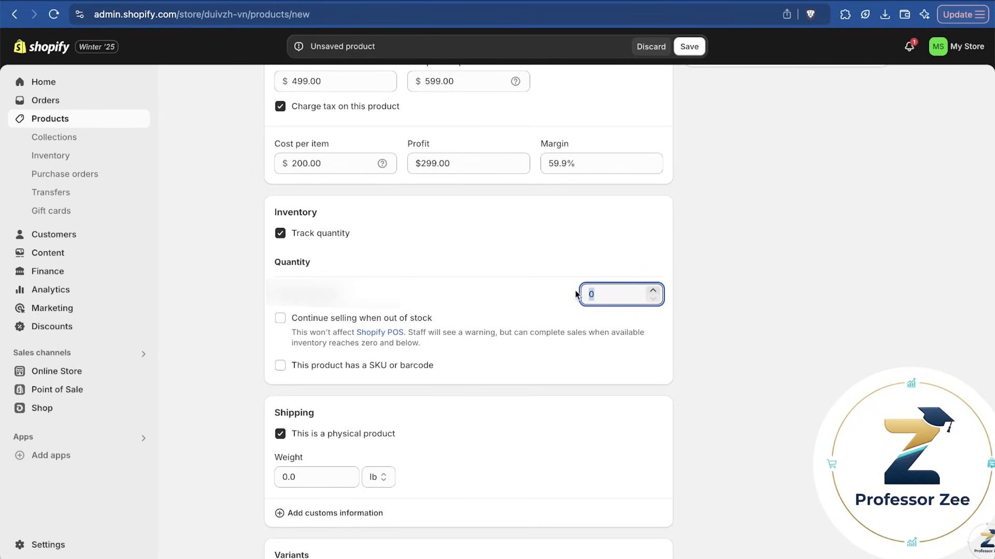
text(15)
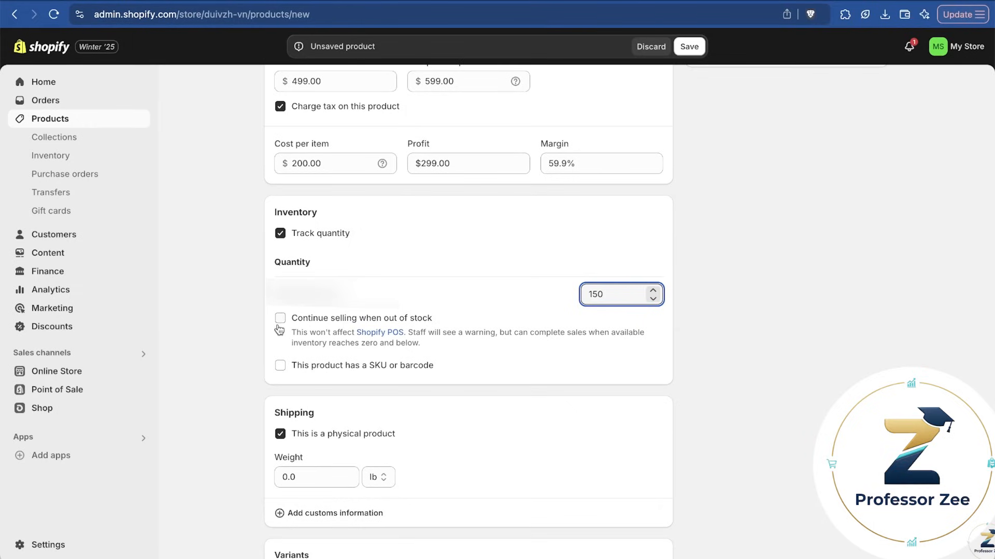
mouse_move(256, 336)
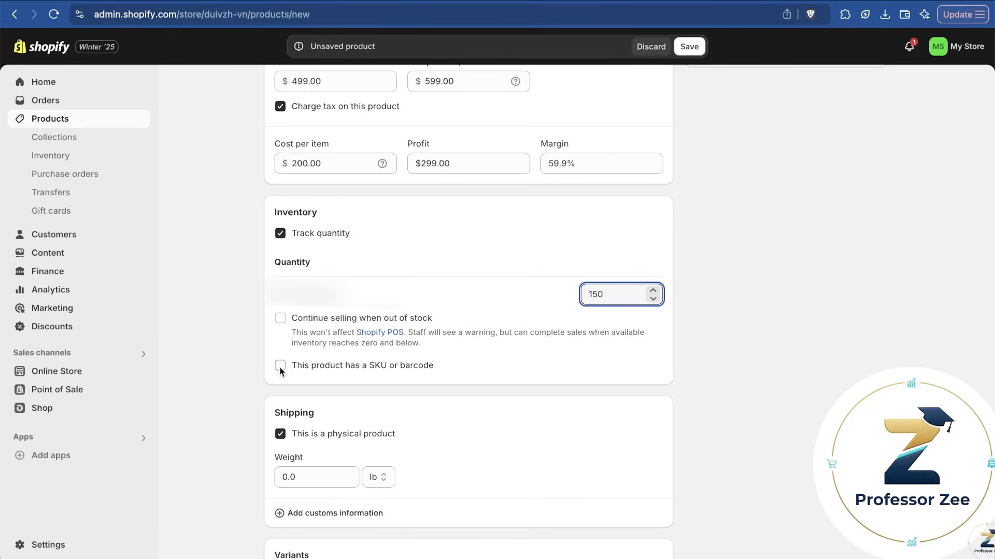
click(280, 365)
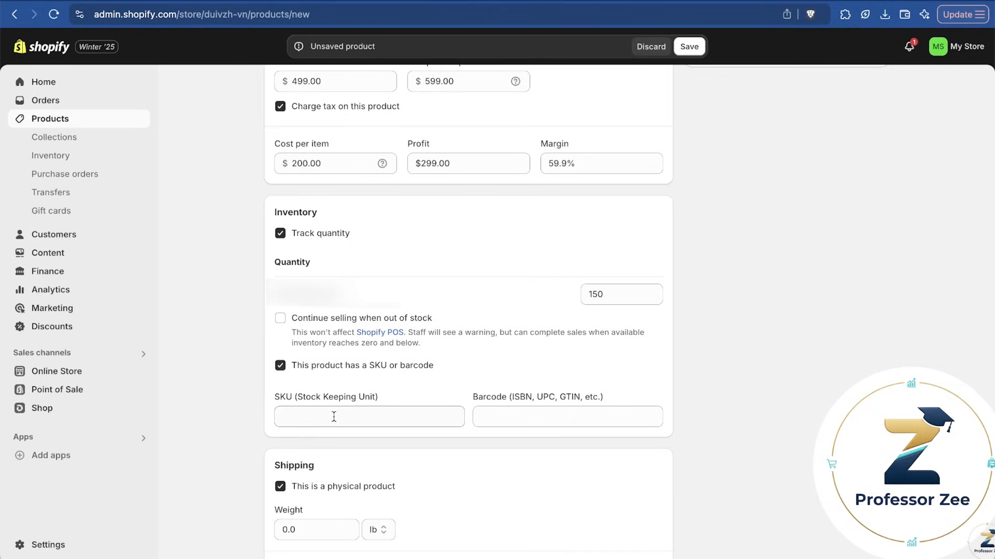
text(10001)
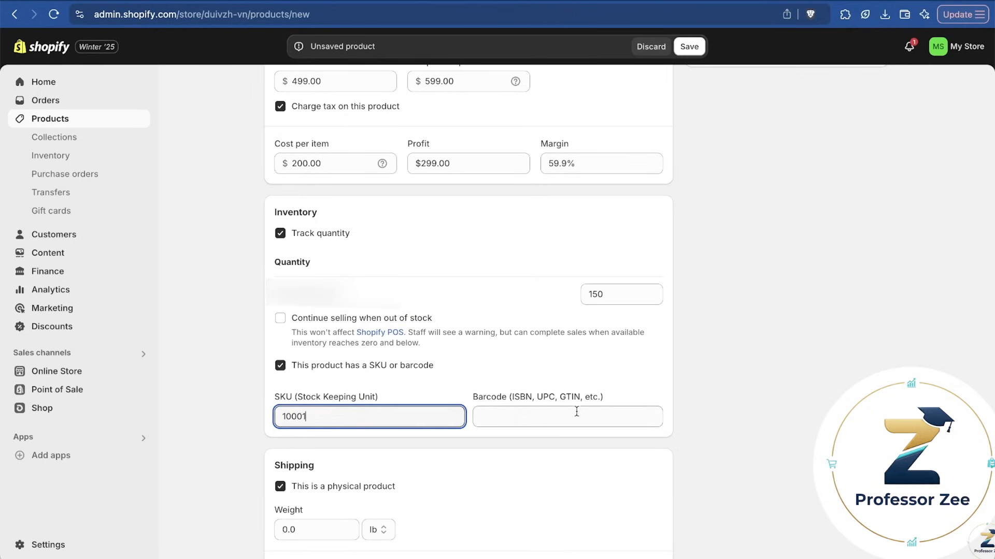
scroll(down, 3)
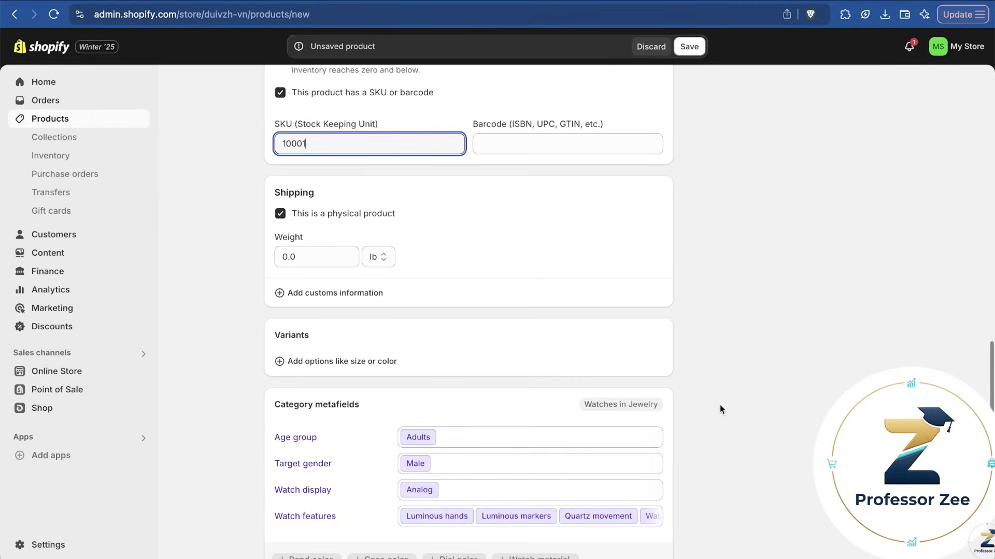
scroll(down, 3)
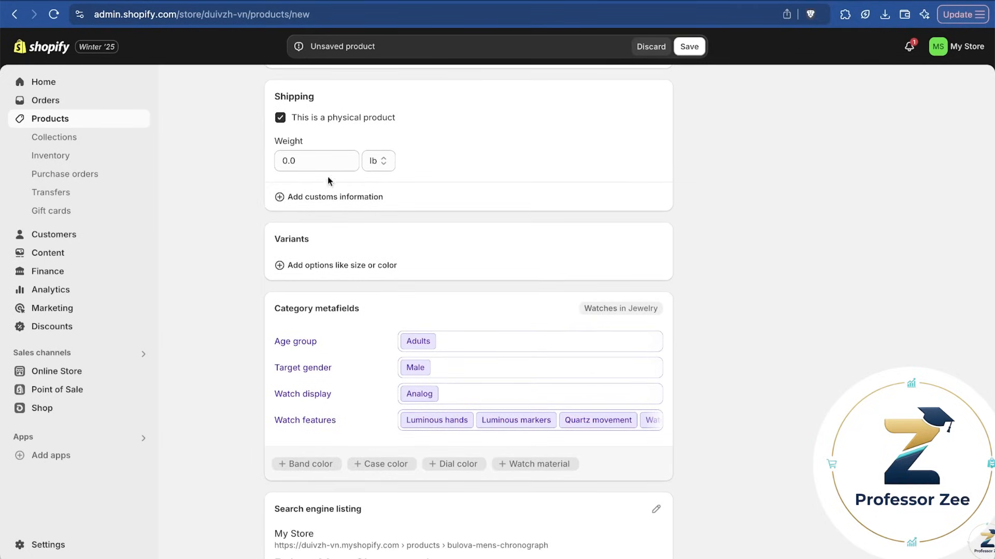
click(316, 161)
text(0.2)
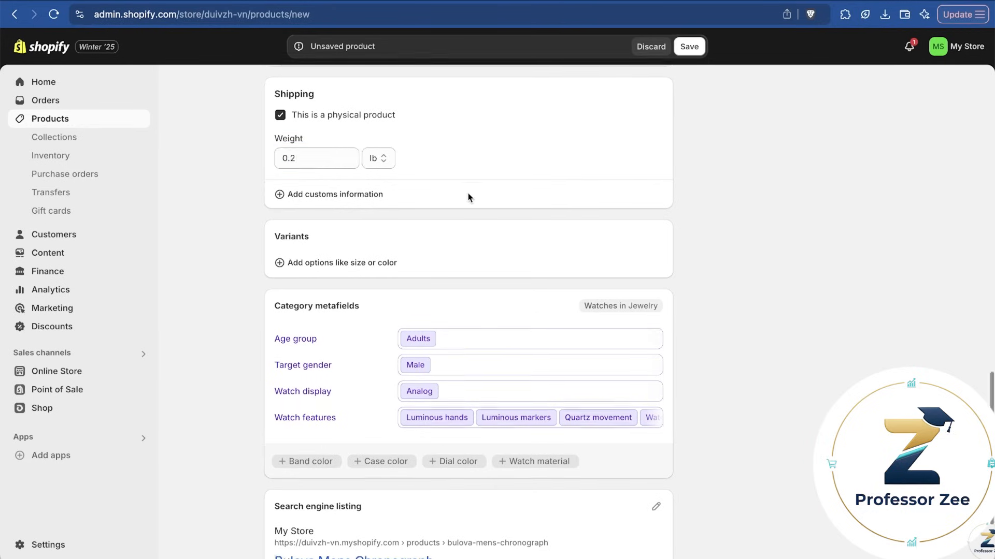
Add a Dial color option with Blue and Black values for two variants
click(335, 199)
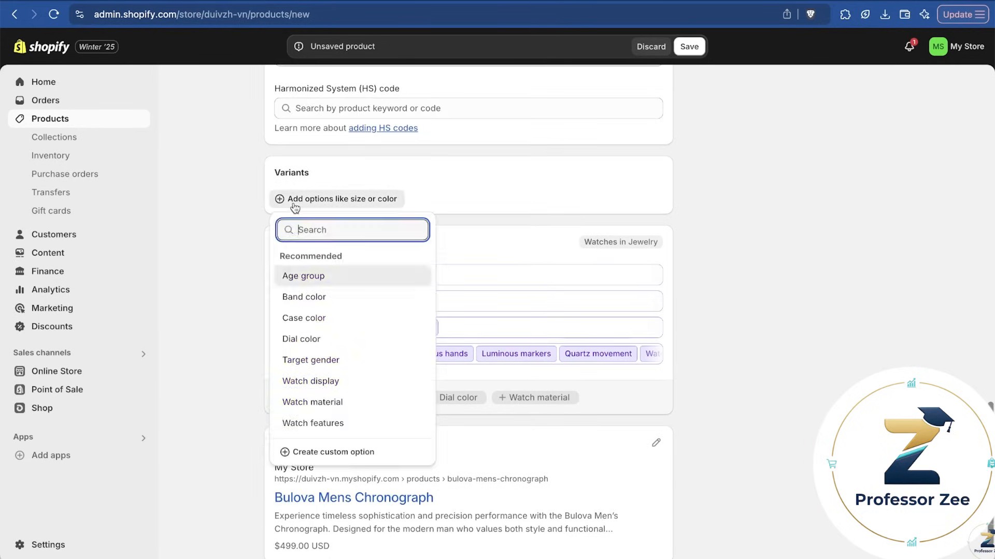
mouse_move(338, 316)
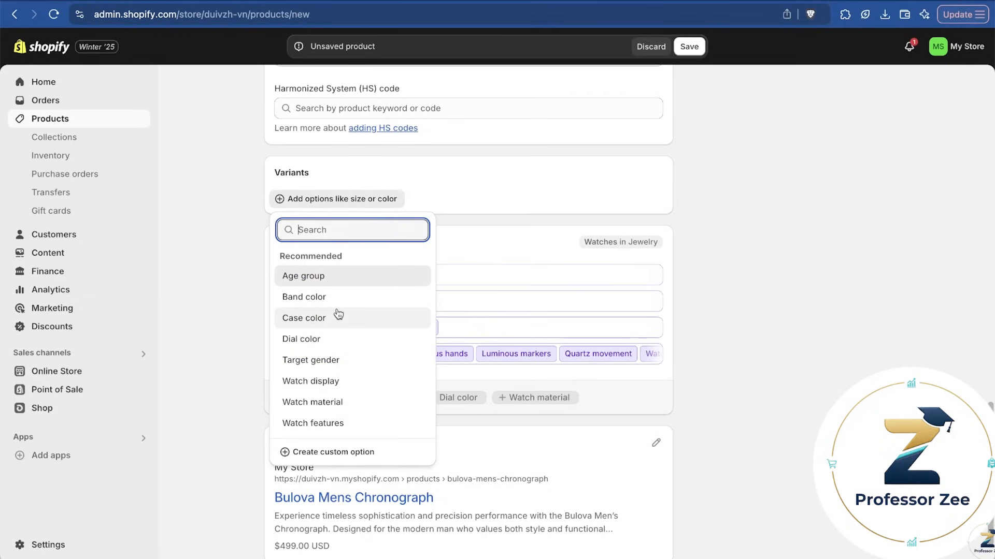
mouse_move(341, 319)
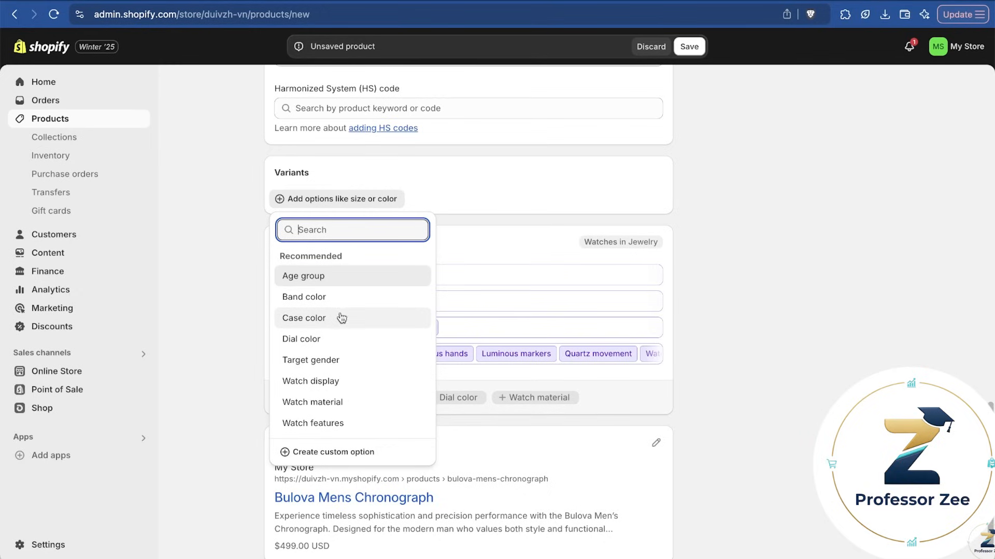
mouse_move(368, 300)
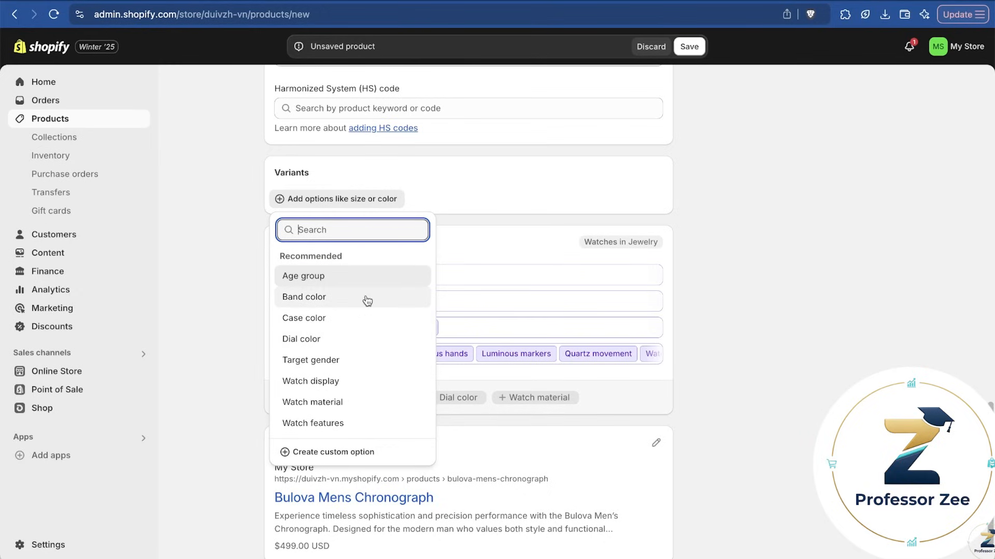
mouse_move(350, 375)
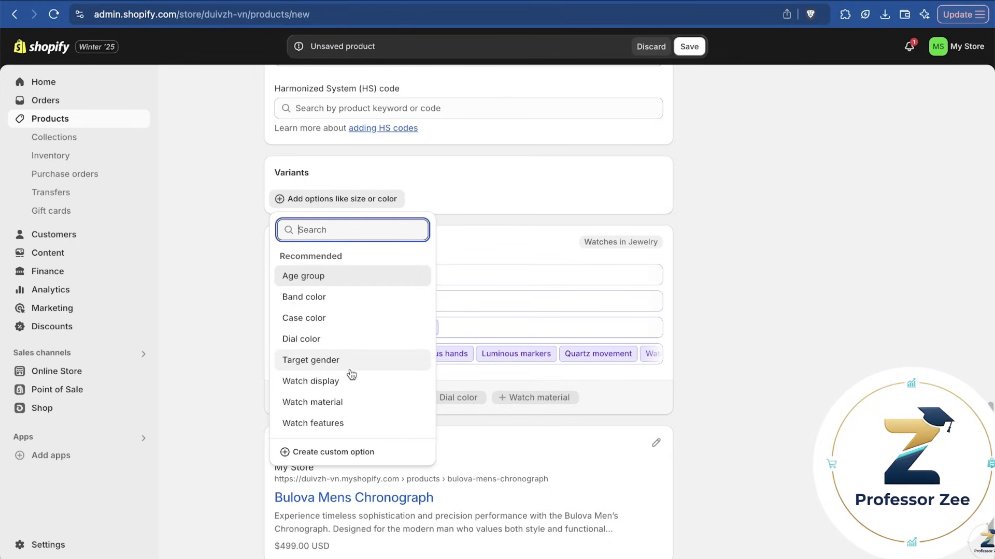
mouse_move(351, 349)
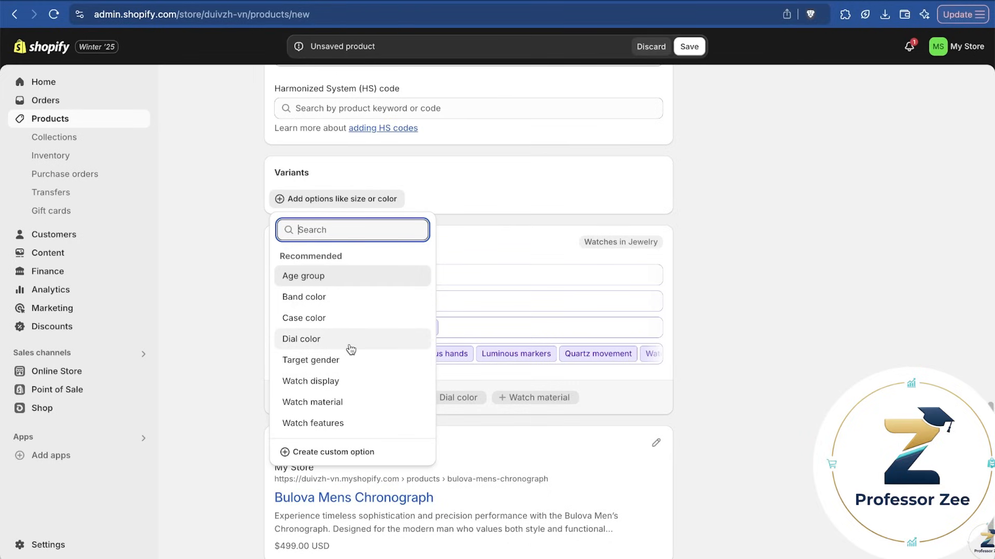
mouse_move(357, 341)
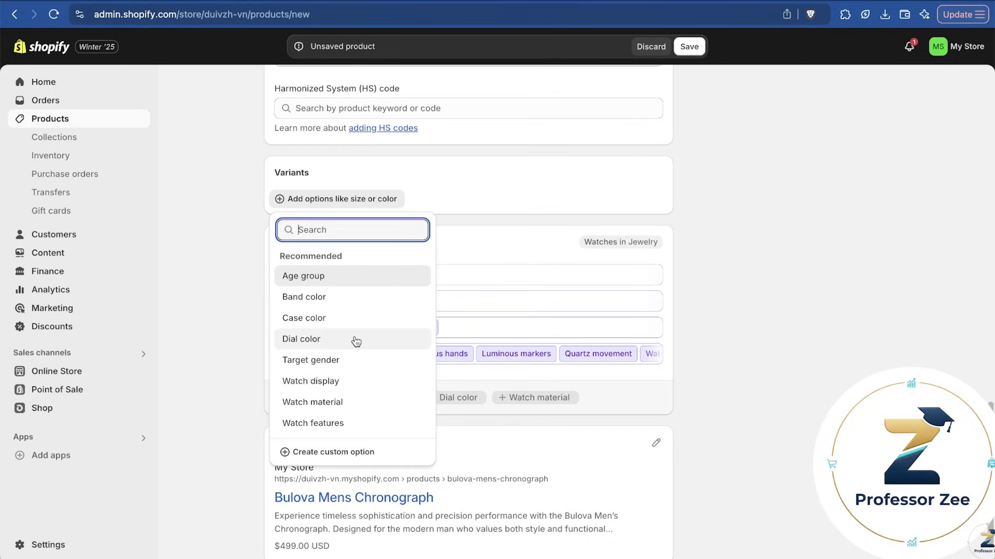
click(301, 340)
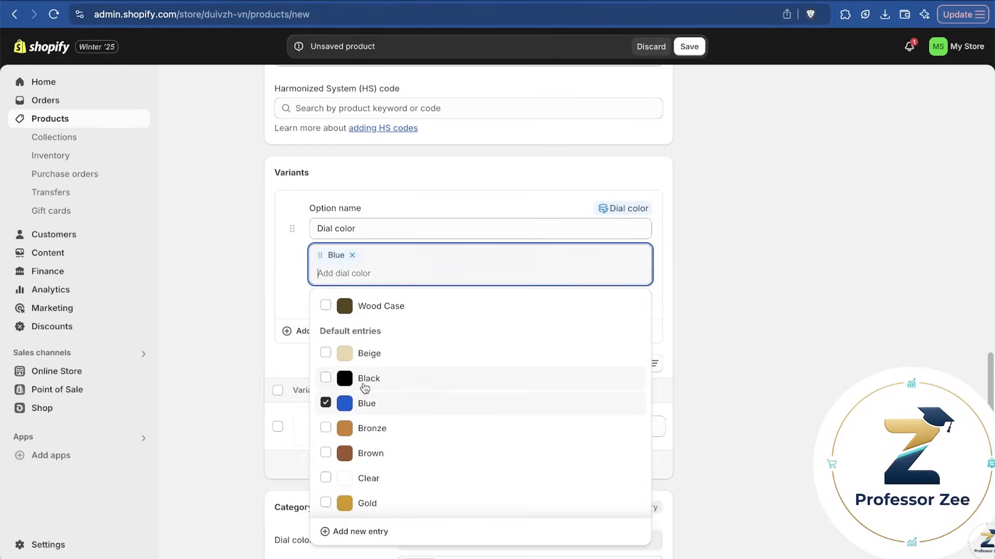
click(325, 378)
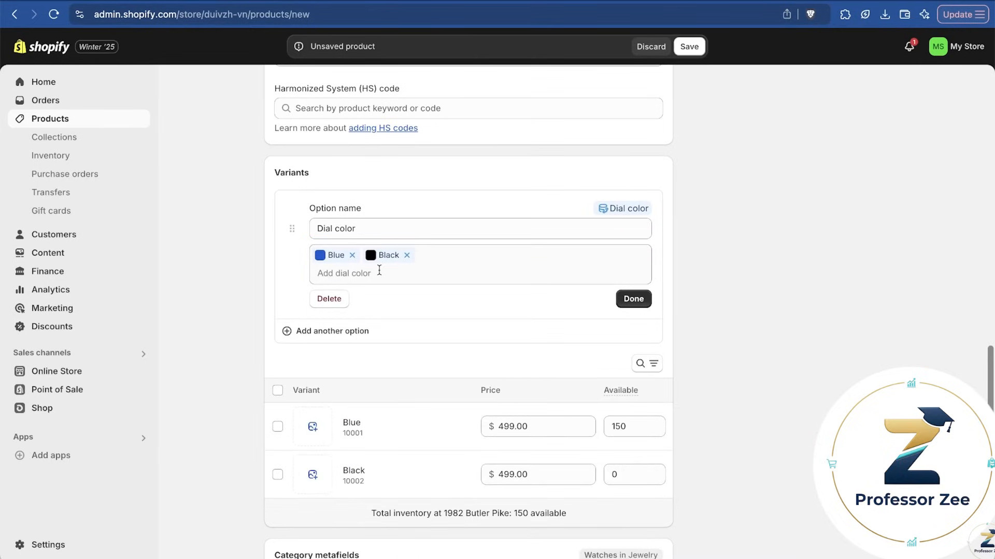
click(360, 273)
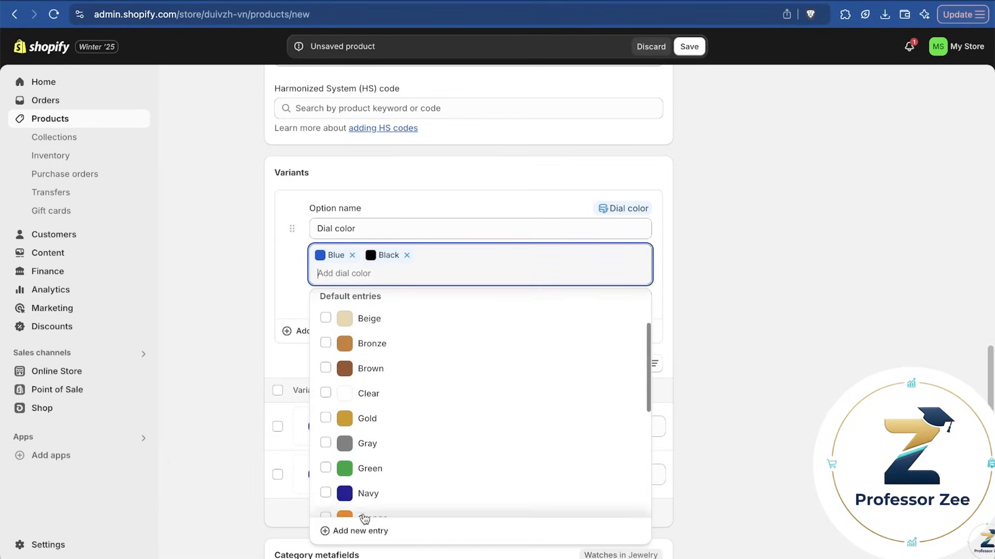
click(360, 531)
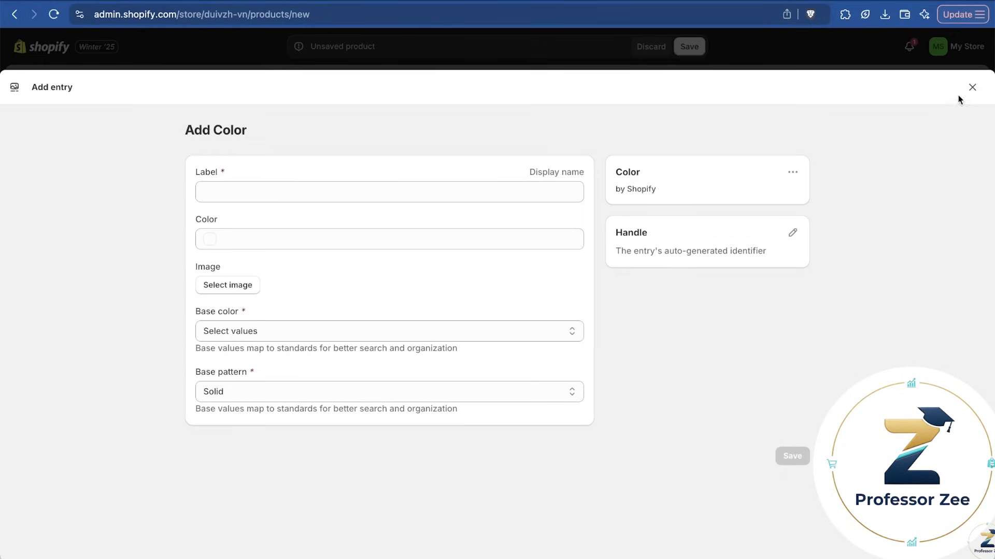
click(985, 86)
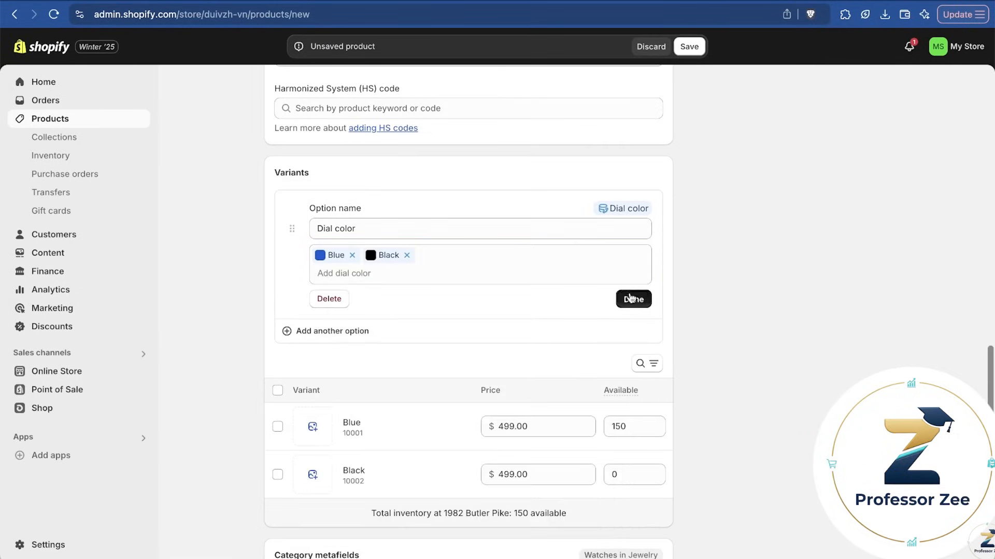
click(633, 299)
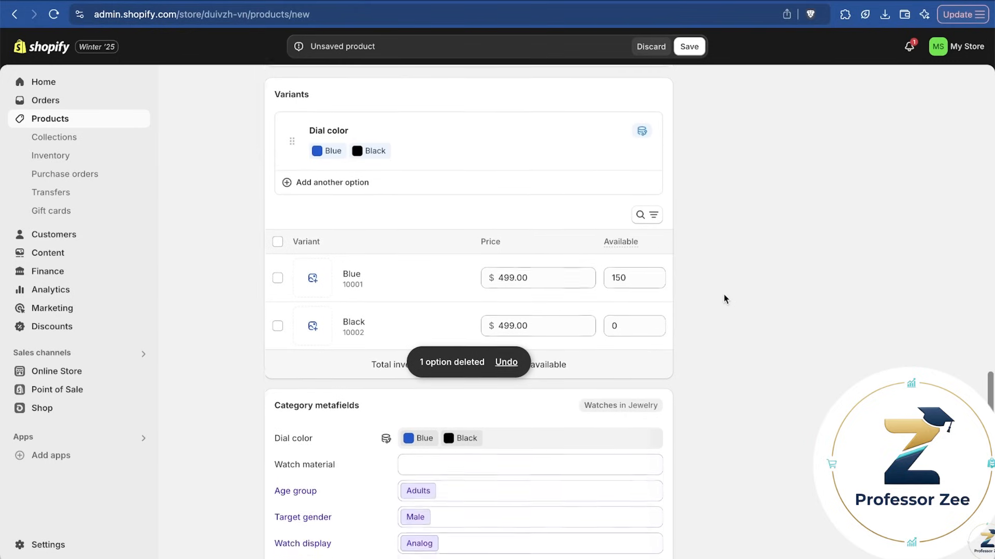
scroll(down, 3)
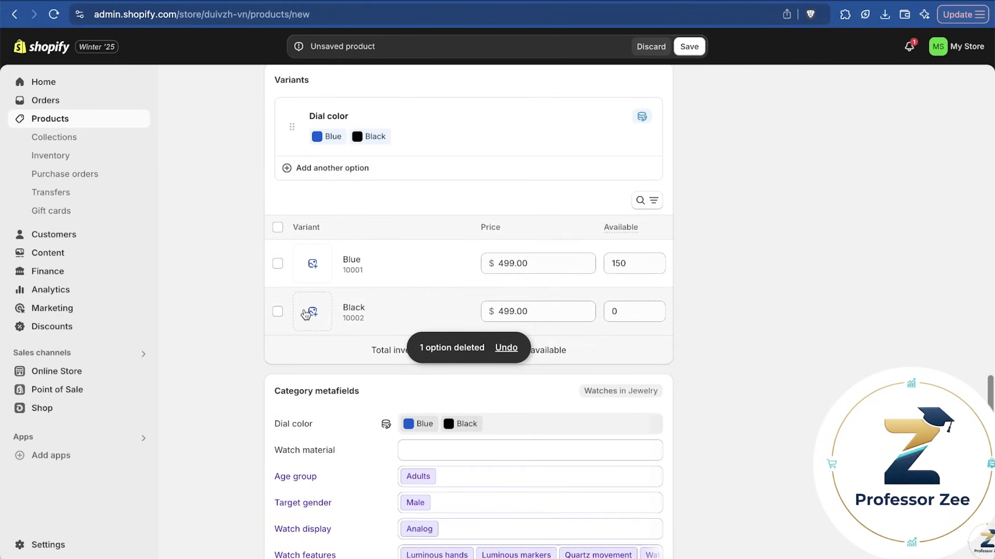
click(629, 311)
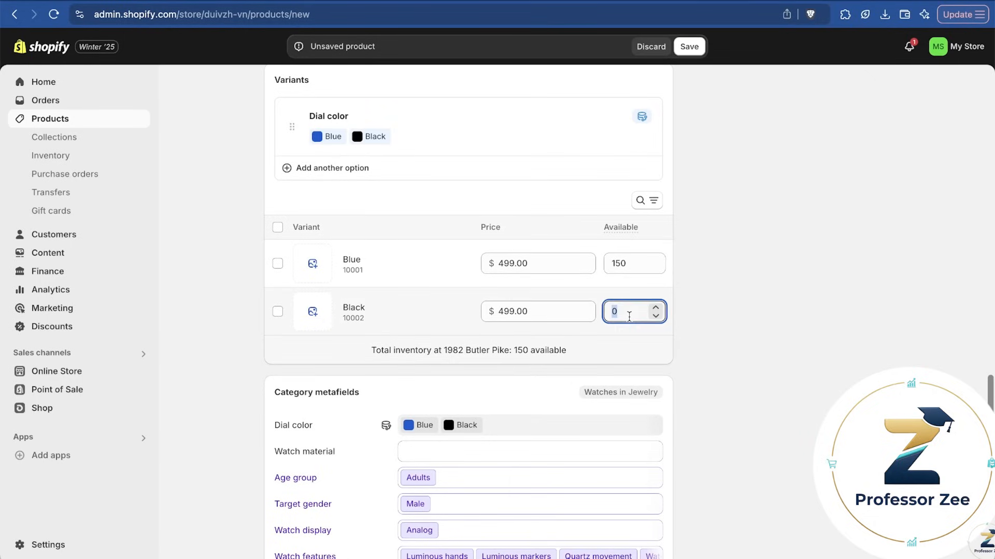
text(100)
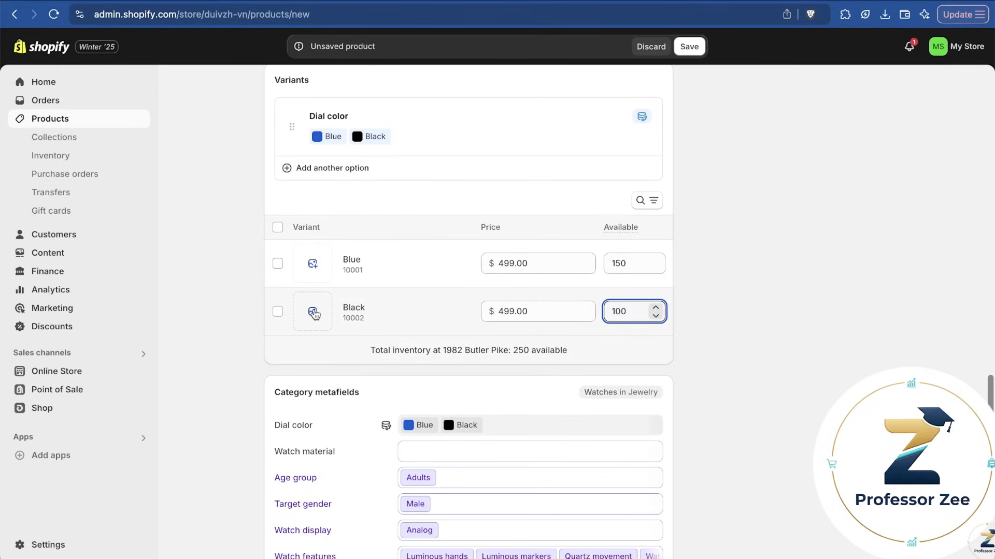
click(312, 312)
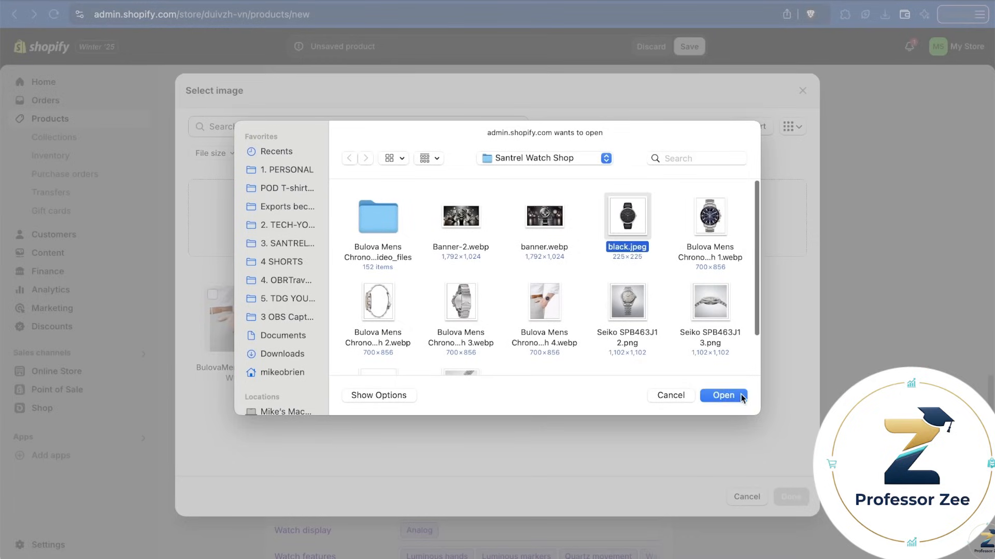
click(723, 395)
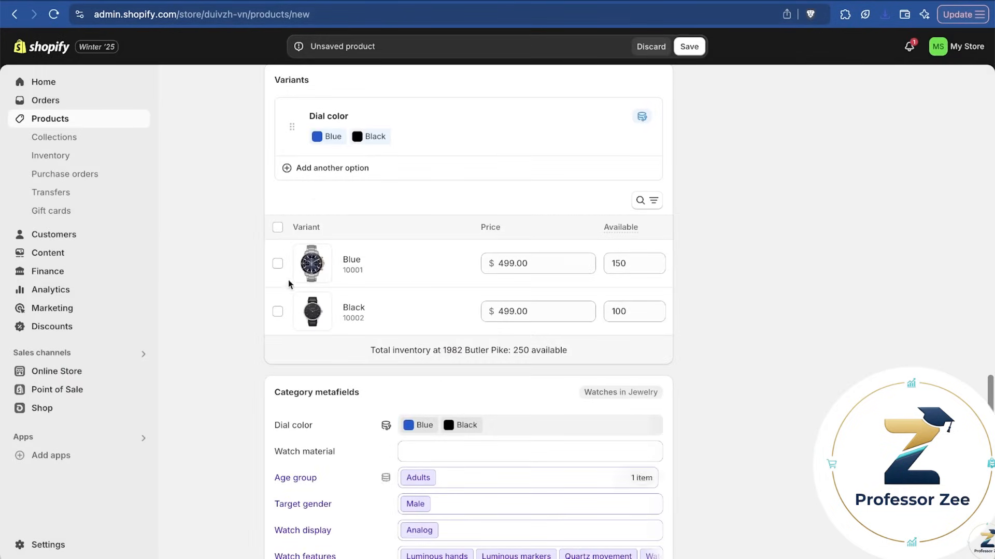
scroll(down, 3)
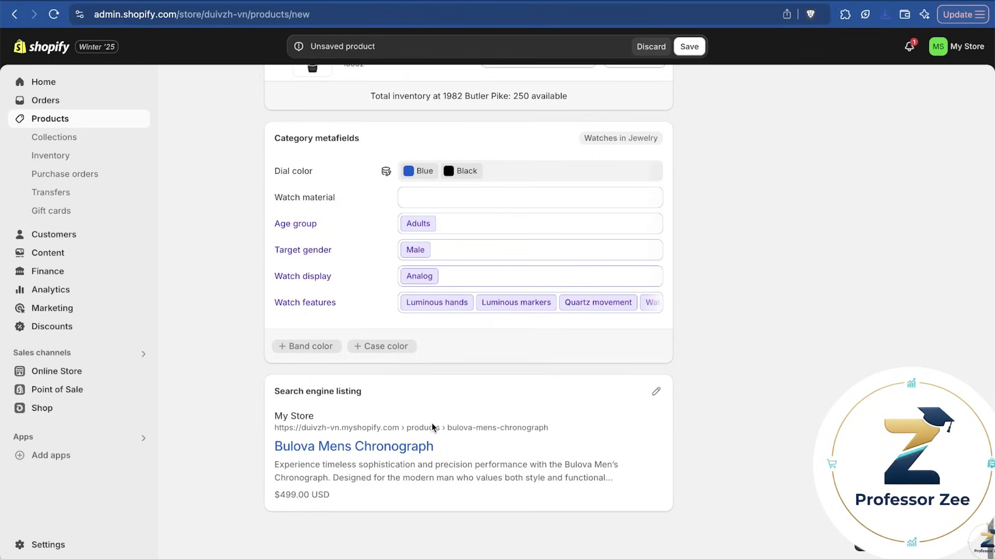
mouse_move(384, 476)
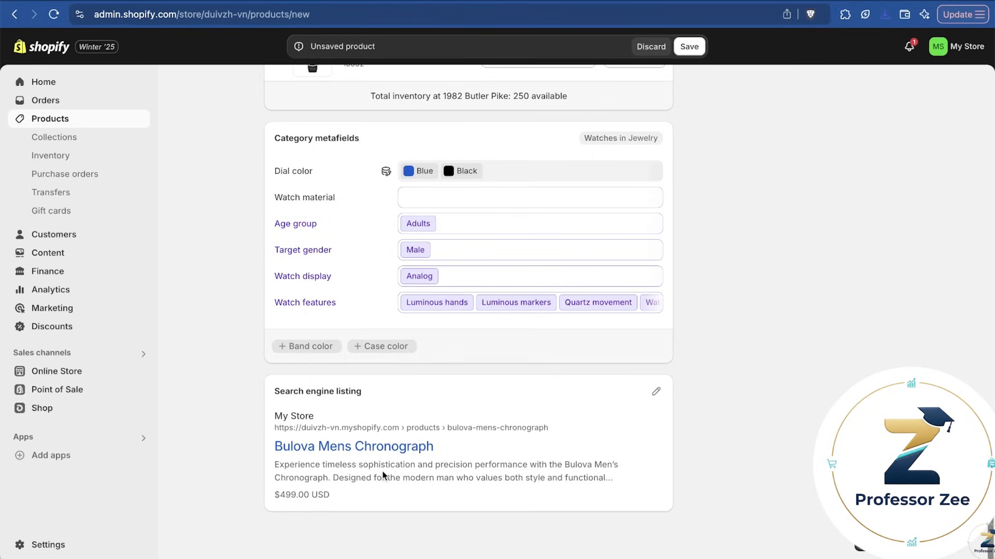
mouse_move(471, 429)
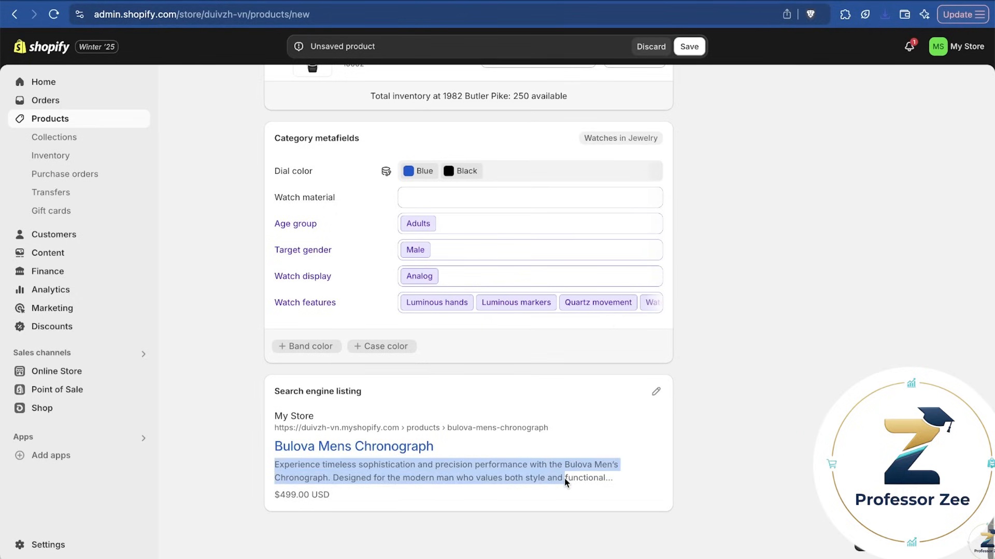
mouse_move(550, 464)
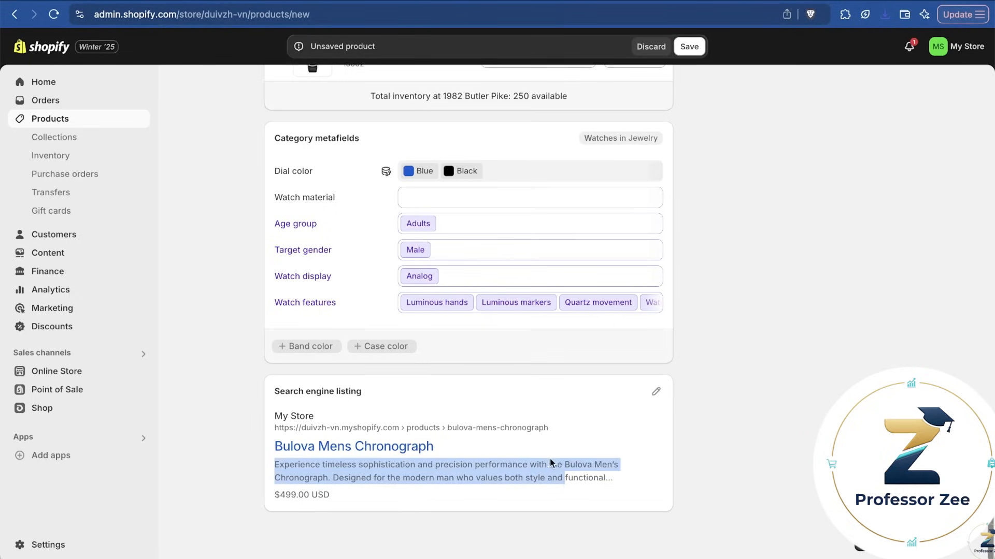
mouse_move(644, 413)
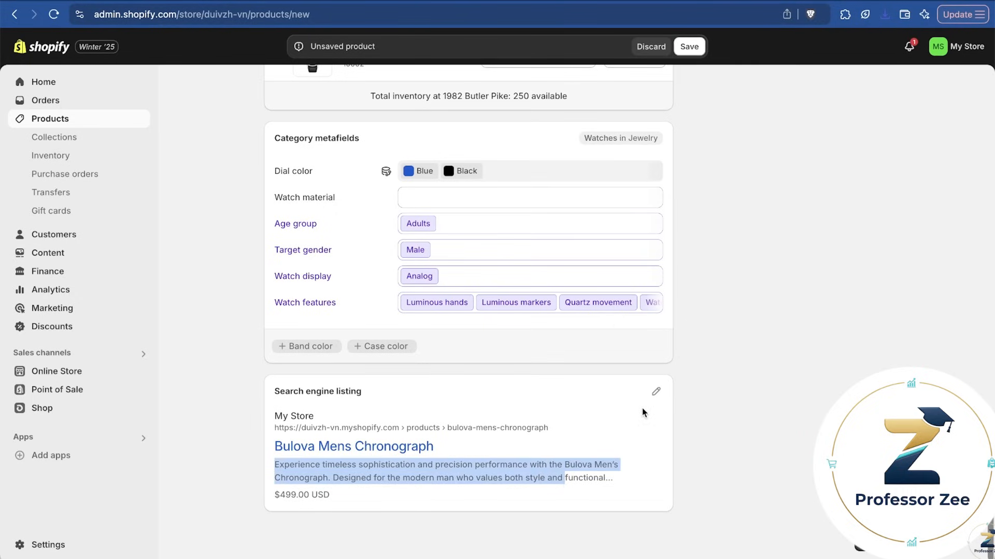
Append 'Santrel Watch Shop' to the Bulova watch's search listing page title
click(656, 392)
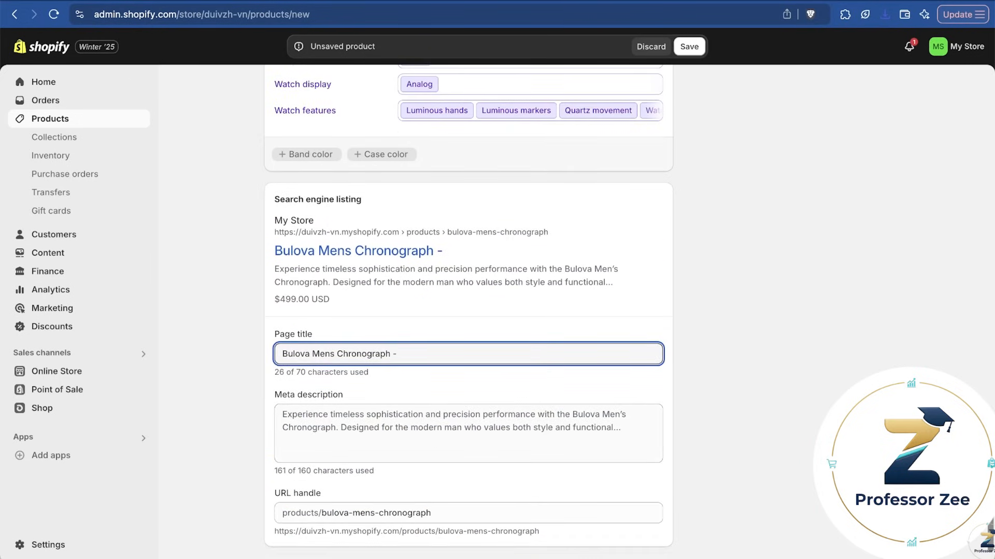
text(Santrel)
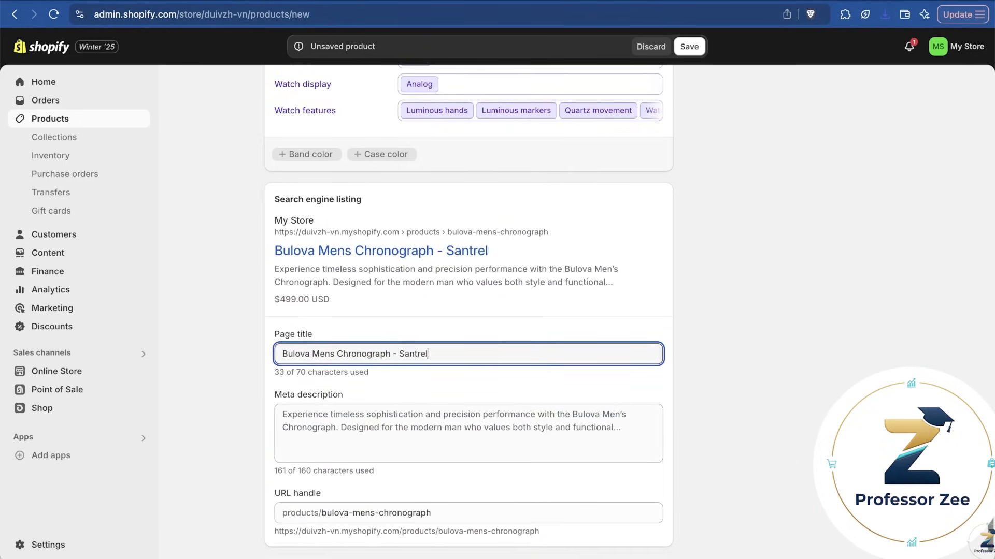
text(Watch Shop)
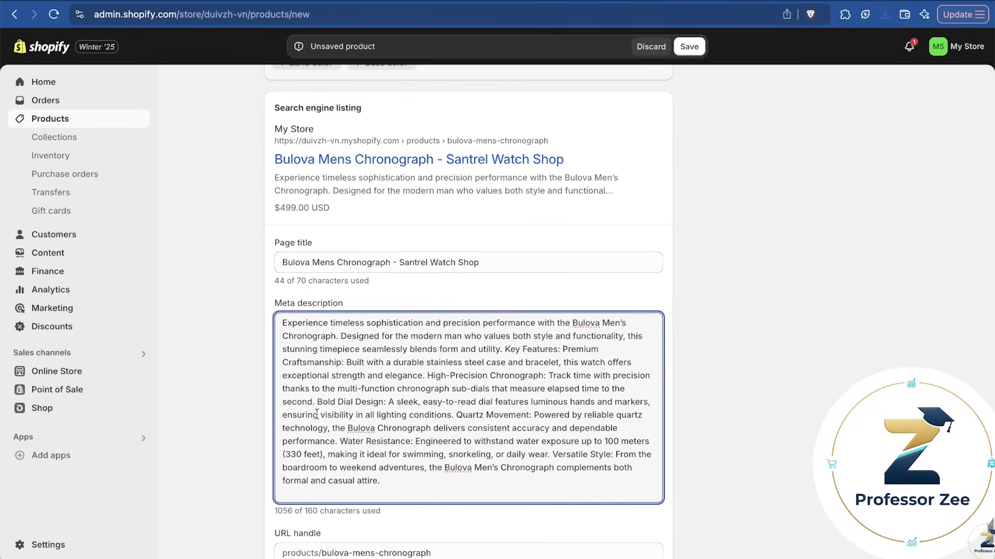
mouse_move(345, 418)
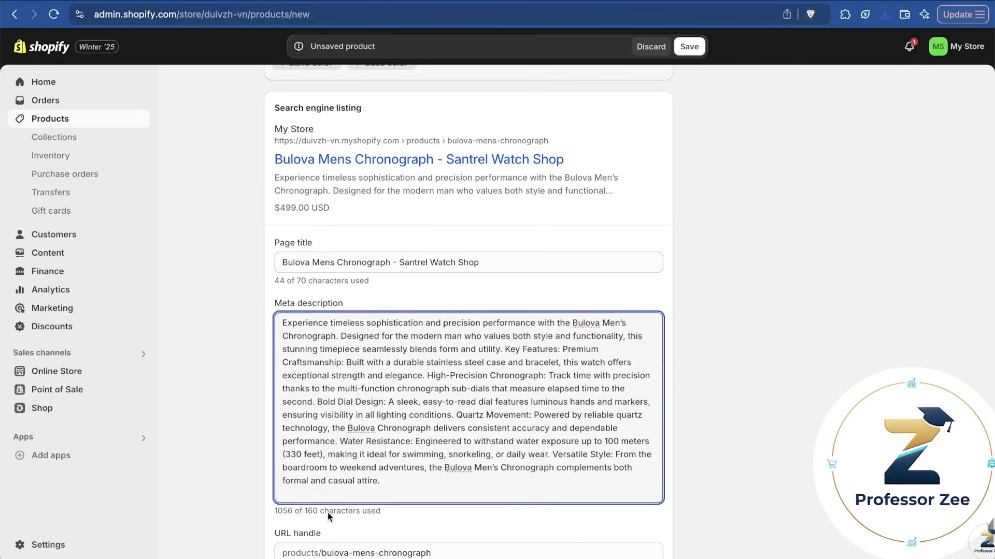
mouse_move(742, 446)
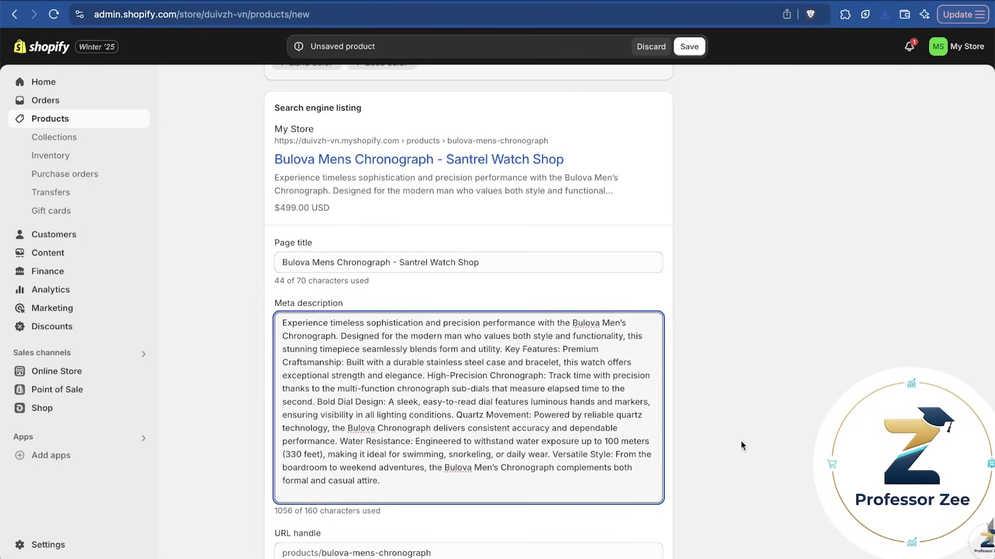
mouse_move(756, 346)
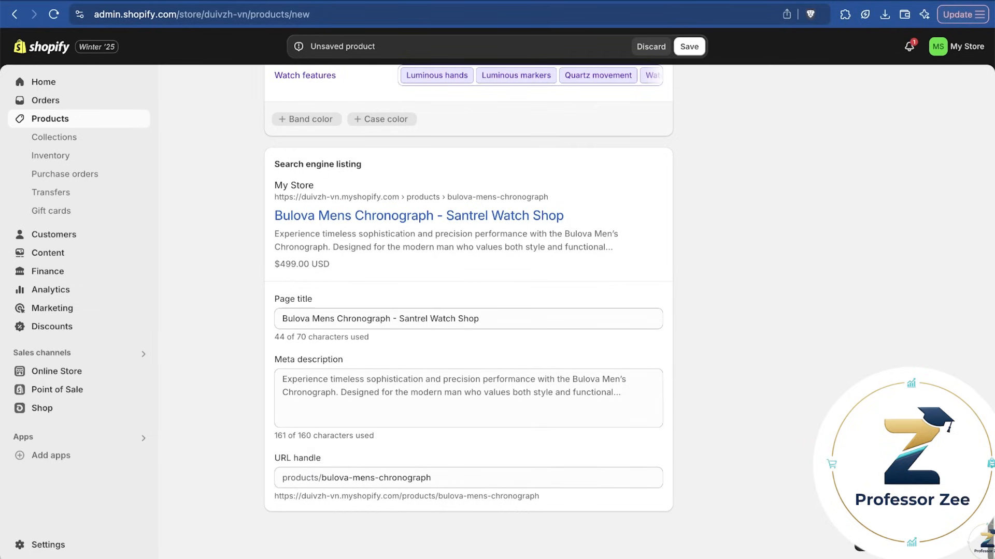
Save the Bulova Mens Chronograph product
click(689, 46)
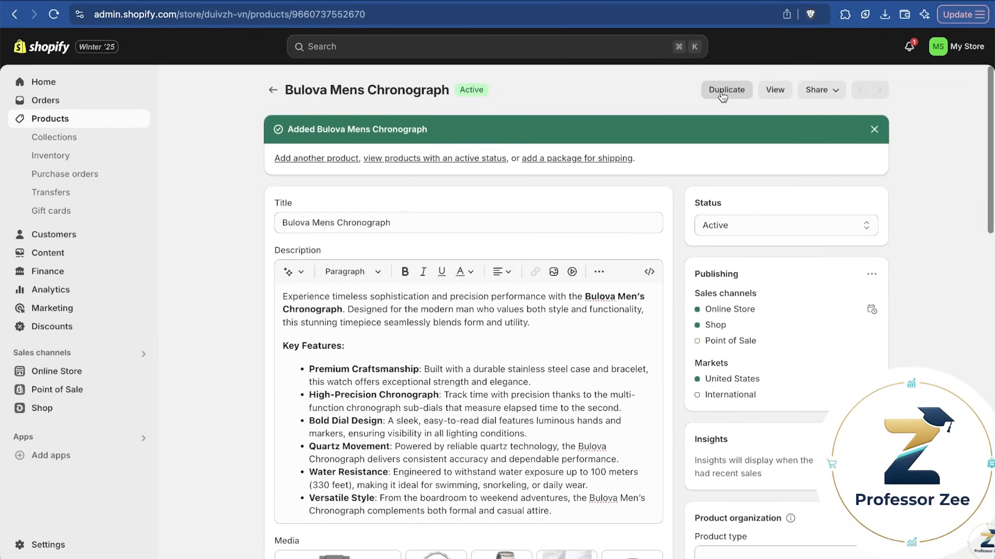
mouse_move(780, 95)
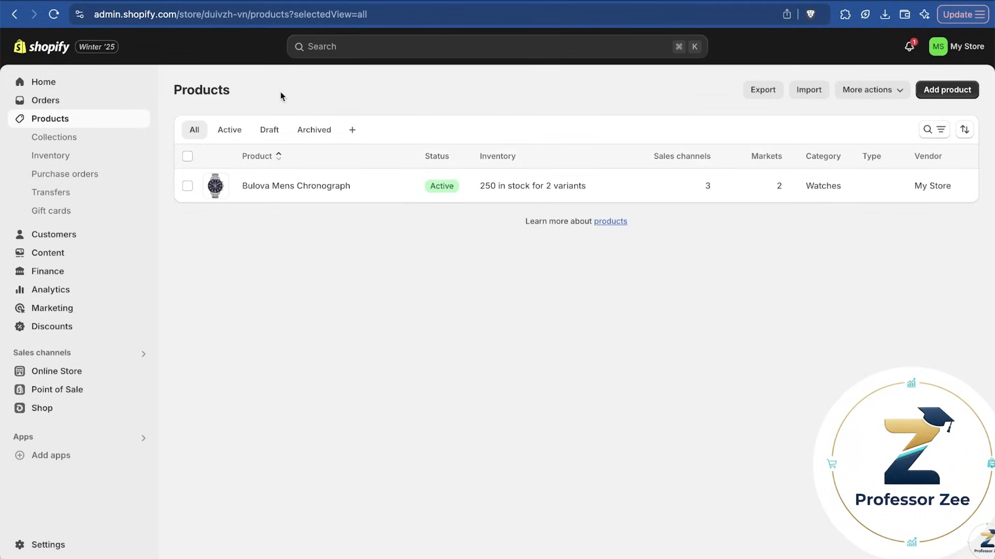
Start a new Seiko SPB463 product and generate an AI description, viewing tone options
click(946, 90)
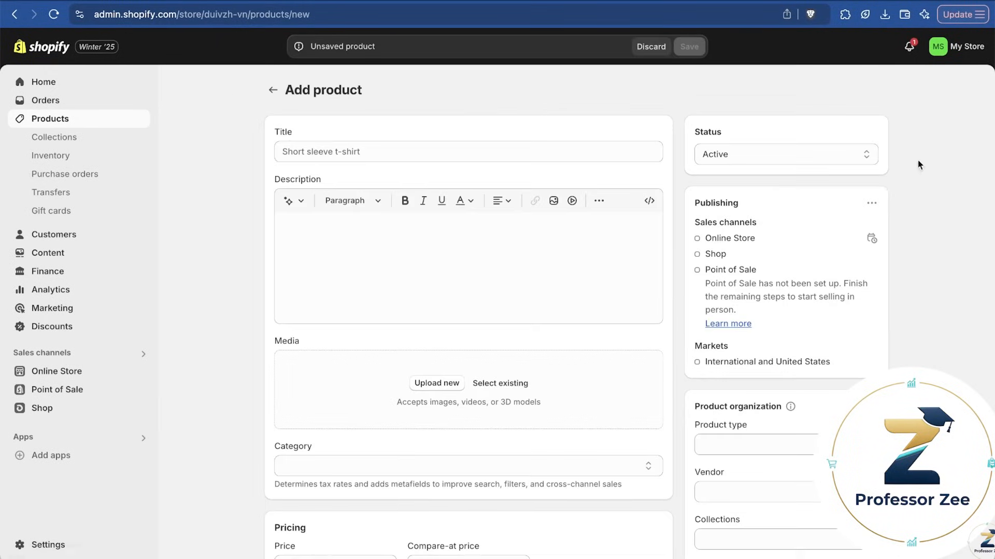
mouse_move(951, 292)
text(Seiko SPB463)
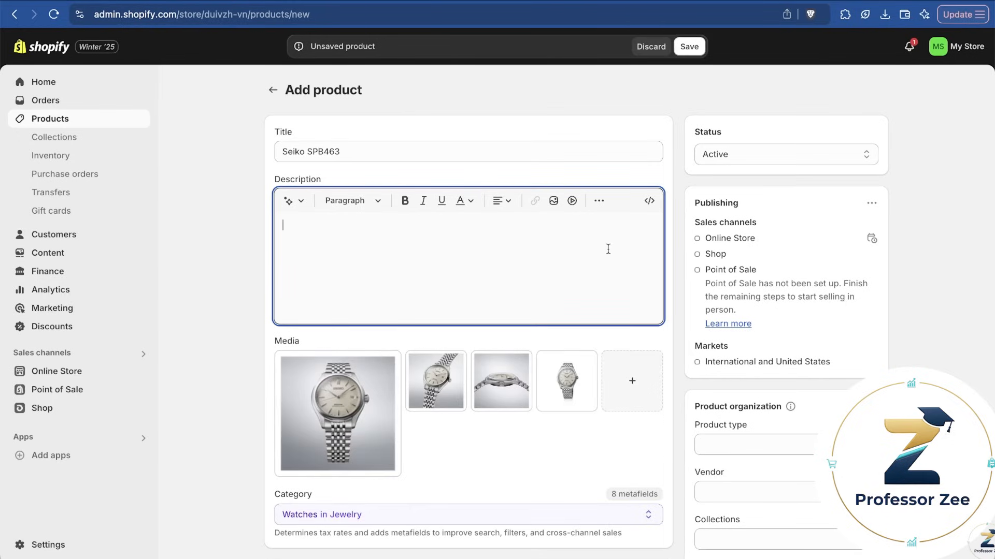
click(288, 200)
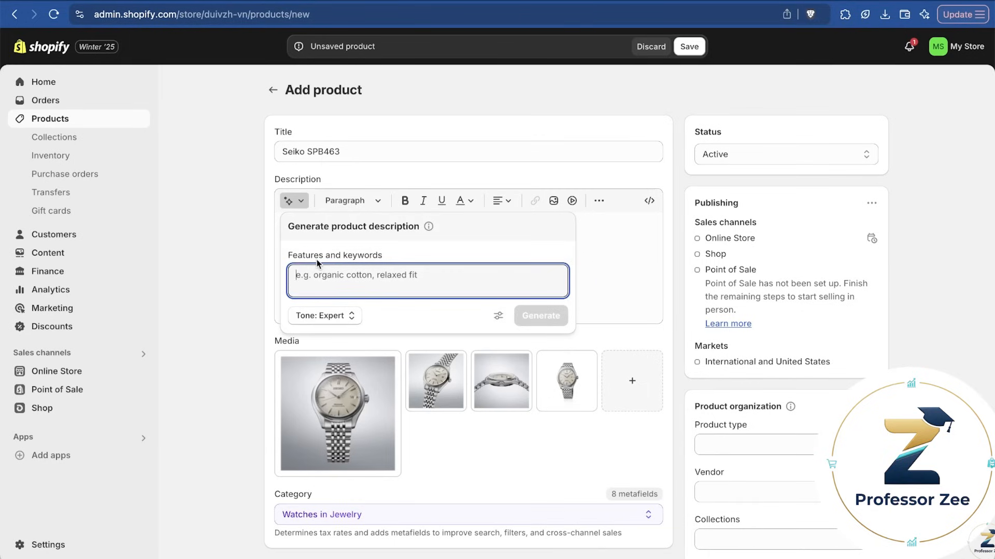
click(541, 316)
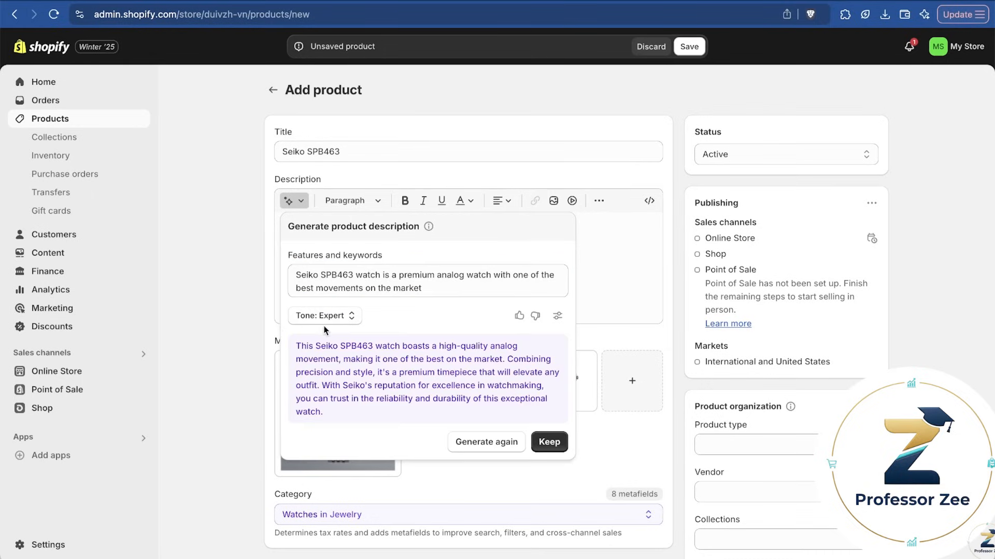
click(325, 315)
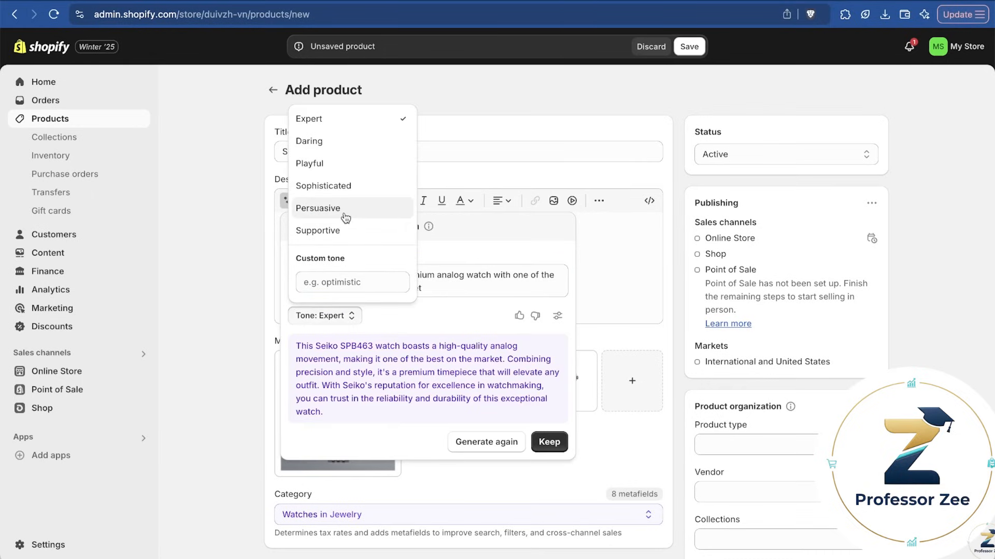
mouse_move(373, 133)
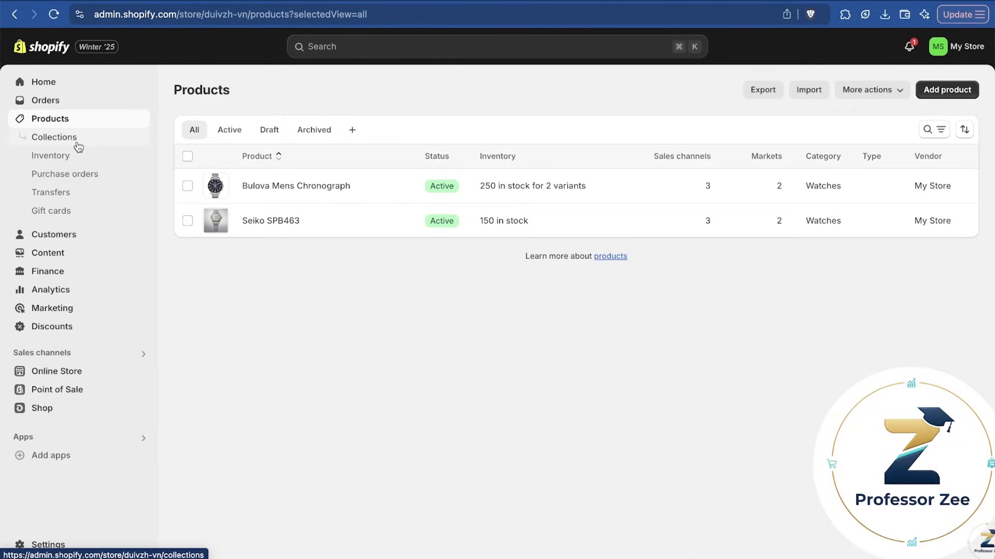
Start a new collection titled 'Analog Watches' under Collections
click(54, 138)
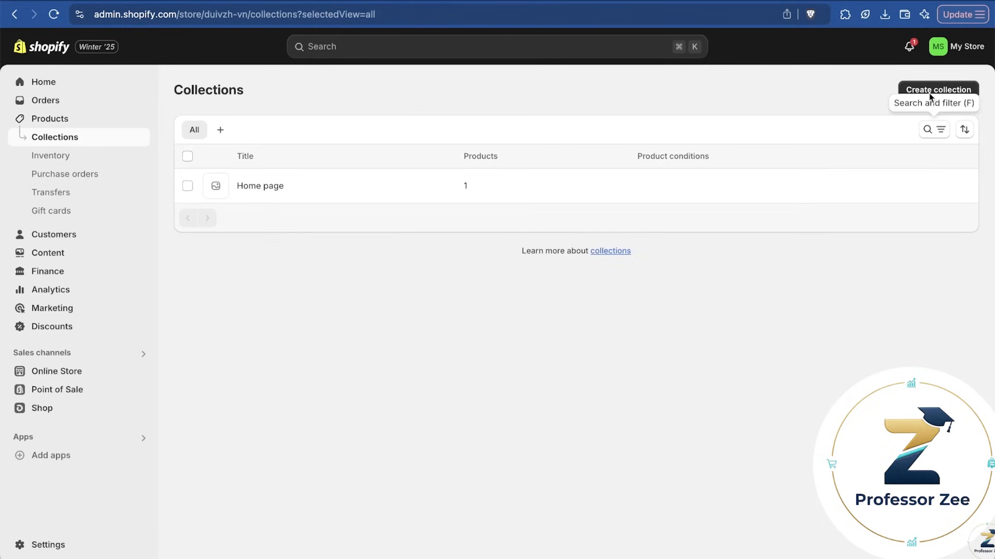
click(933, 89)
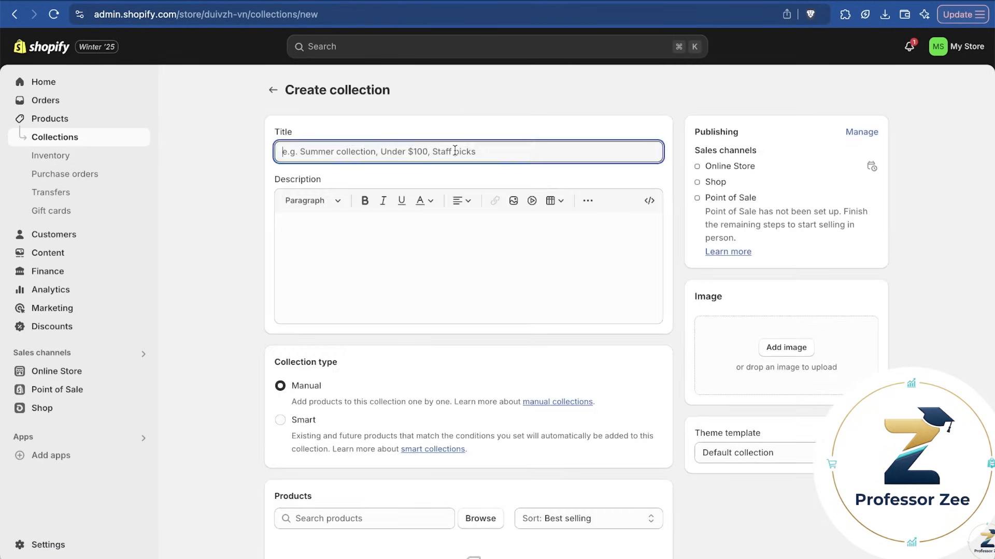
text(Analog Watches)
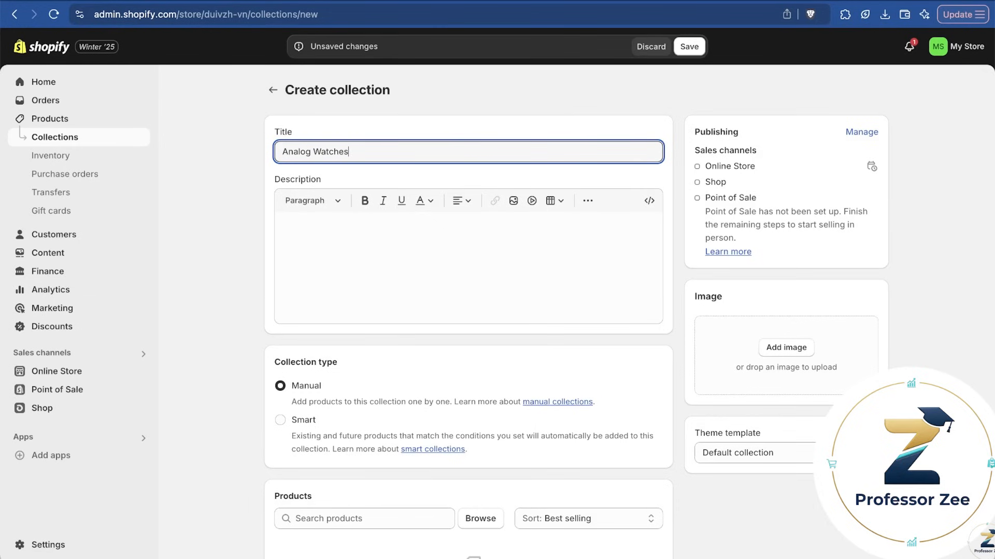
scroll(down, 3)
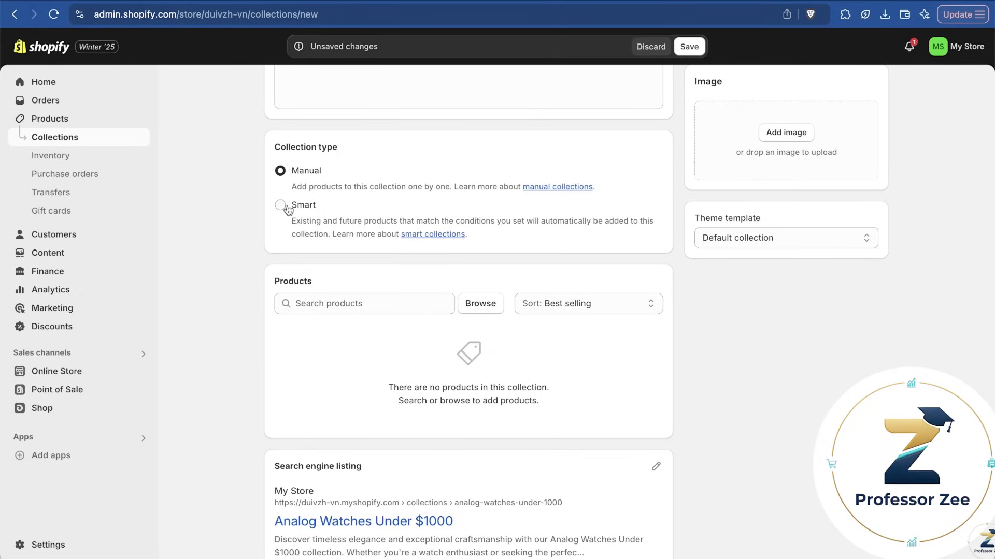
Make the collection smart with the condition price less than 1000
click(280, 205)
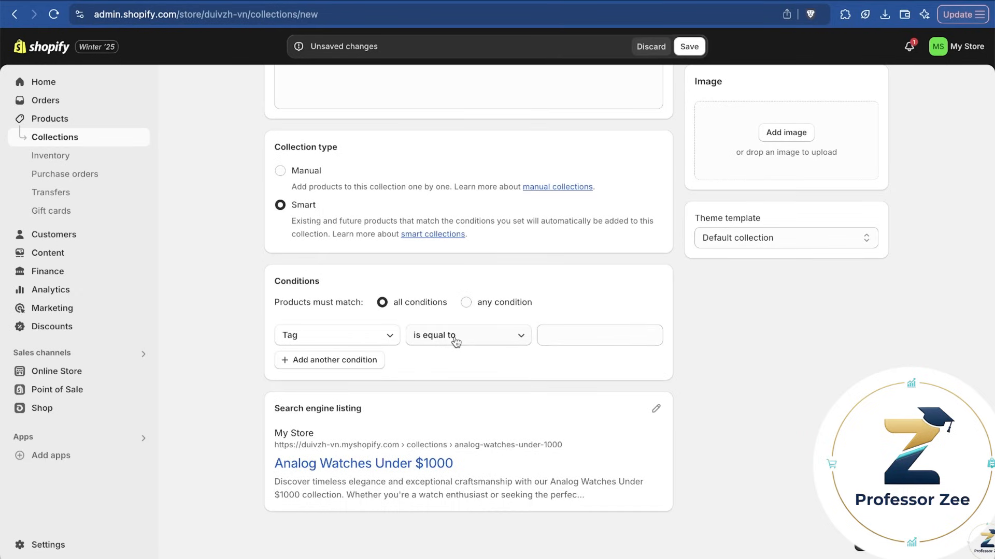
click(337, 335)
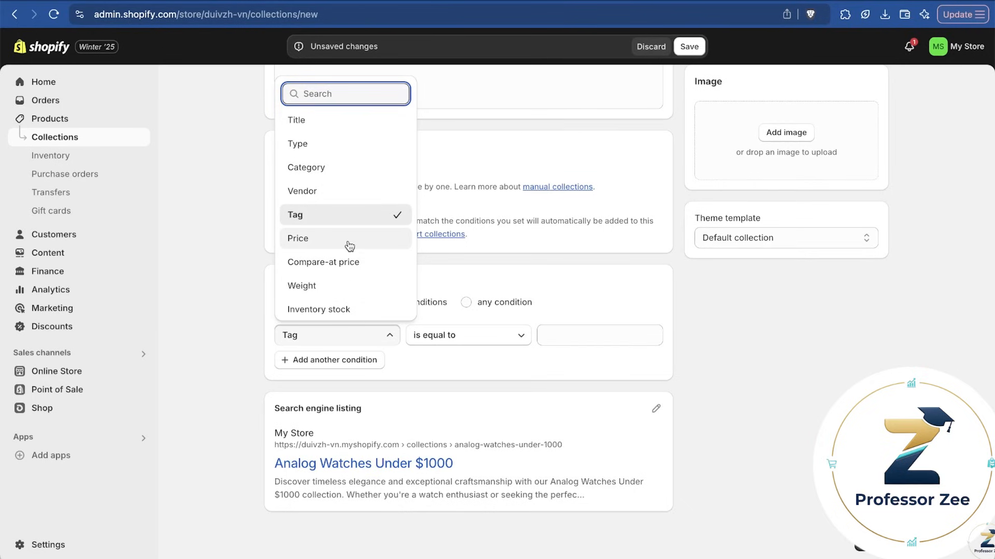
click(297, 239)
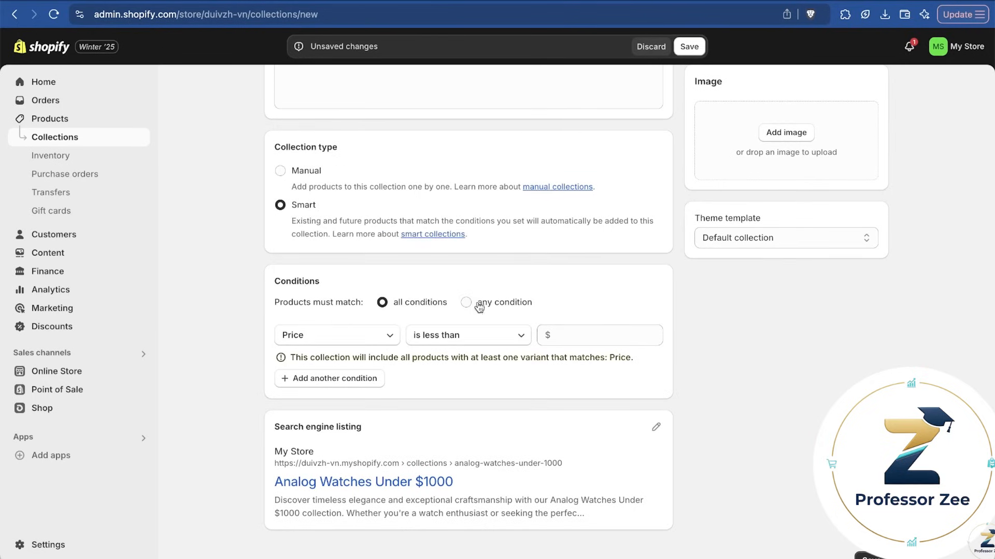
text(1000)
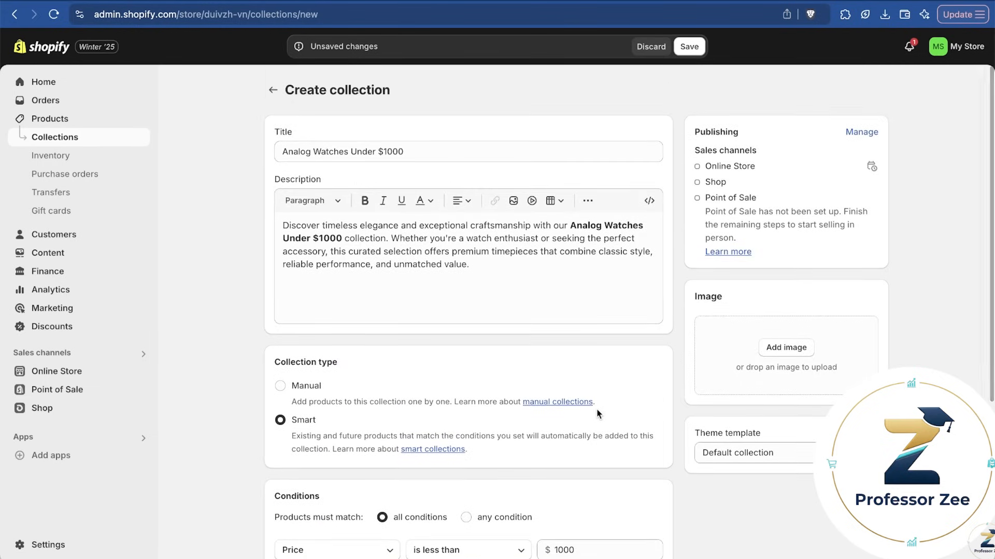
scroll(down, 3)
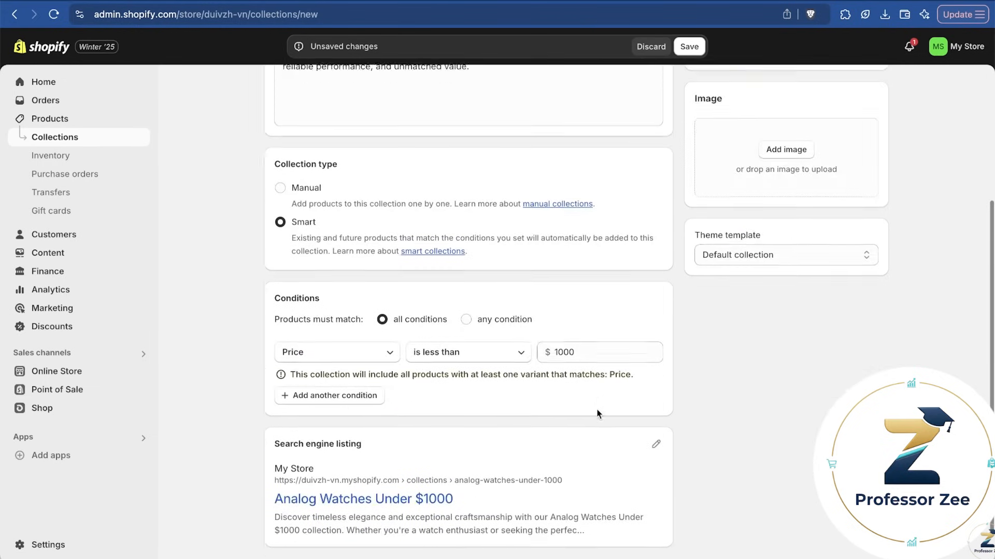
Add the watches banner image to the Analog Watches Under $1000 collection and save
click(786, 150)
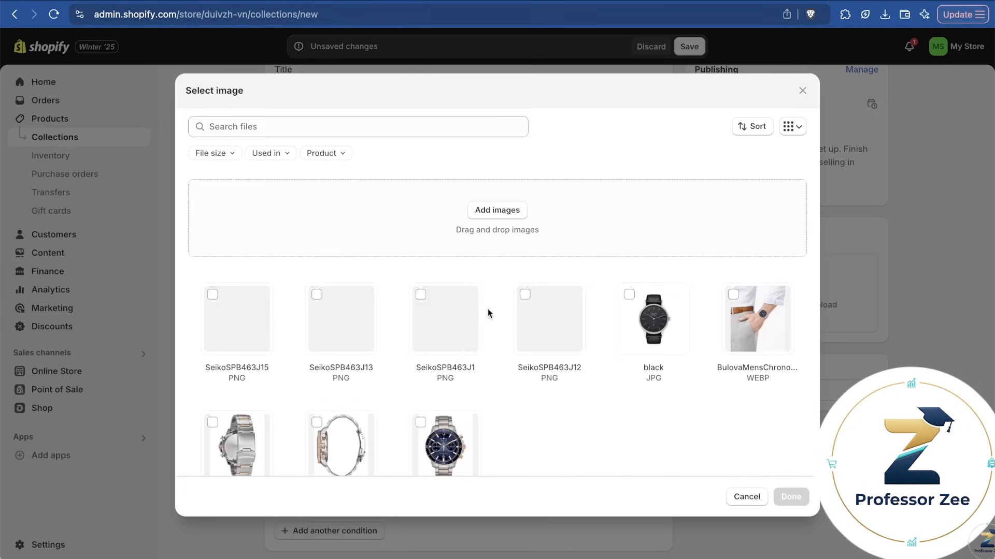
click(497, 211)
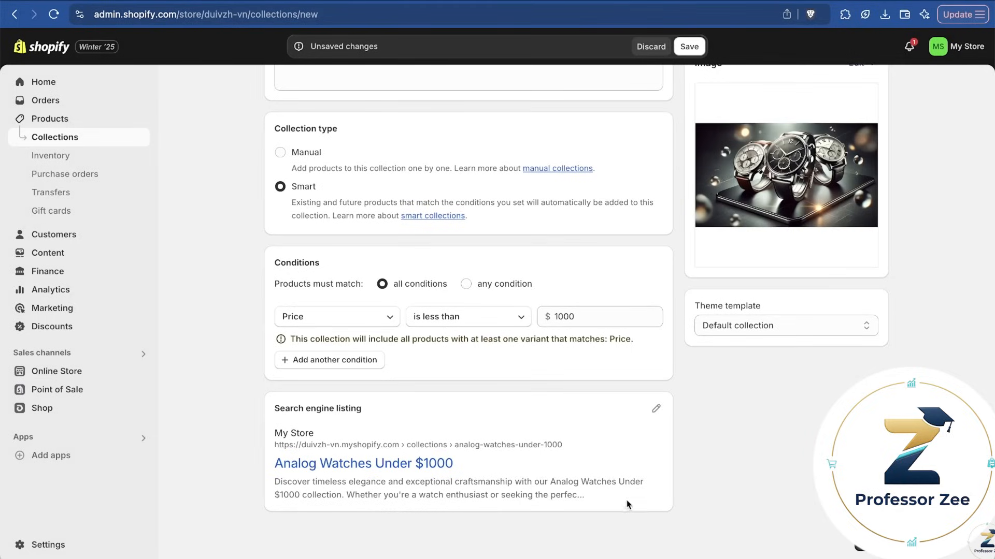
click(688, 46)
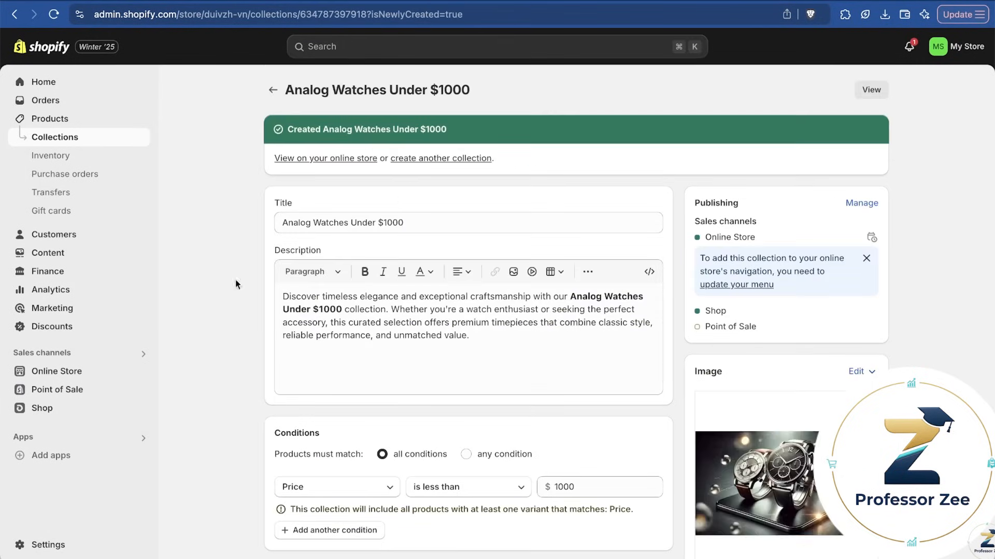
mouse_move(204, 270)
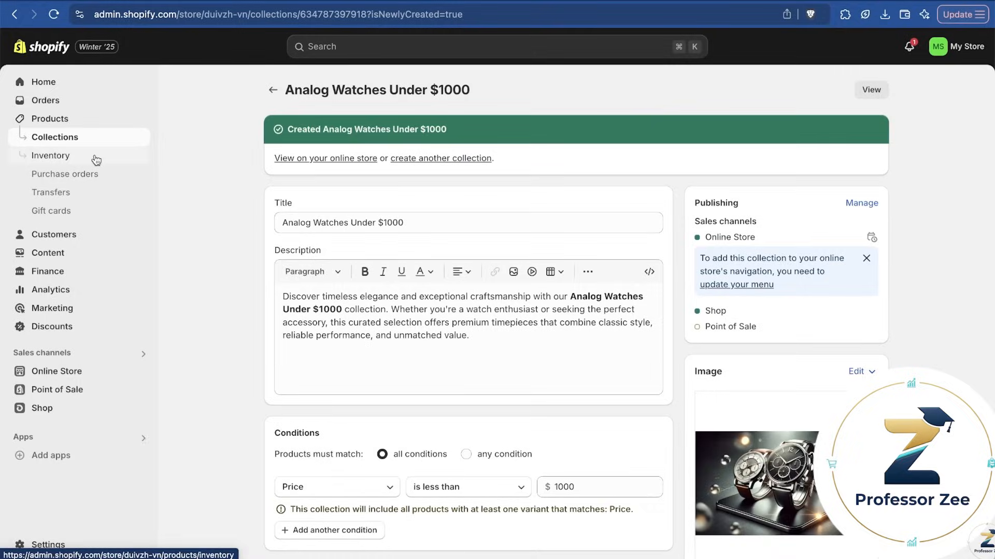
Create and save the Santrel Watch Shop Gift Card product, then view all products
click(50, 211)
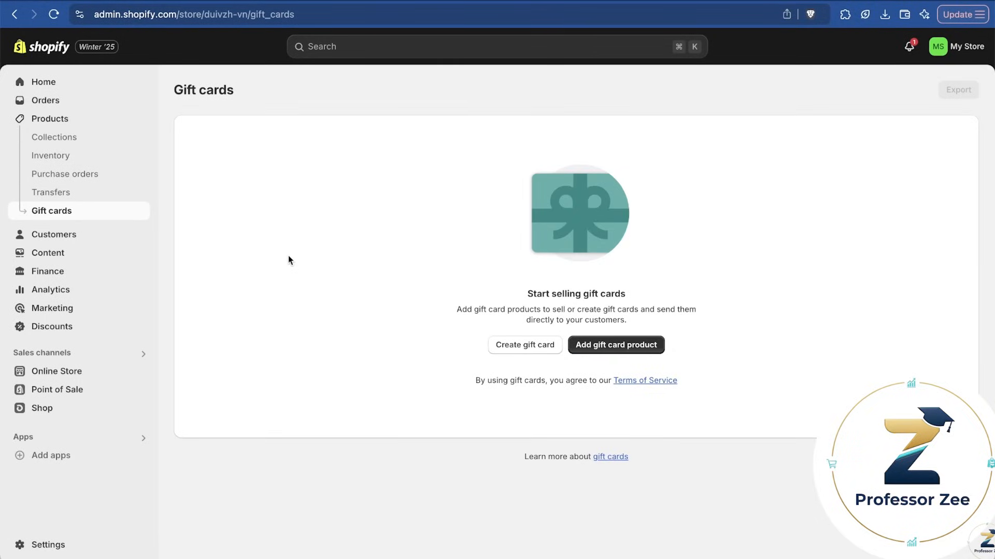
click(616, 345)
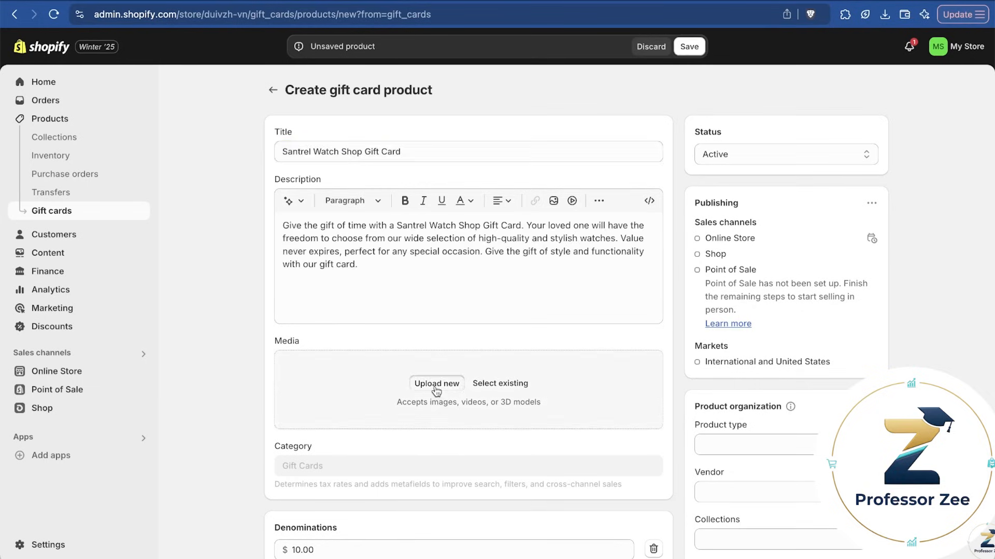
scroll(down, 3)
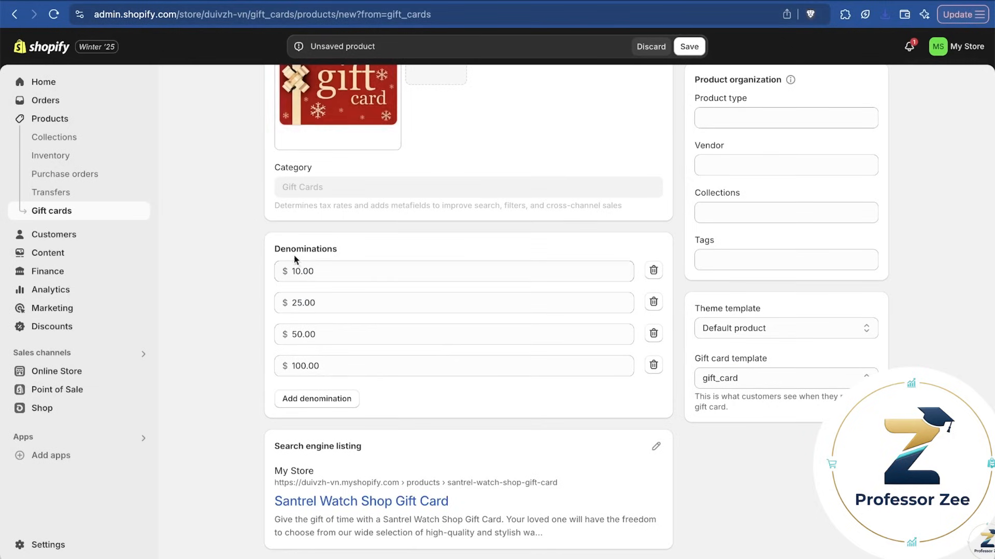
click(454, 271)
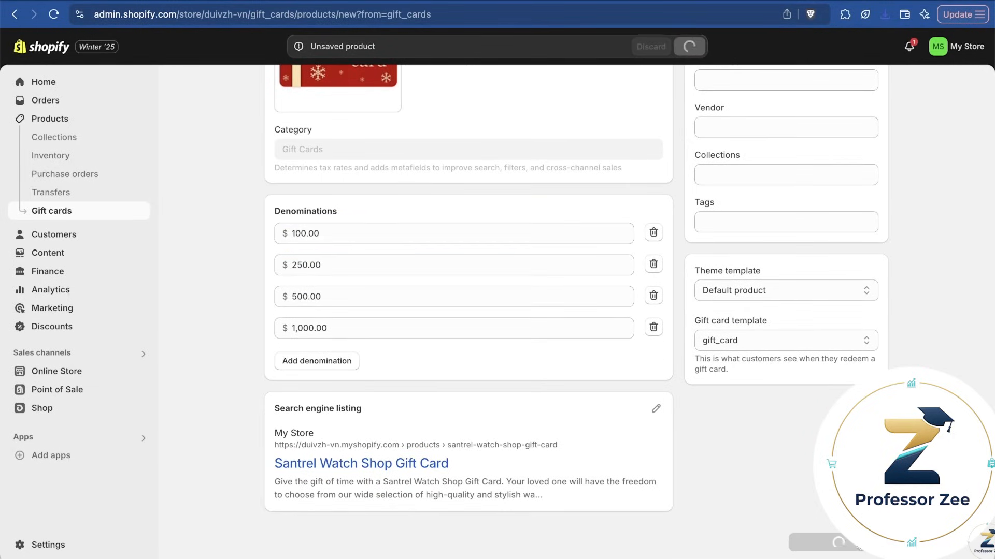
click(49, 119)
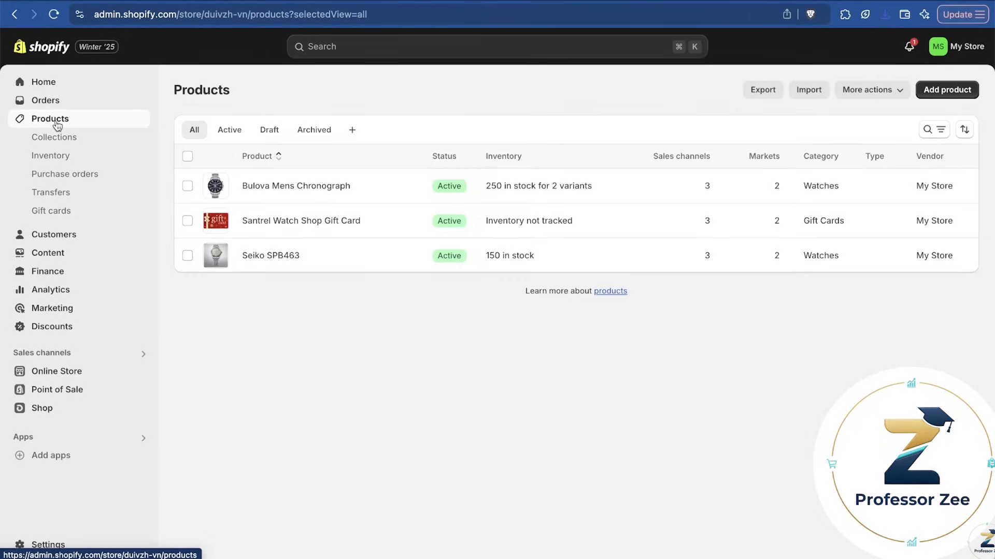
mouse_move(83, 250)
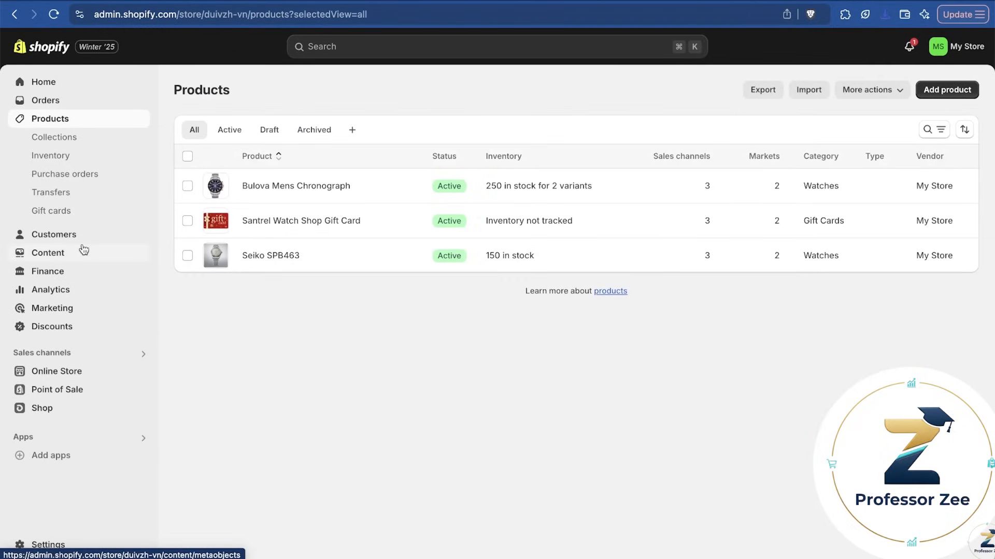
mouse_move(78, 371)
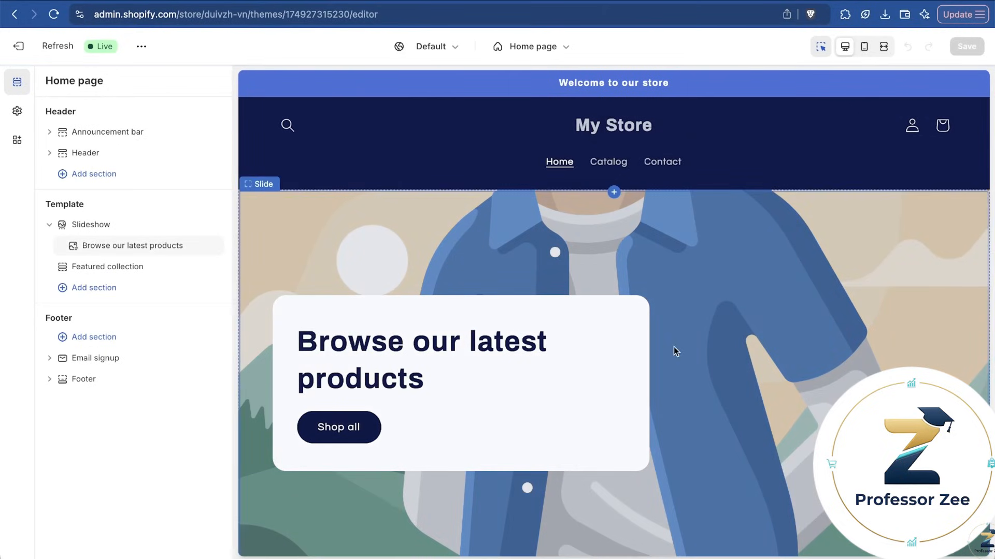
Collapse the Slideshow section and show the sections available for the home page
scroll(down, 3)
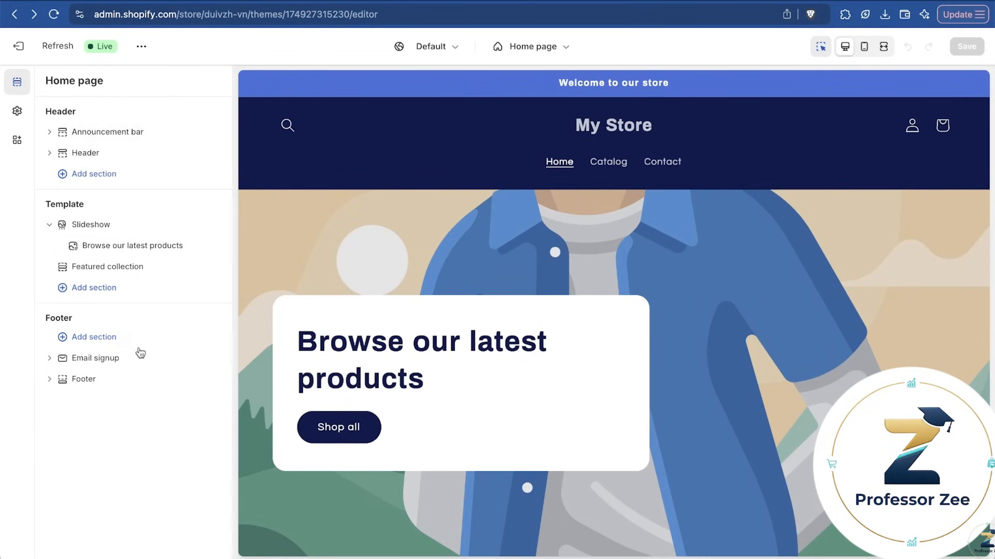
scroll(down, 3)
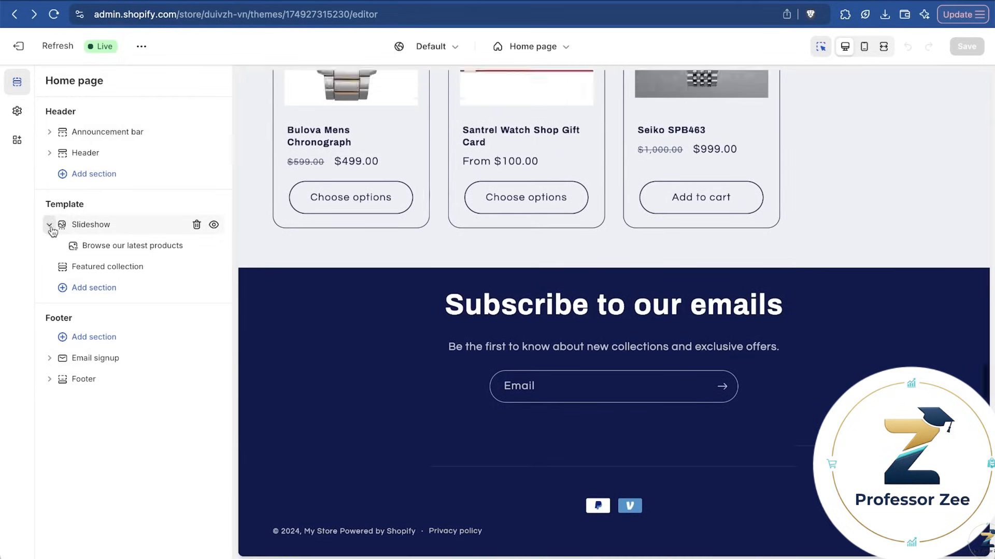
click(49, 225)
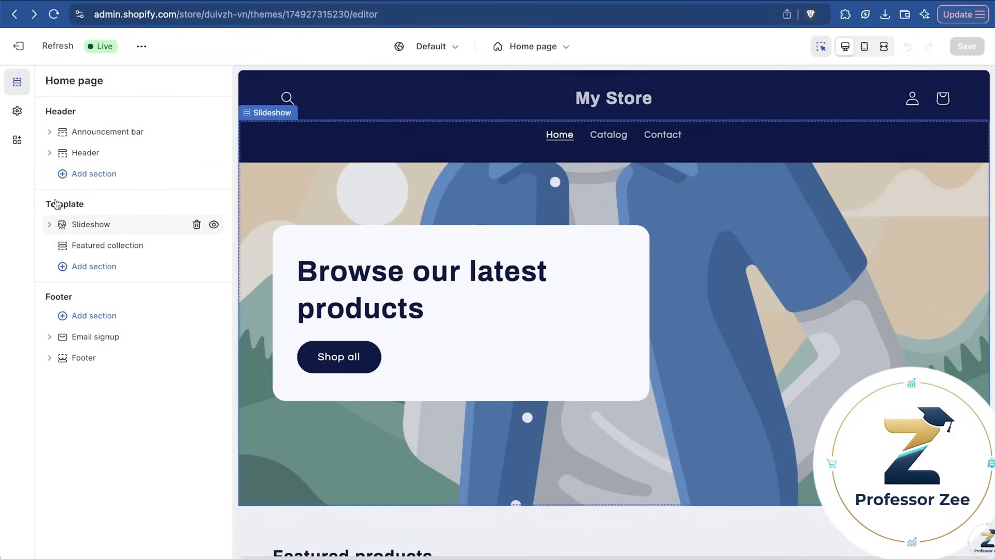
click(93, 267)
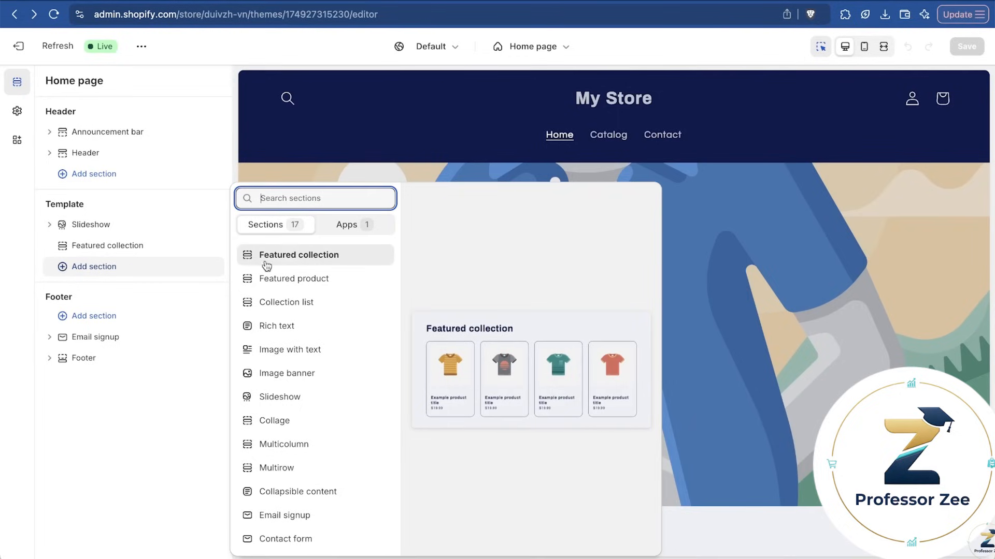
mouse_move(312, 266)
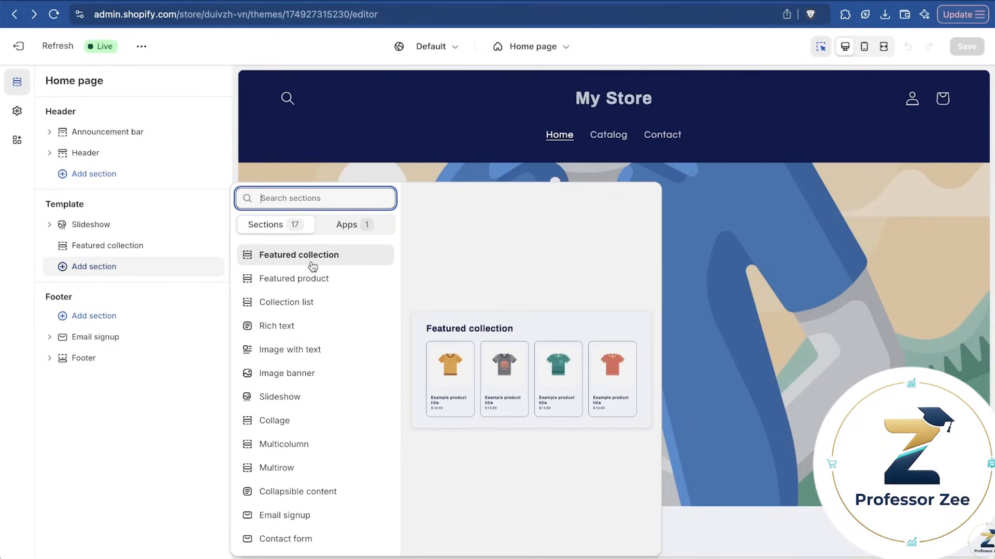
Add a Featured product section featuring the Bulova Mens Chronograph
click(293, 278)
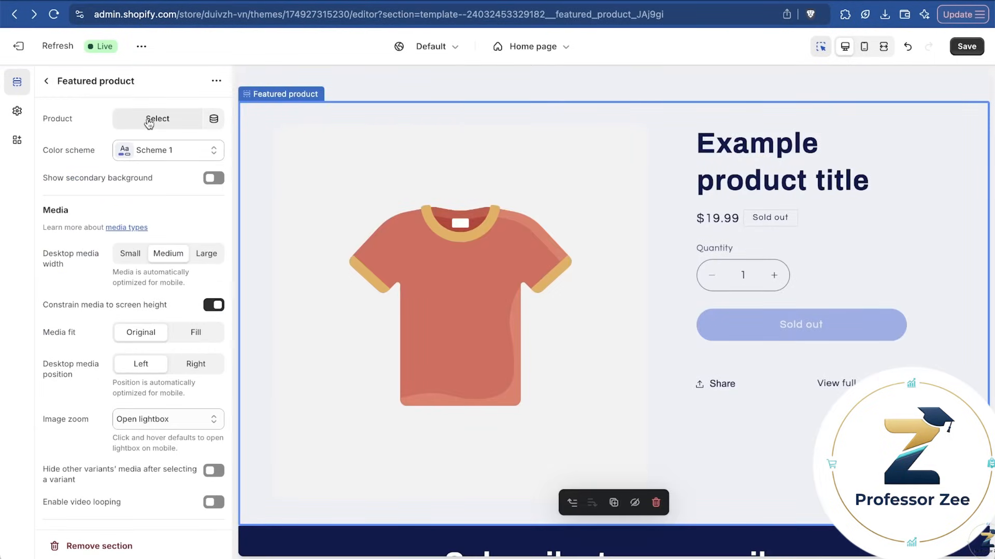
mouse_move(72, 109)
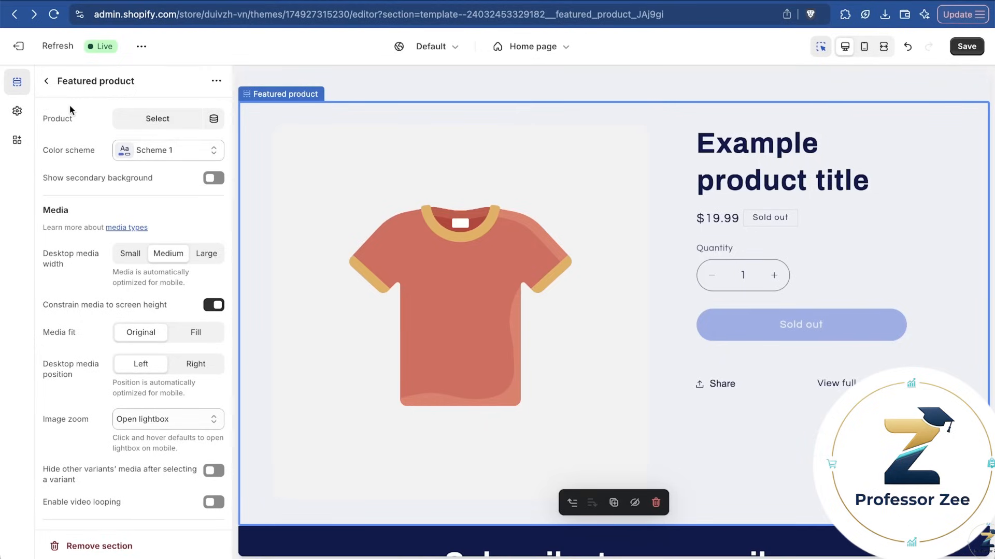
click(157, 119)
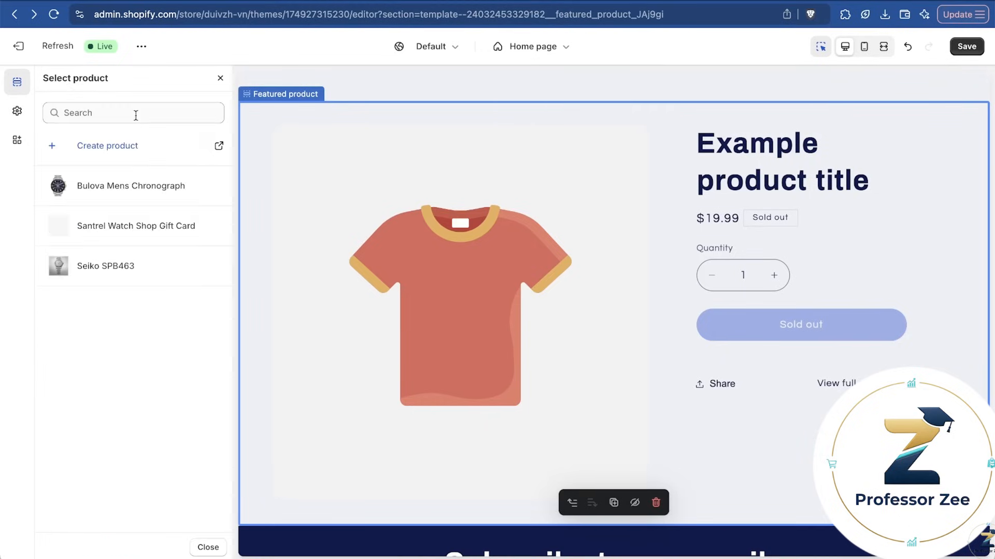
click(130, 186)
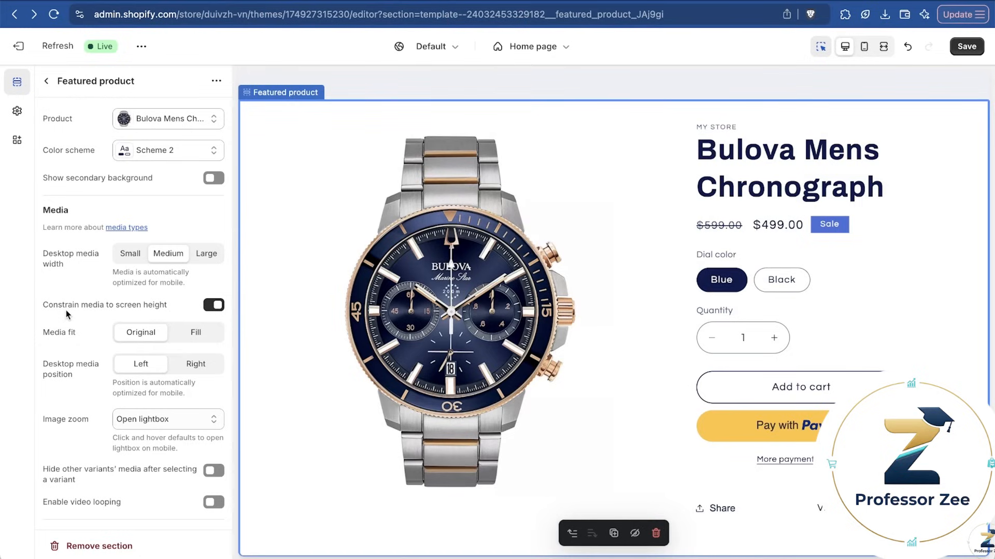
mouse_move(170, 330)
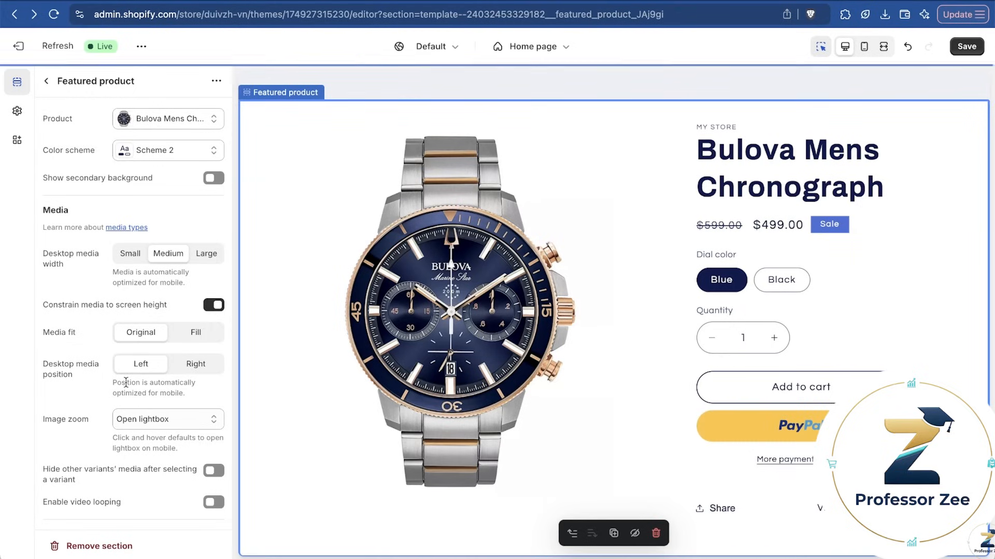
click(48, 80)
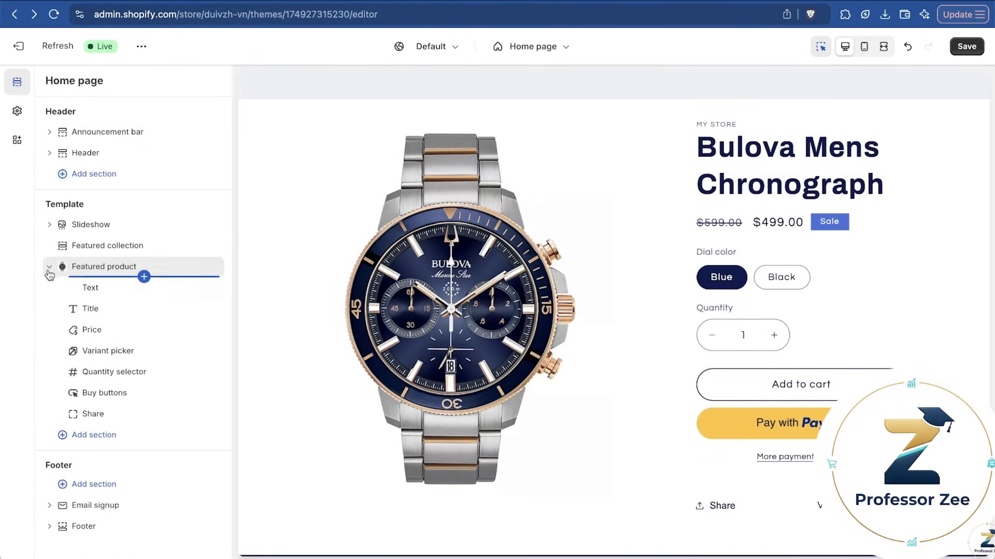
Replace the Featured product text block's Vendor source with 'Santrel Watch Shop'
click(103, 267)
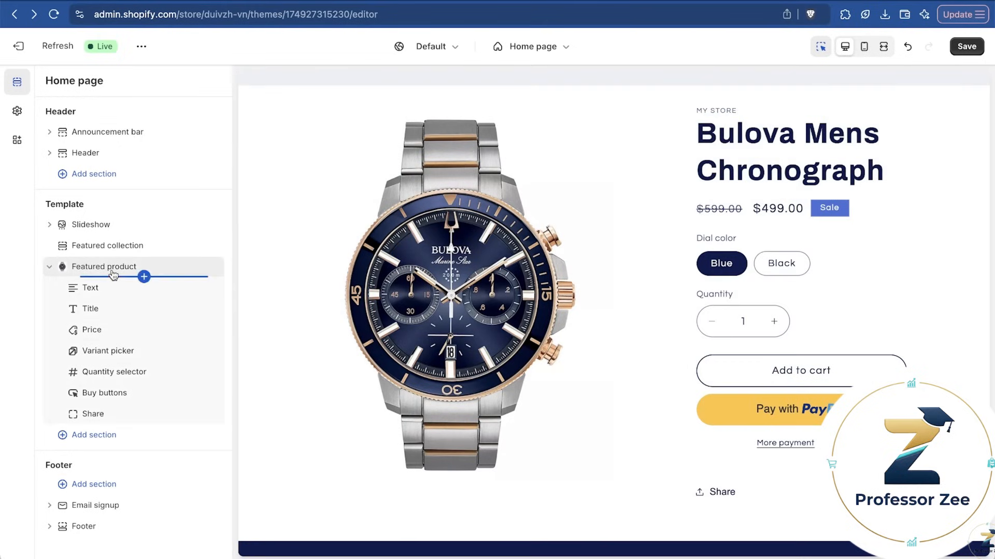
click(104, 266)
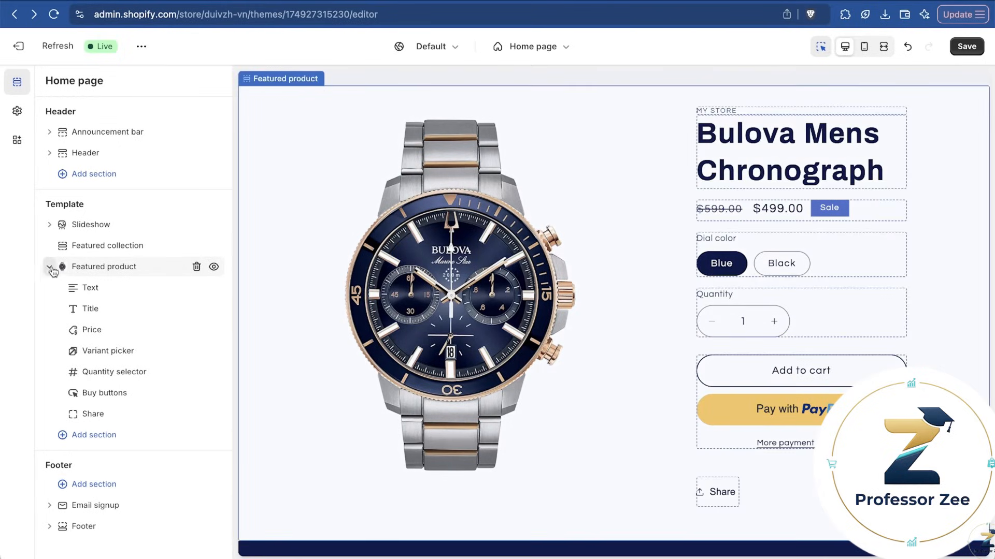
click(90, 288)
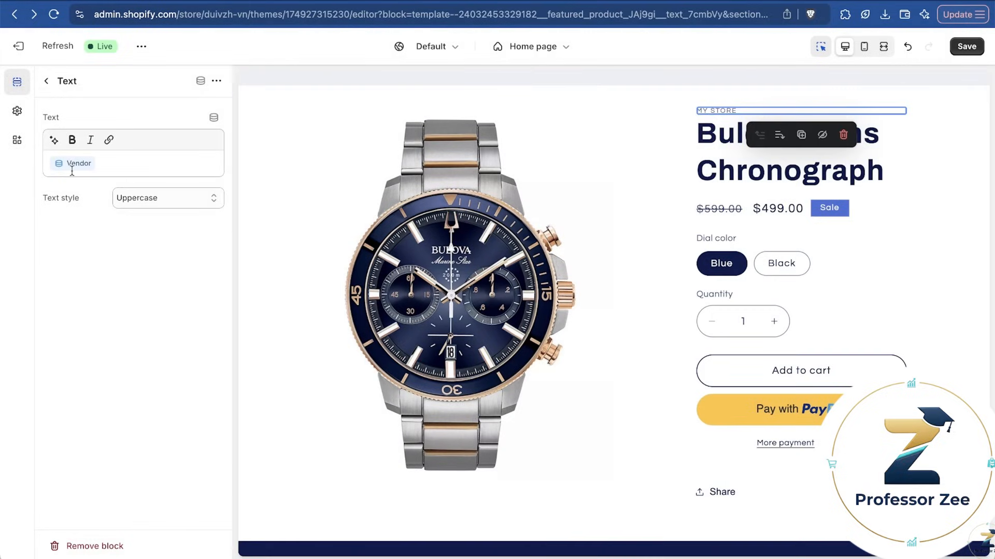
click(109, 163)
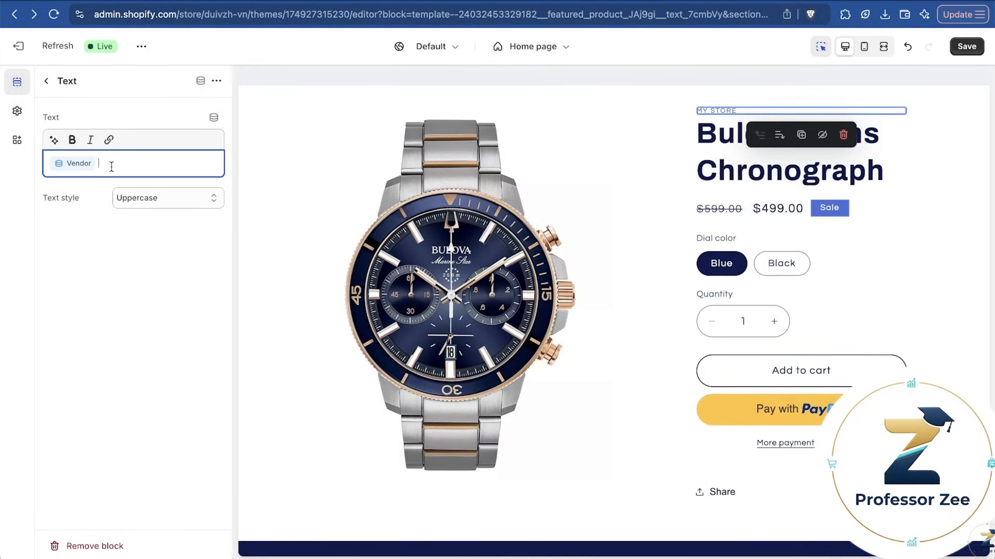
click(73, 163)
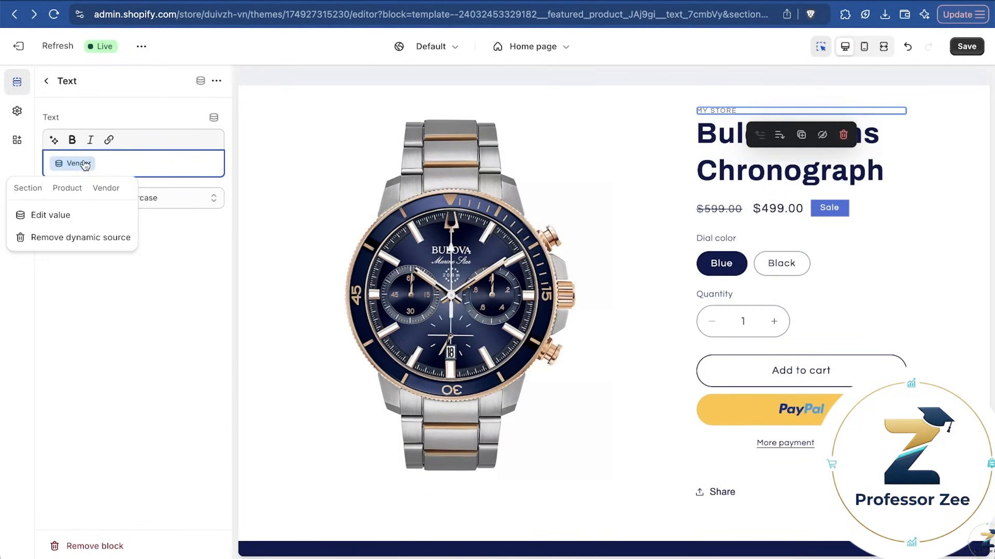
click(77, 237)
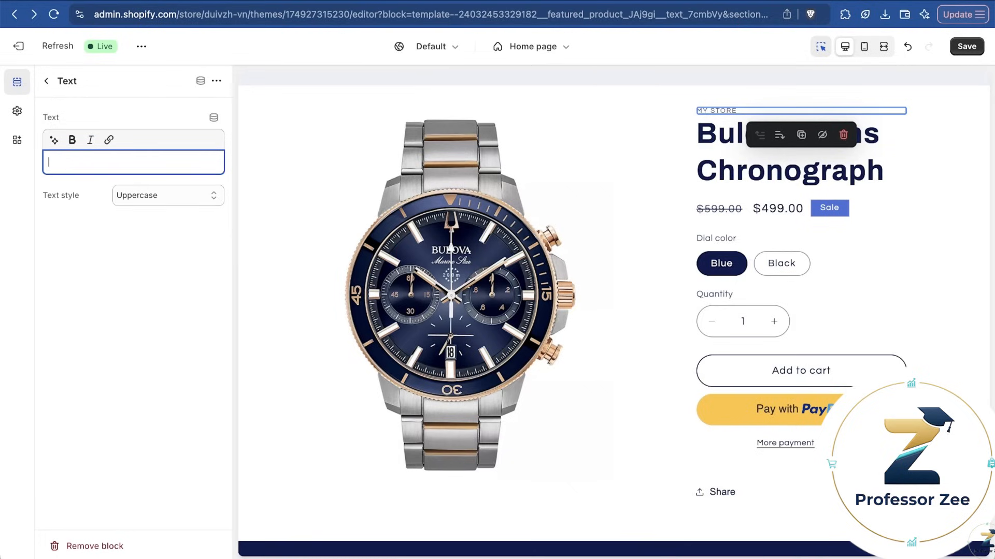
text(Santrel Watch Shop)
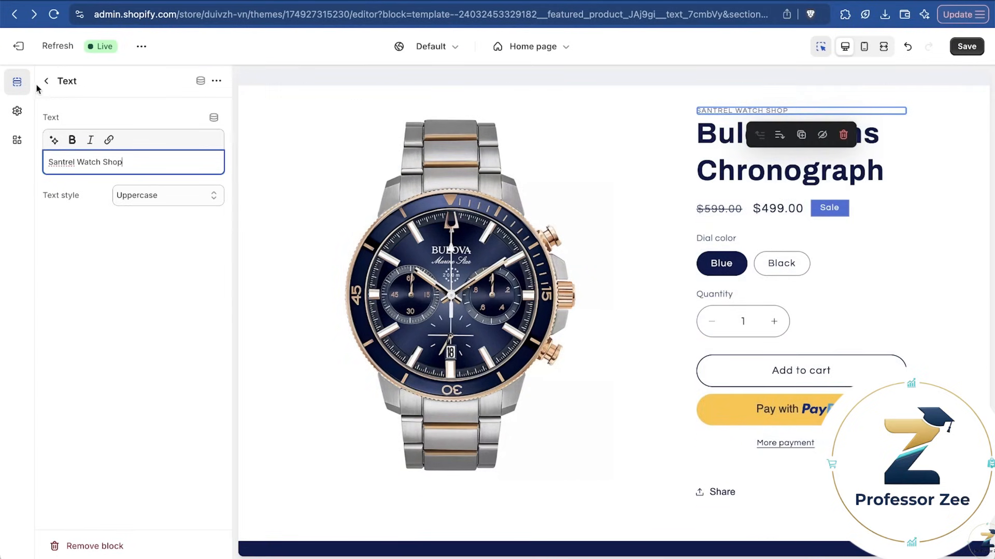
click(47, 81)
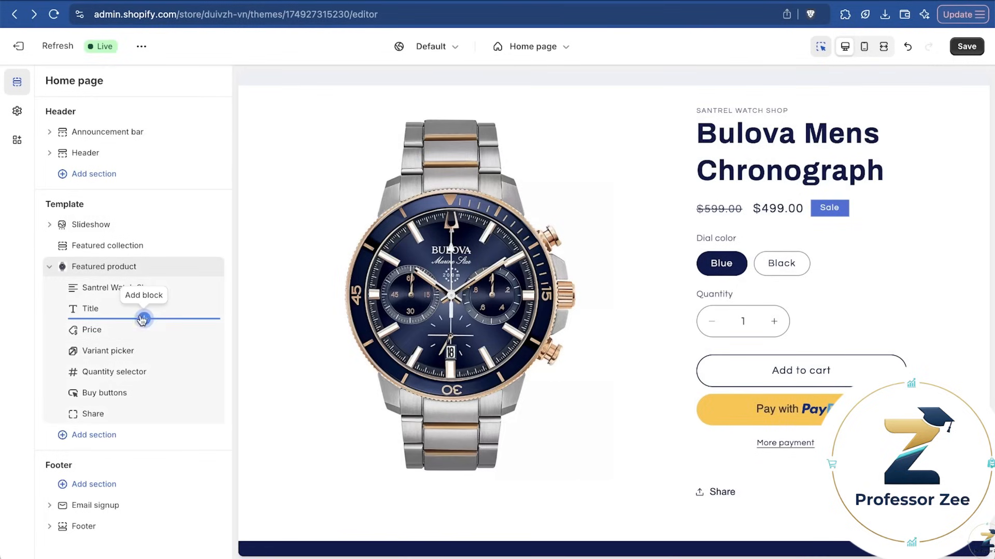
click(144, 320)
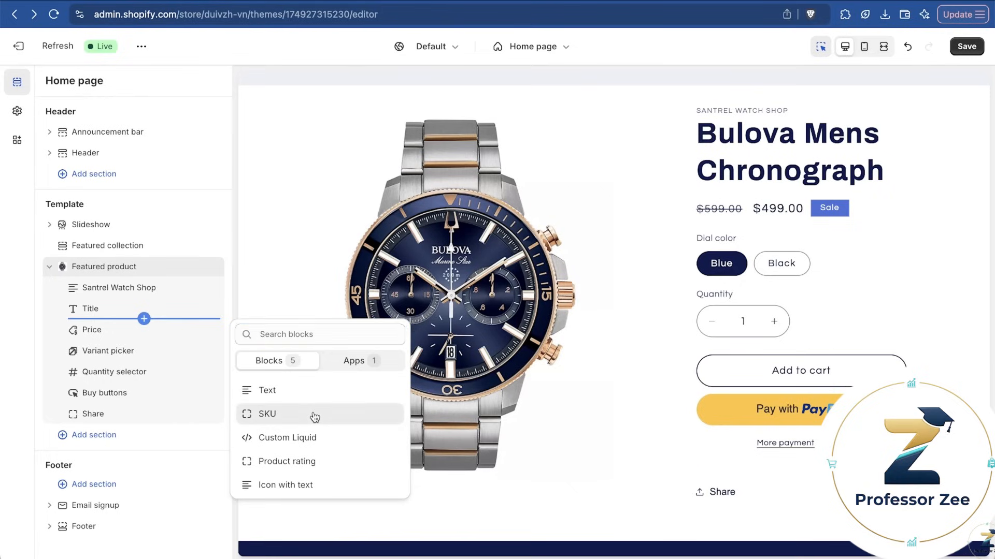
click(267, 414)
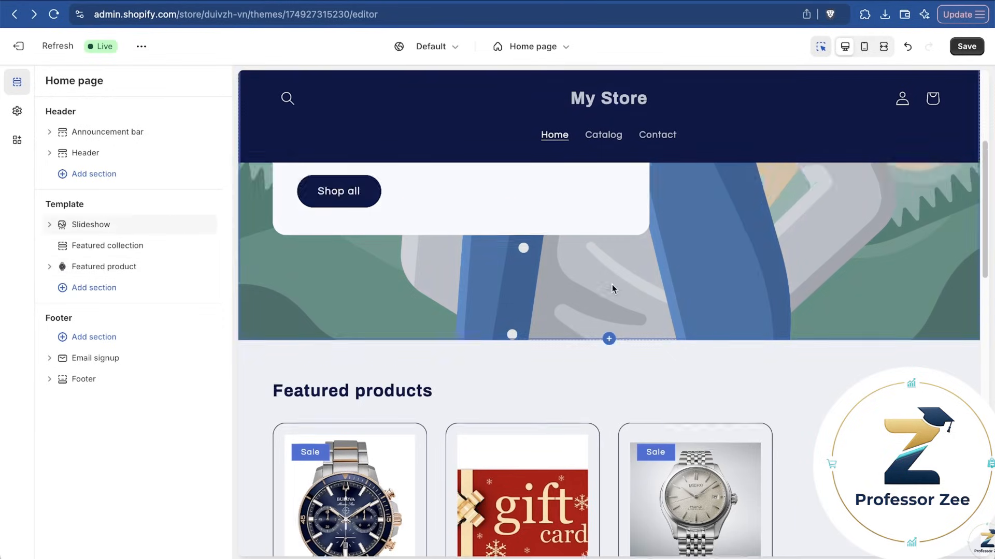
Move Featured collection directly below Featured product and expand the Slideshow section
scroll(down, 3)
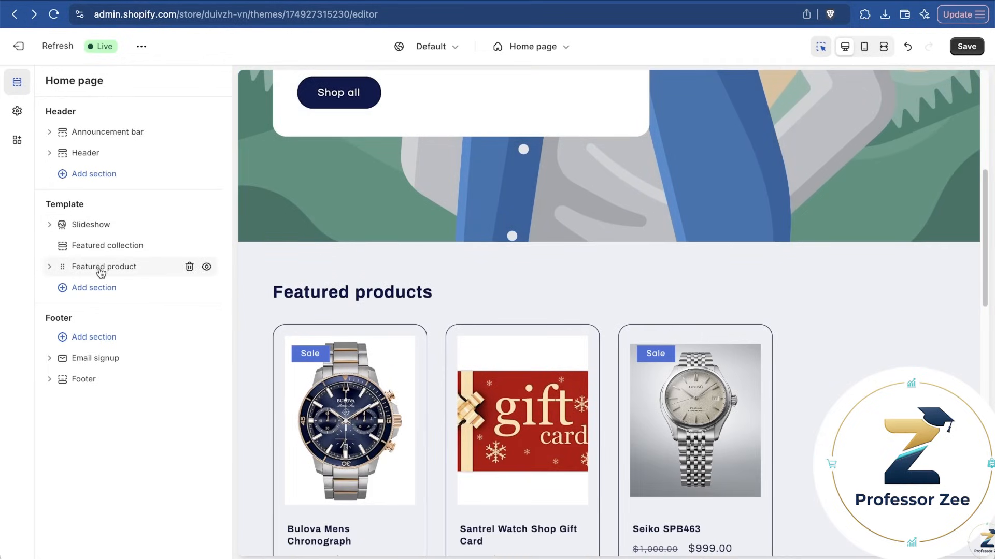
scroll(down, 3)
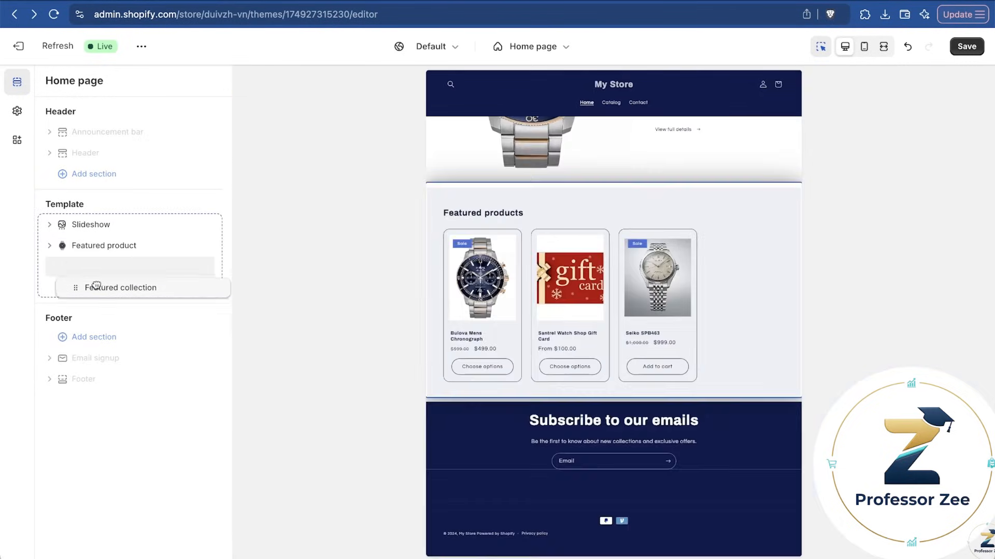
click(122, 288)
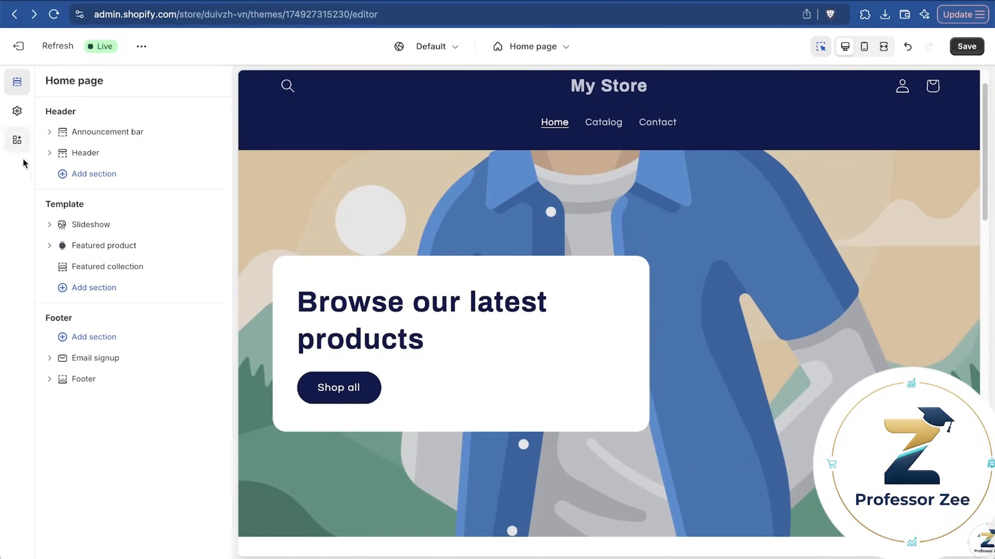
click(49, 225)
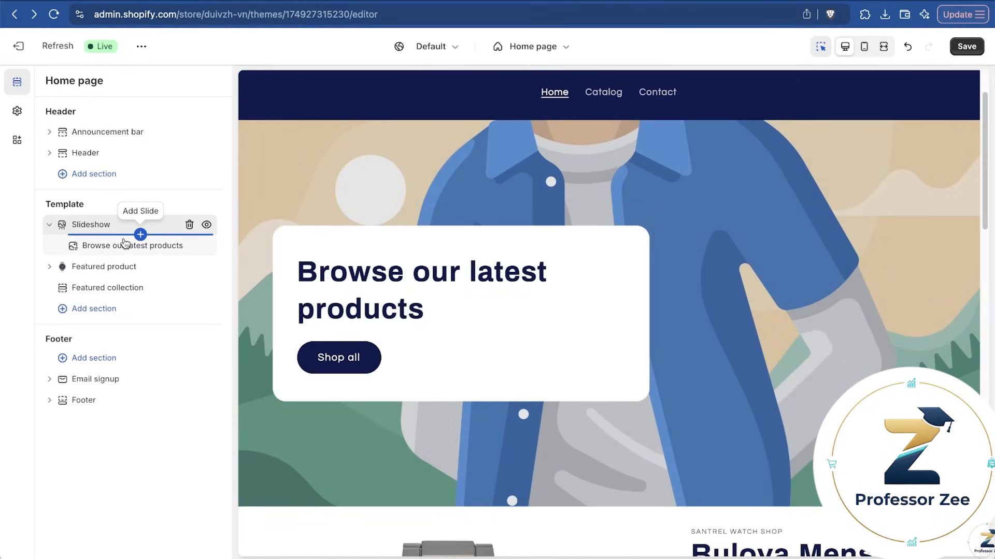
scroll(down, 3)
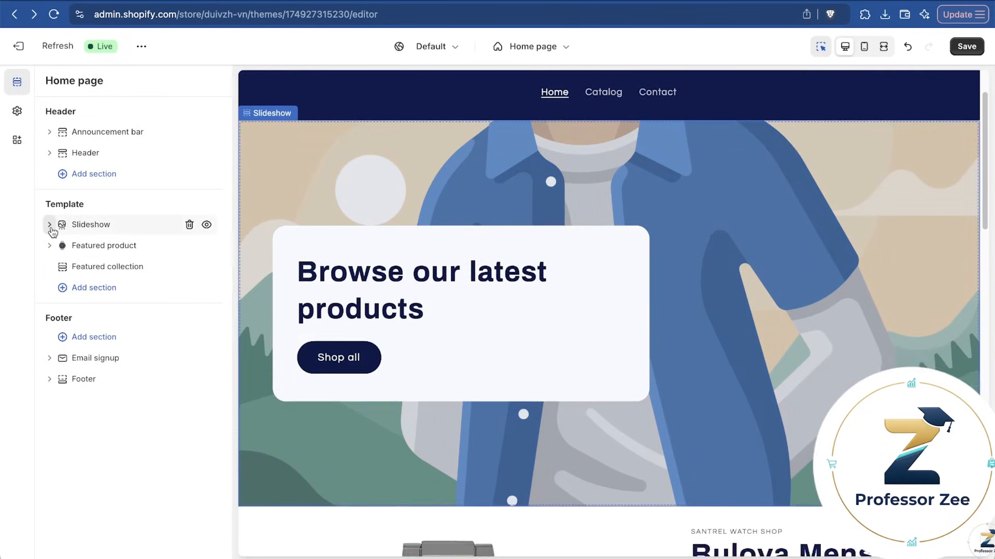
Remove the Slideshow section so the Bulova Mens Chronograph featured product leads the home page
click(91, 224)
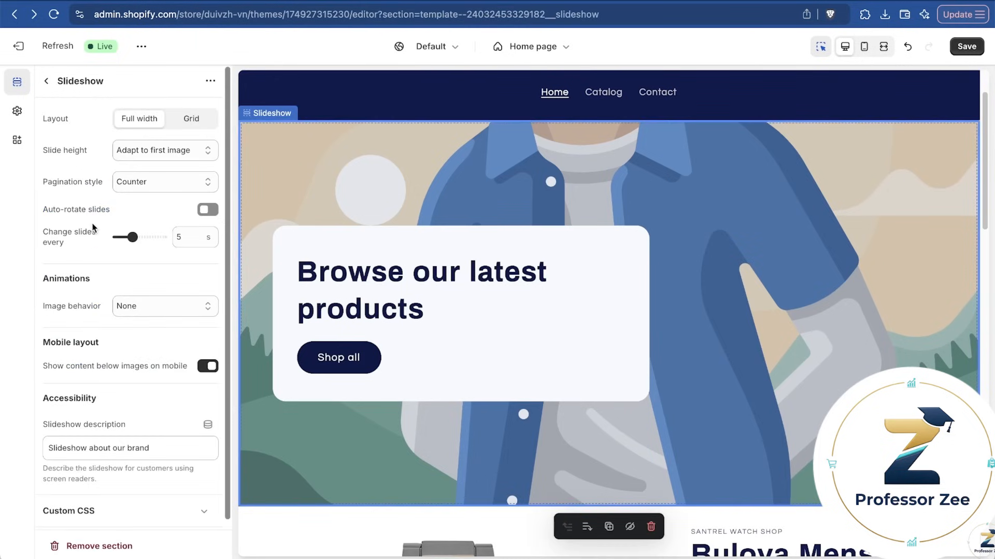
click(47, 81)
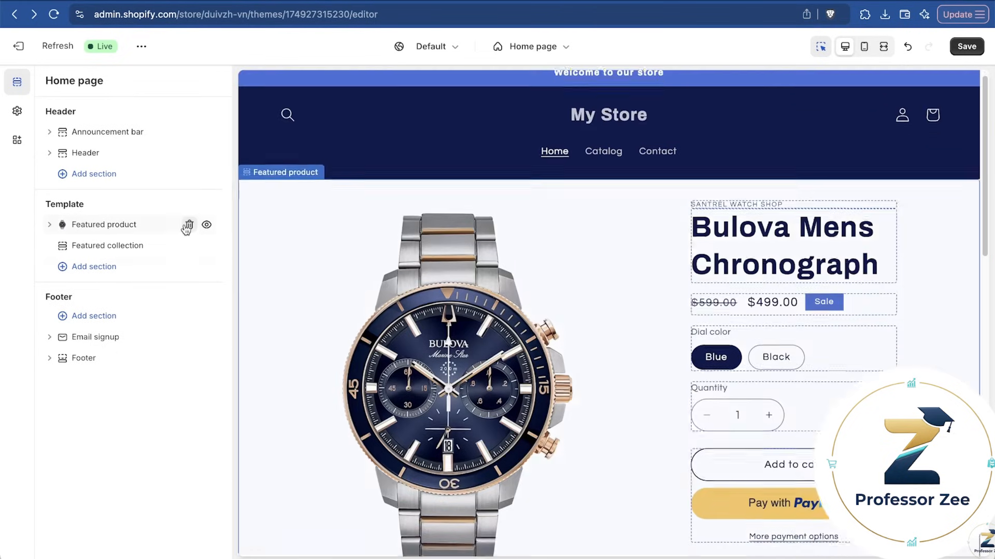
scroll(down, 3)
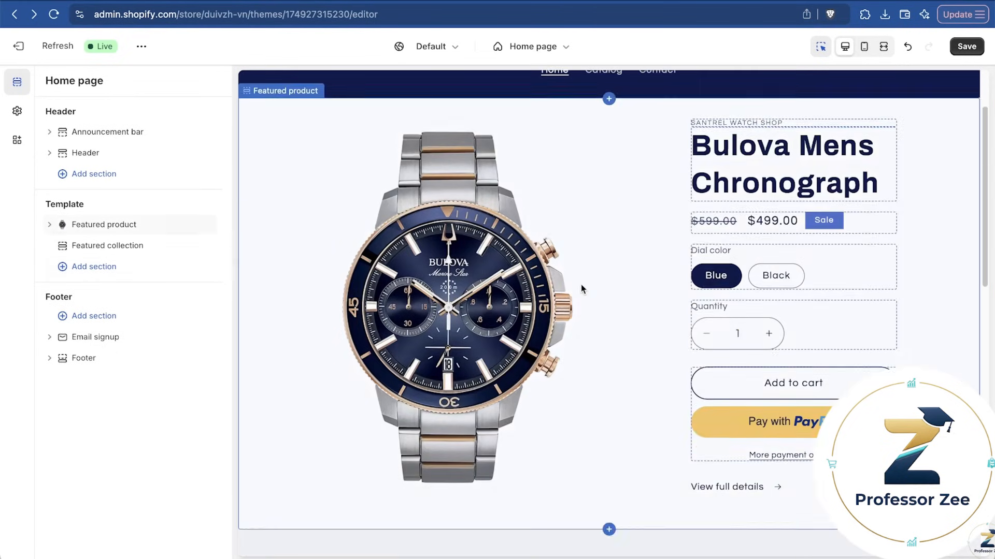
Add an Image banner section with a watches photo, leaving overlay opacity at 0%
click(94, 267)
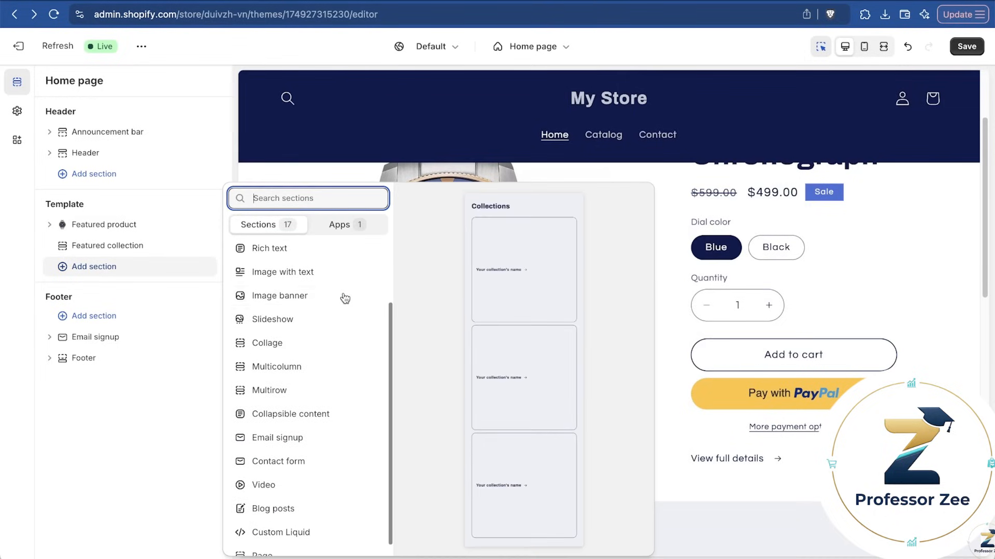
click(279, 296)
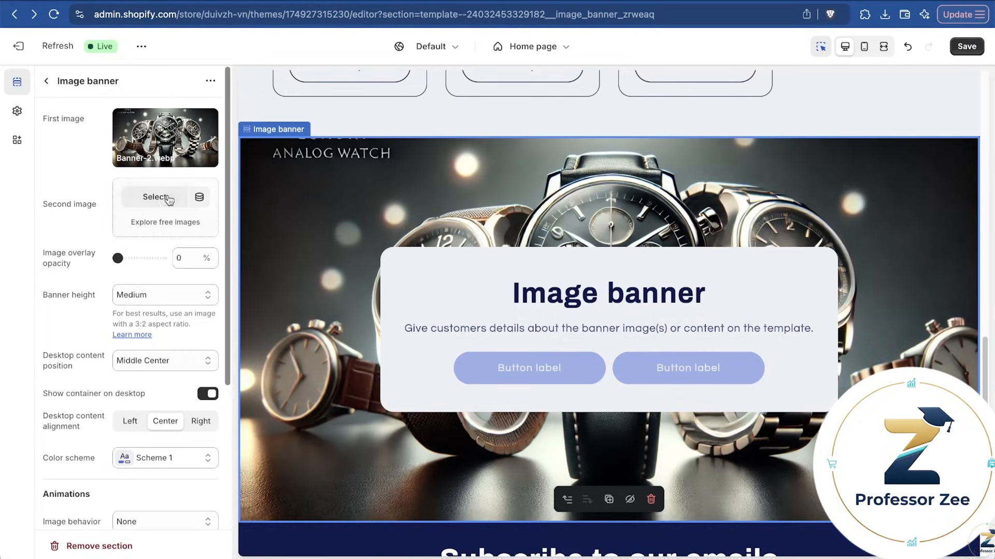
mouse_move(418, 279)
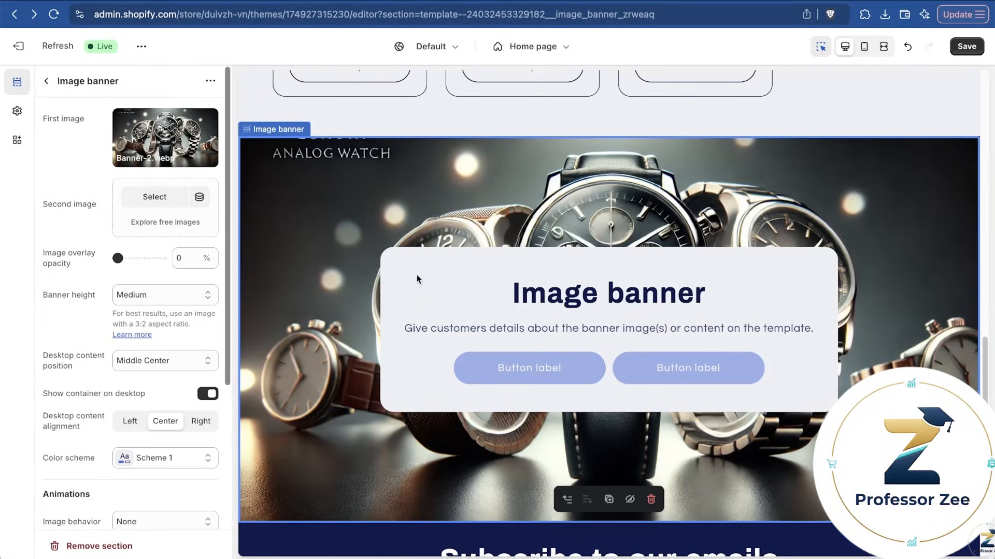
scroll(down, 3)
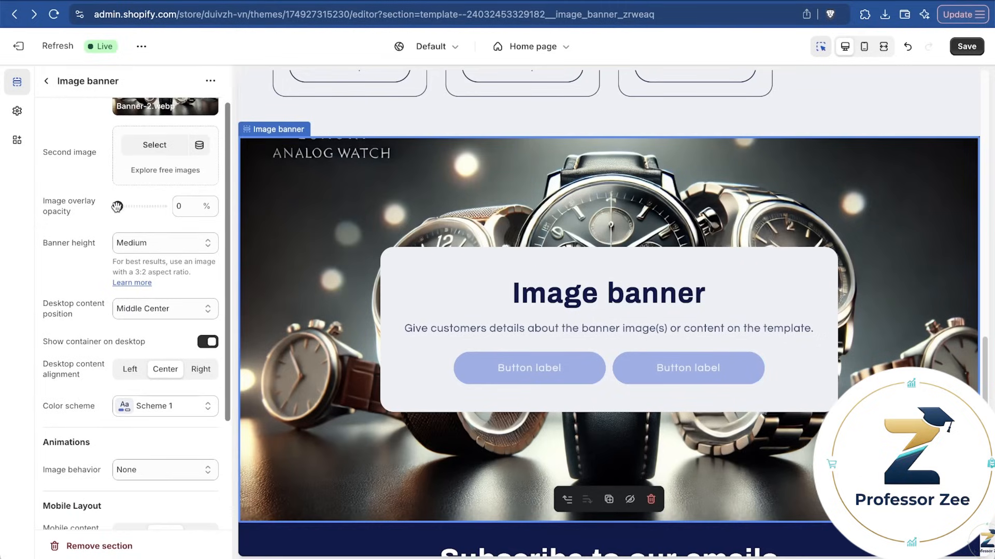
drag(116, 207, 144, 206)
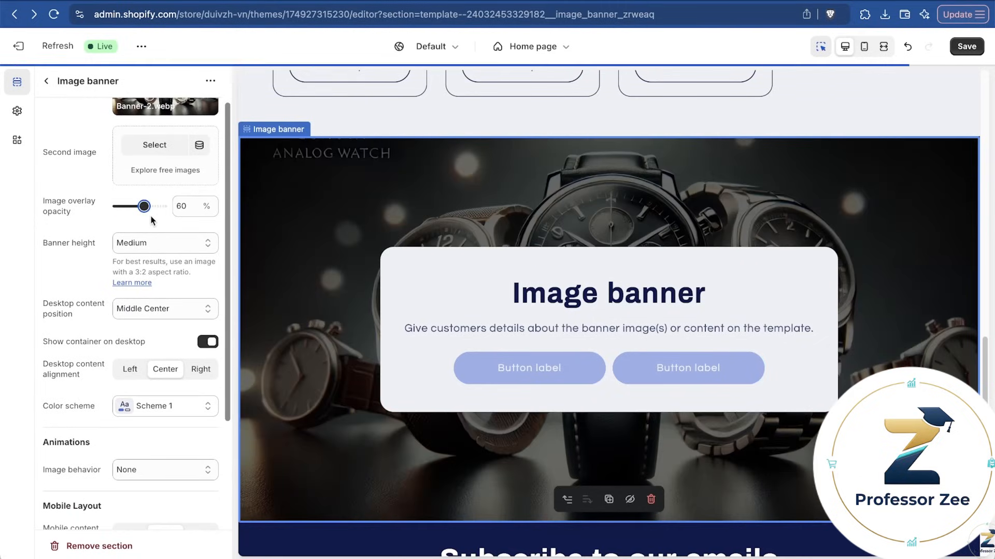
drag(144, 206, 116, 206)
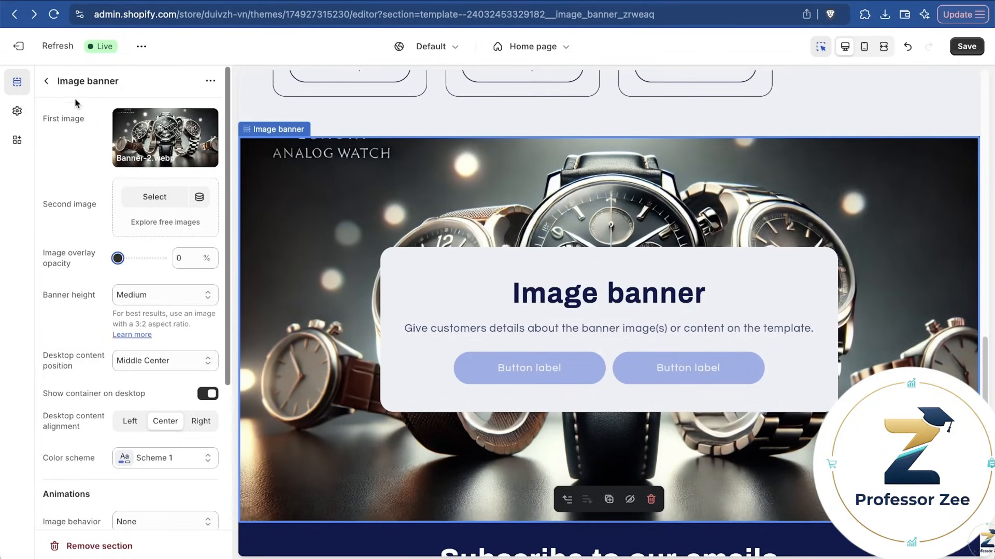
Edit the banner heading block to read Santrel Watch Shop
click(608, 293)
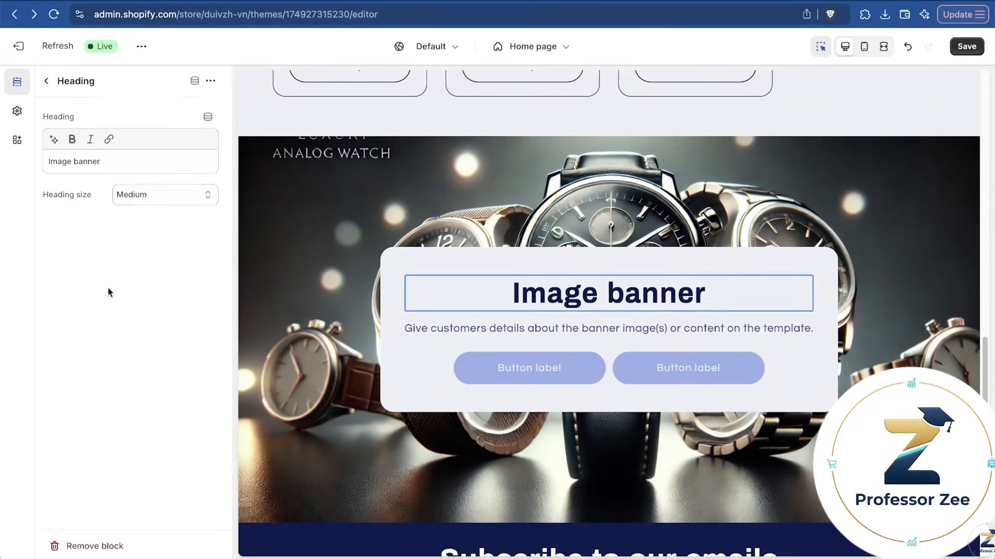
click(47, 80)
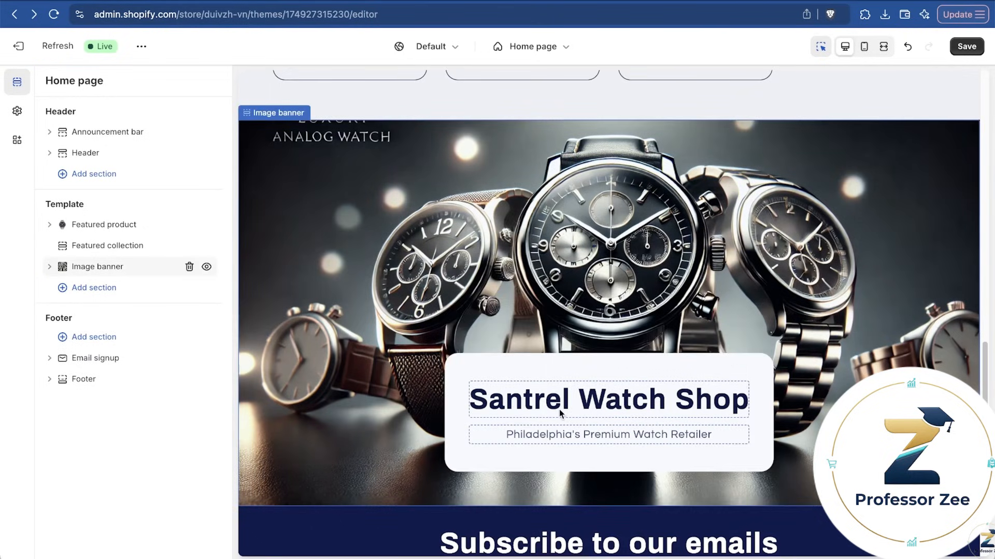
mouse_move(699, 221)
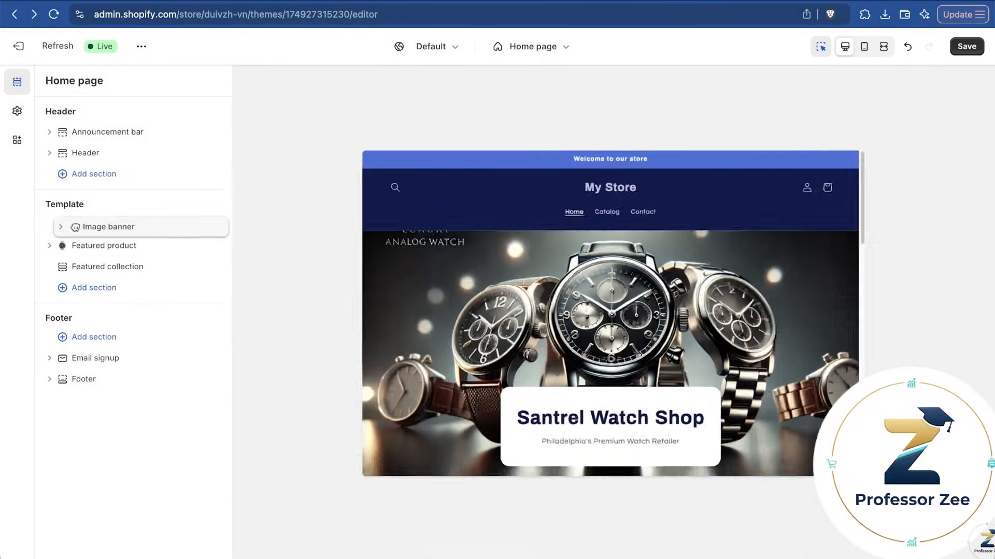
scroll(down, 3)
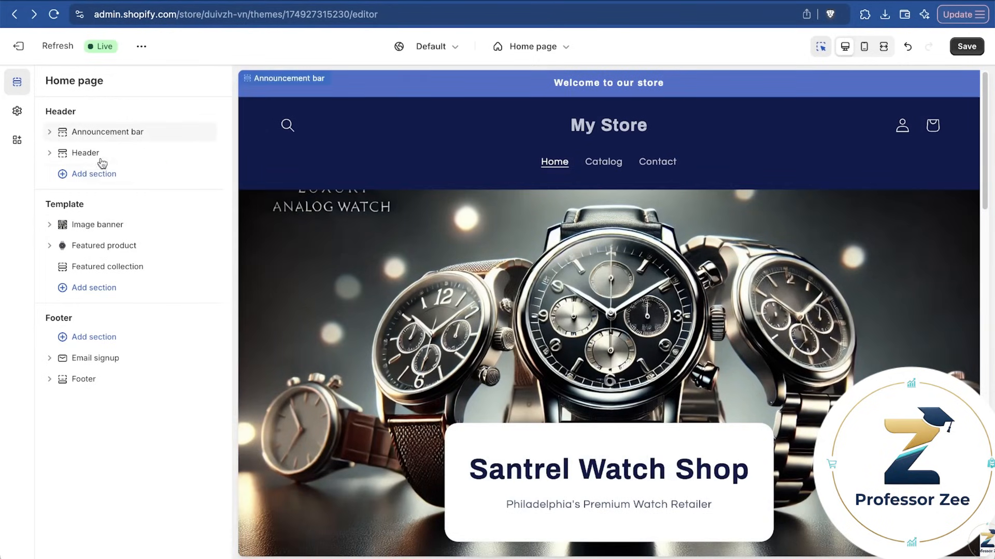
click(84, 153)
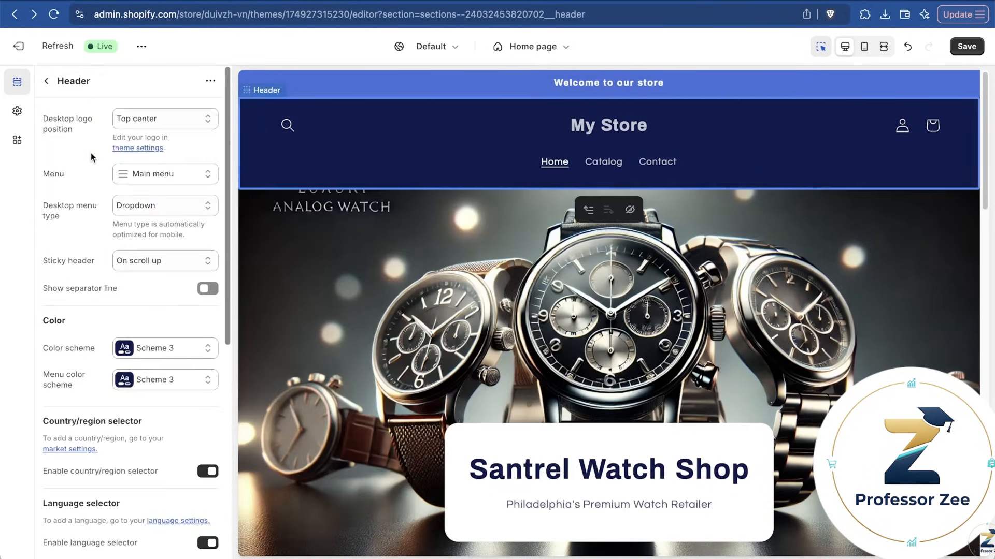
click(47, 80)
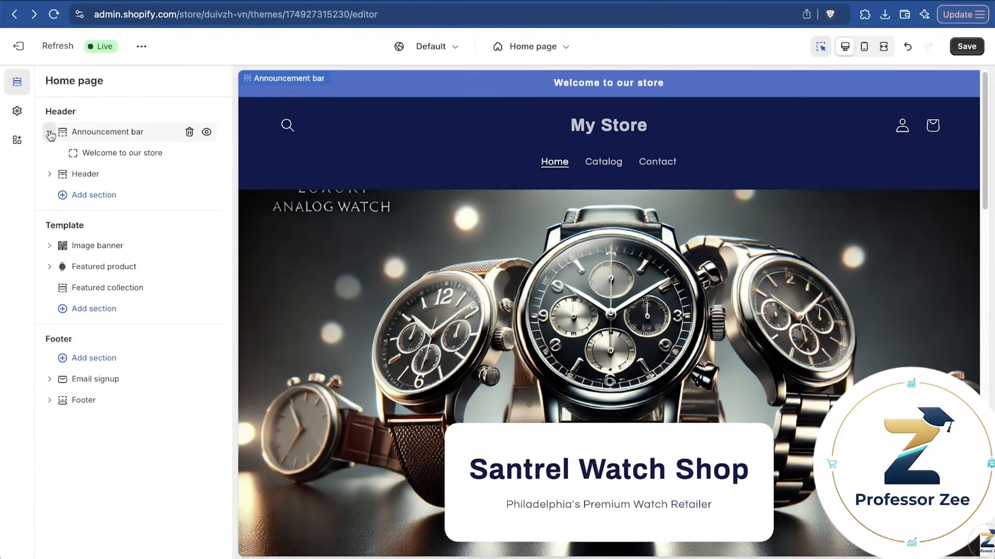
click(124, 153)
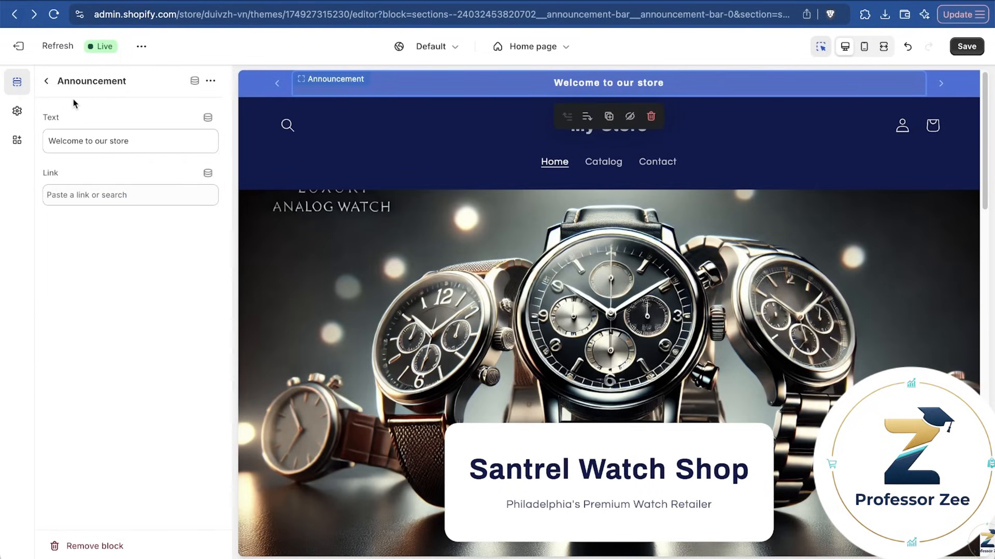
click(17, 111)
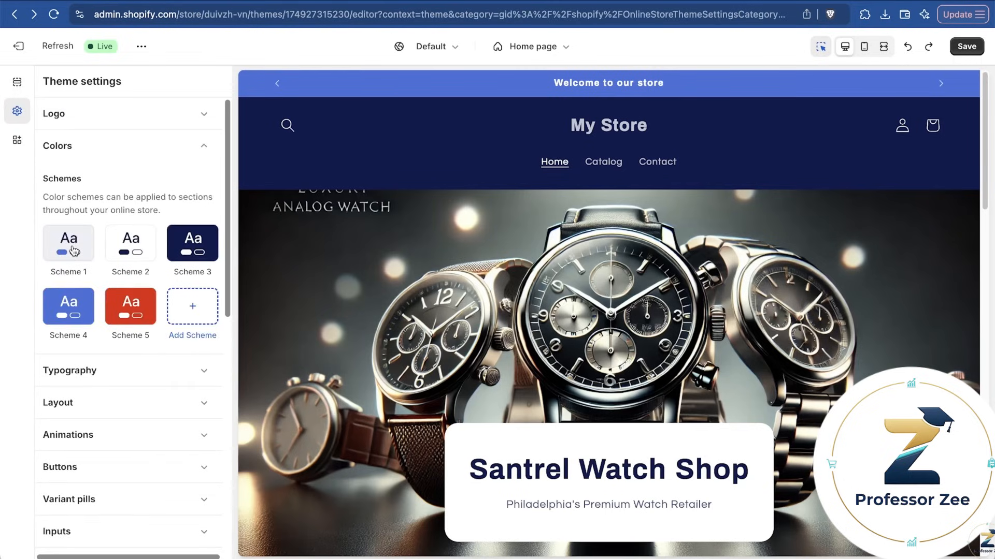
Review Scheme 1 colors and Archivo Bold/Questrial typography in Theme settings, then save
scroll(down, 3)
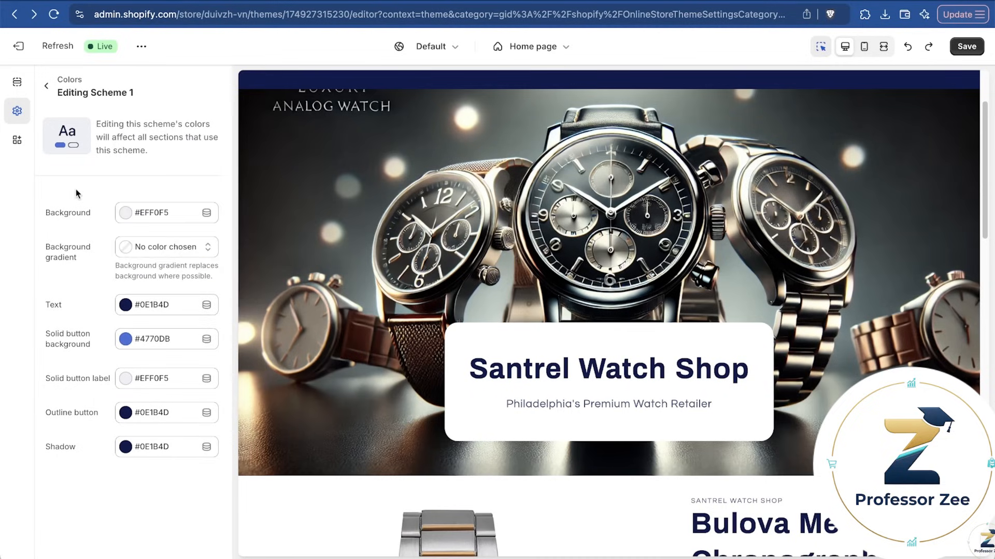
mouse_move(46, 86)
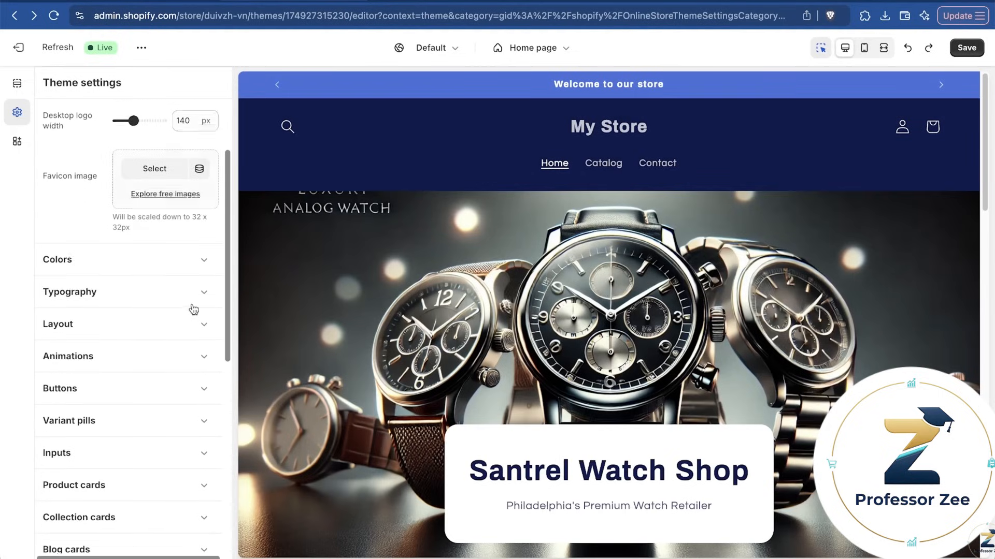
scroll(down, 3)
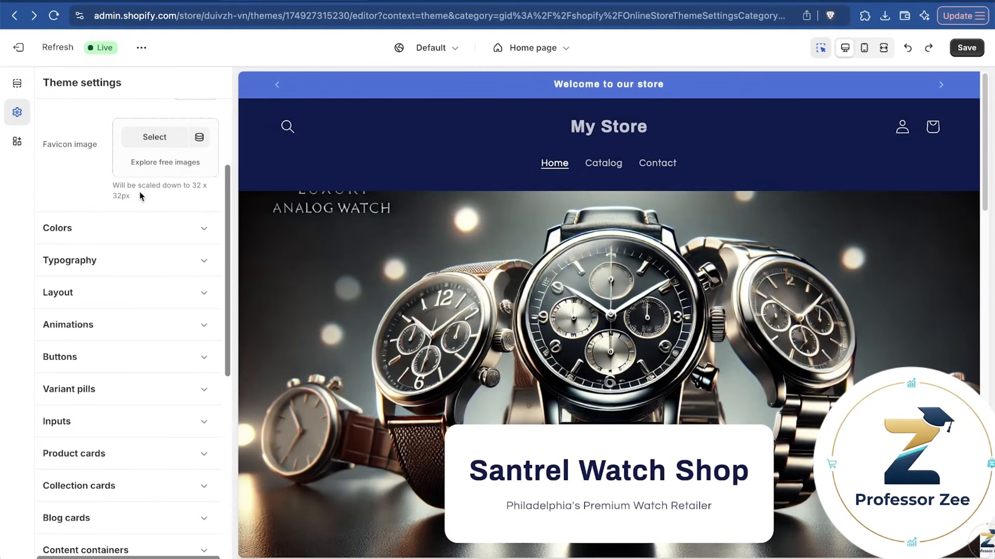
scroll(down, 3)
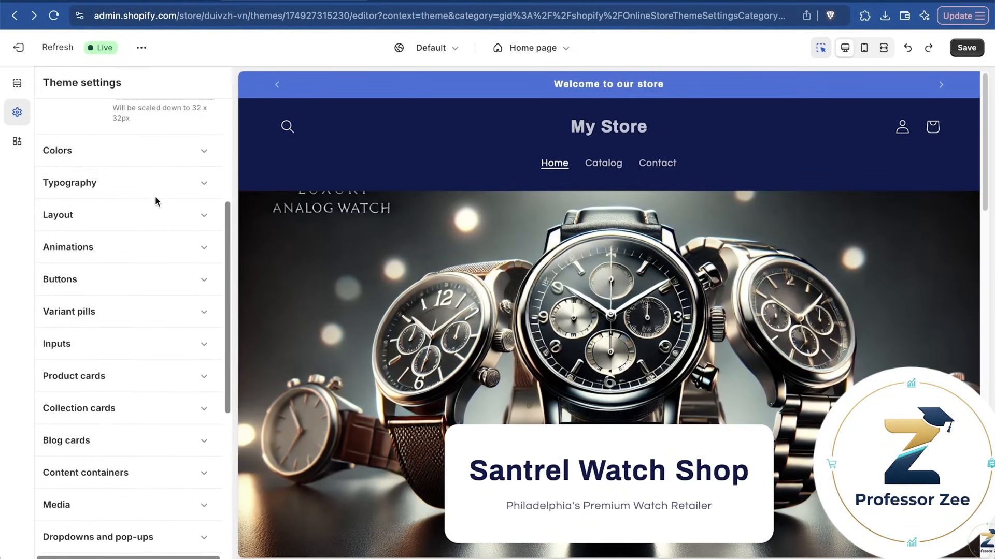
scroll(down, 3)
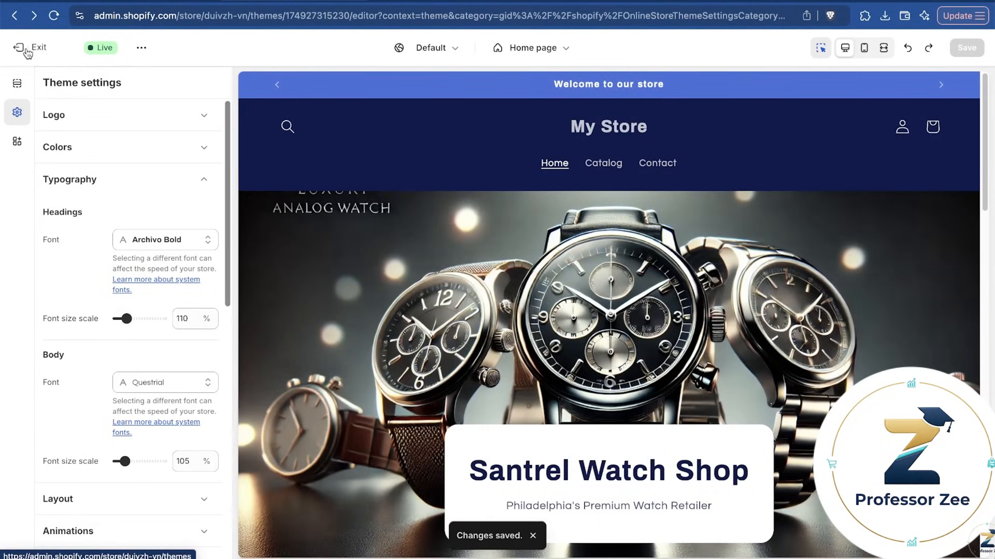
Leave the theme editor, open Settings, and rename the store Santrel Watch Shop
click(18, 47)
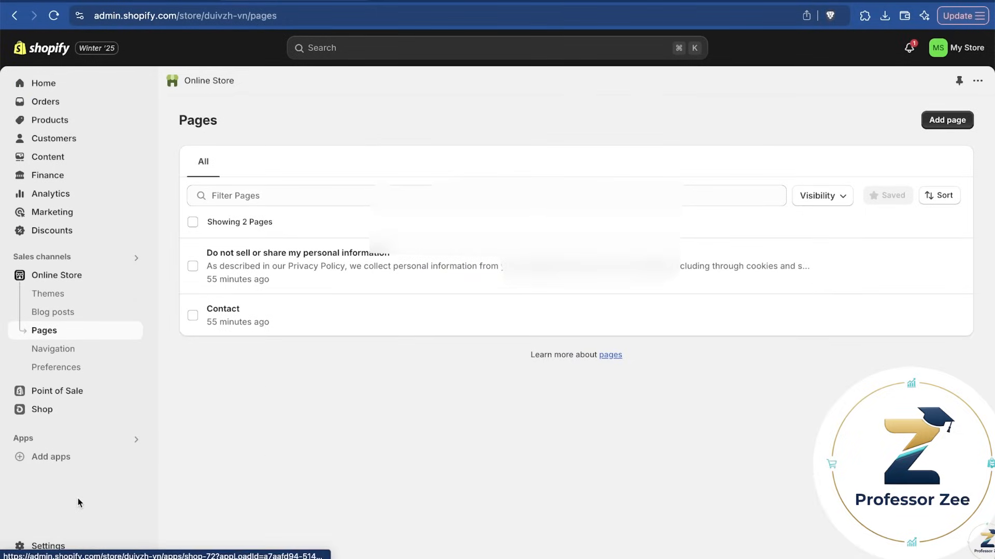
click(45, 546)
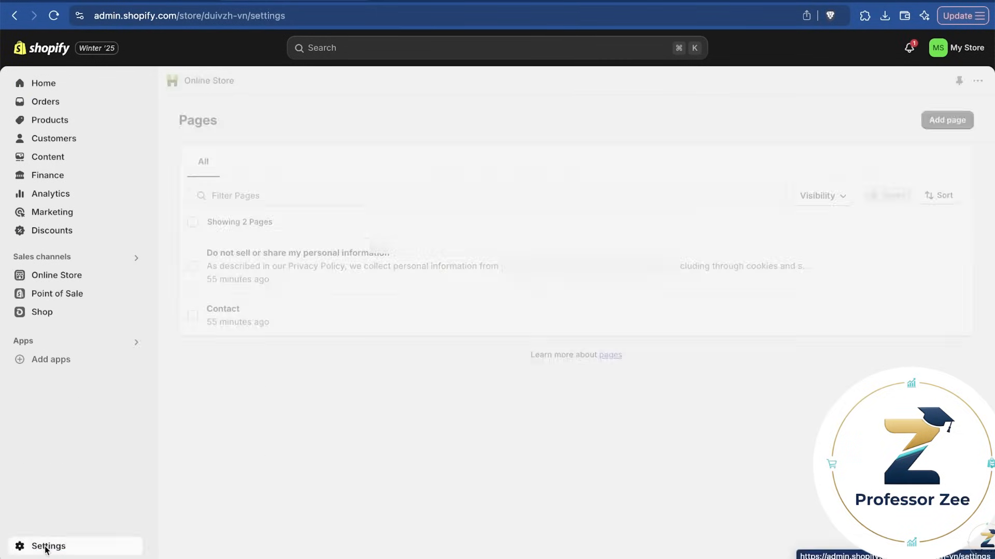
click(47, 546)
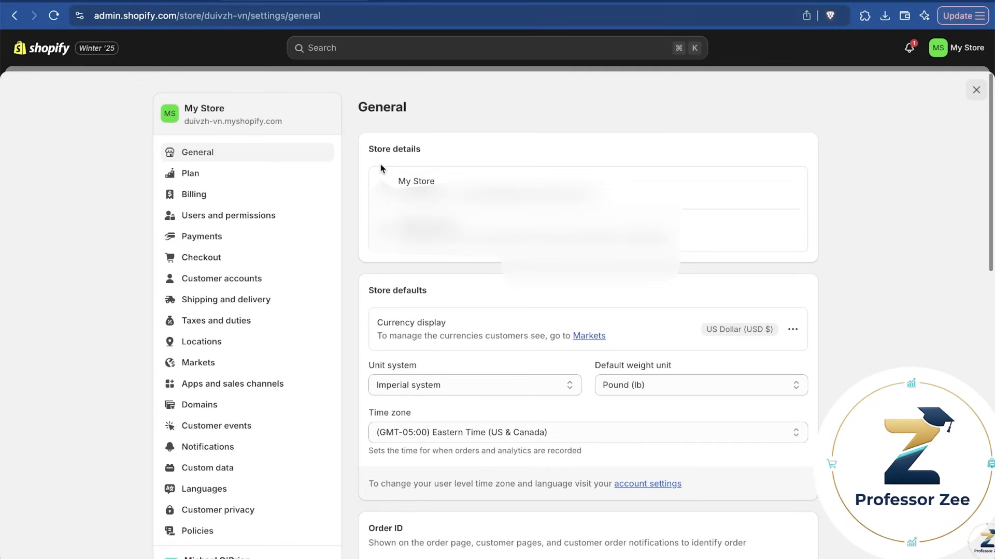
mouse_move(733, 179)
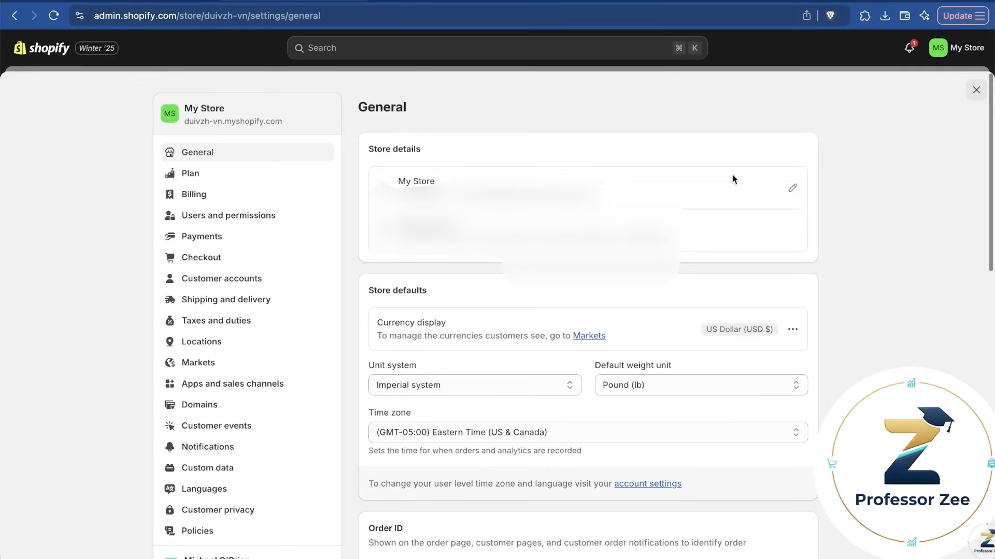
click(792, 188)
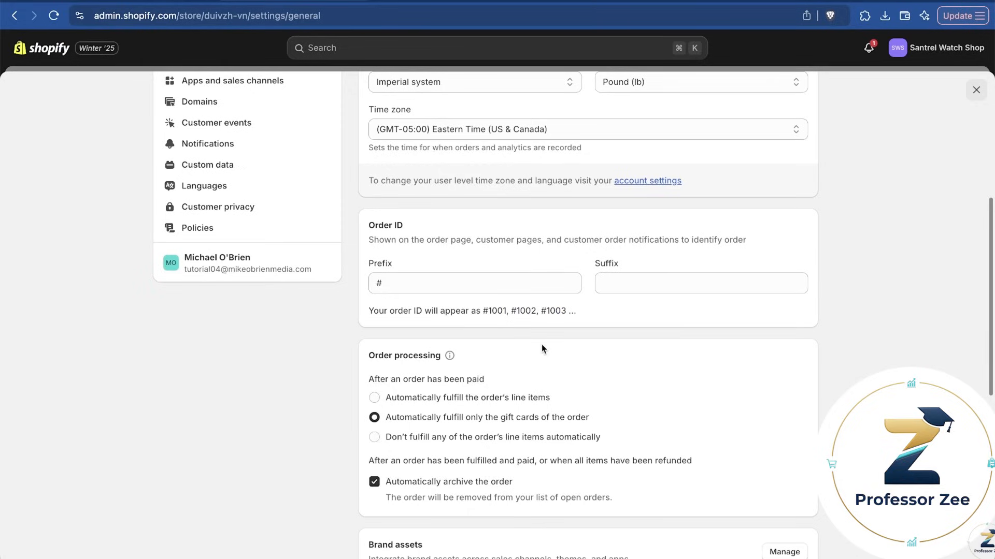
mouse_move(700, 351)
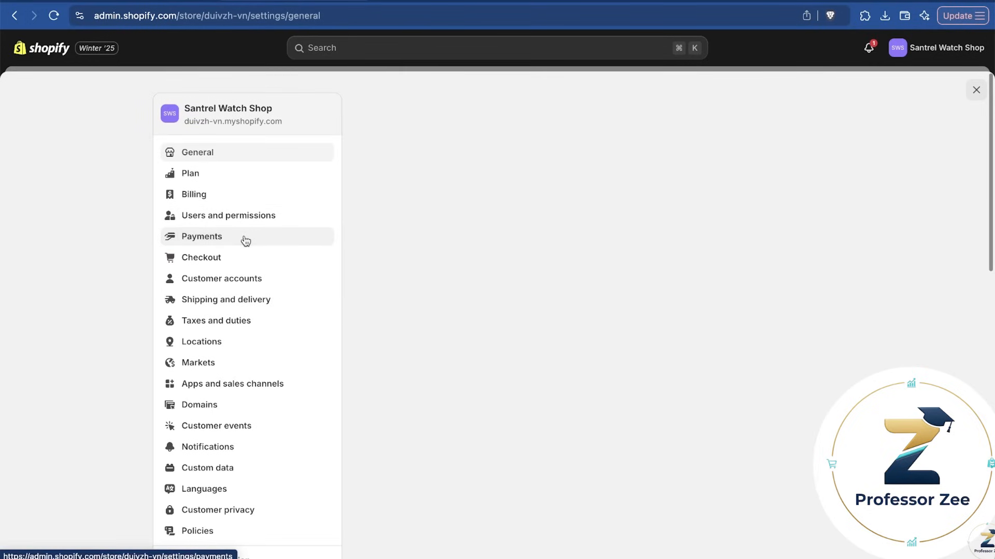
Activate Shopify Payments and submit business details as an individual for verification
click(201, 236)
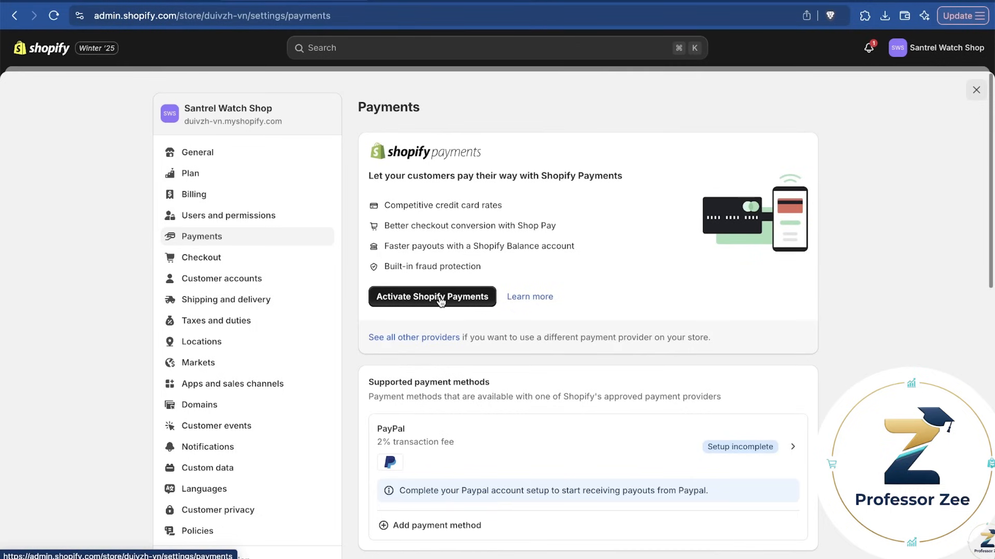
scroll(down, 3)
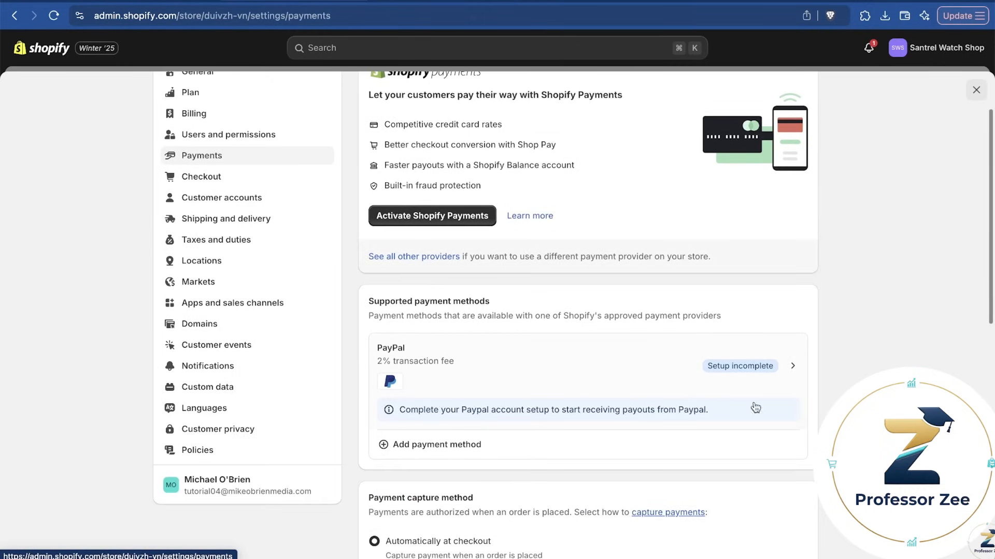
scroll(down, 3)
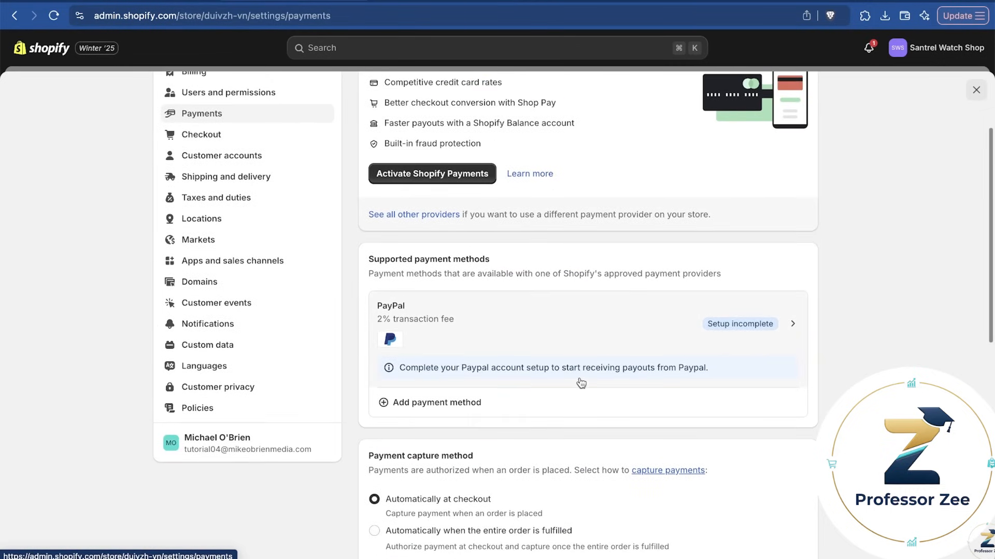
click(432, 173)
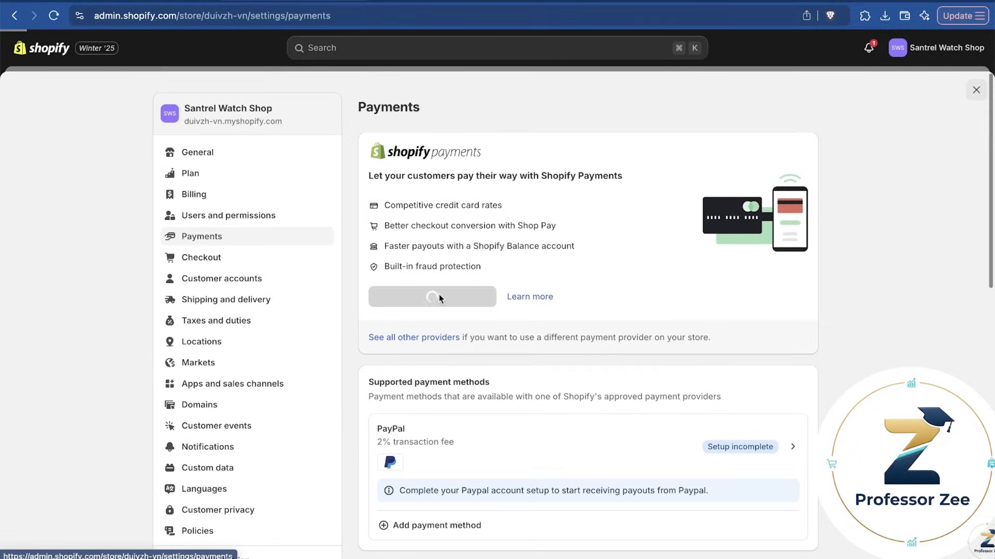
click(432, 296)
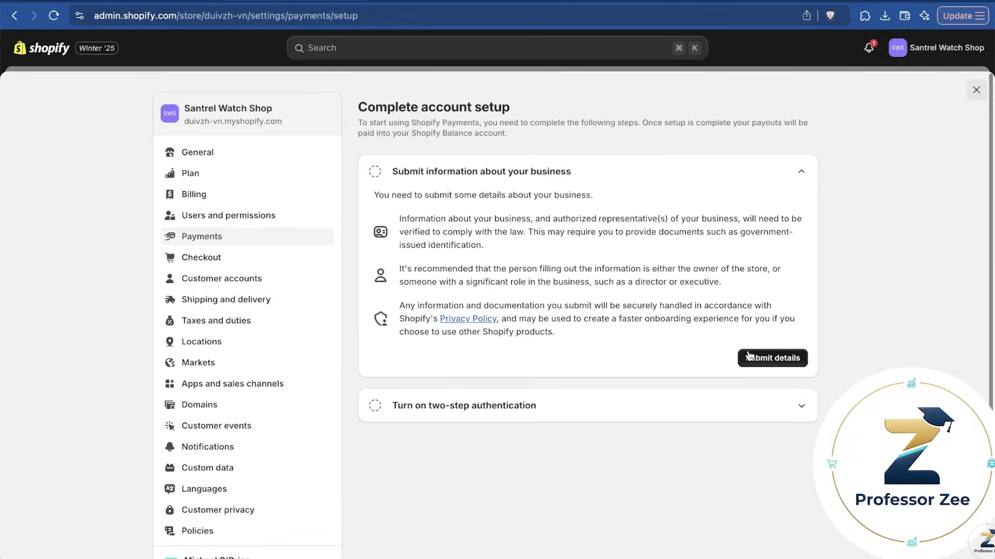
click(773, 358)
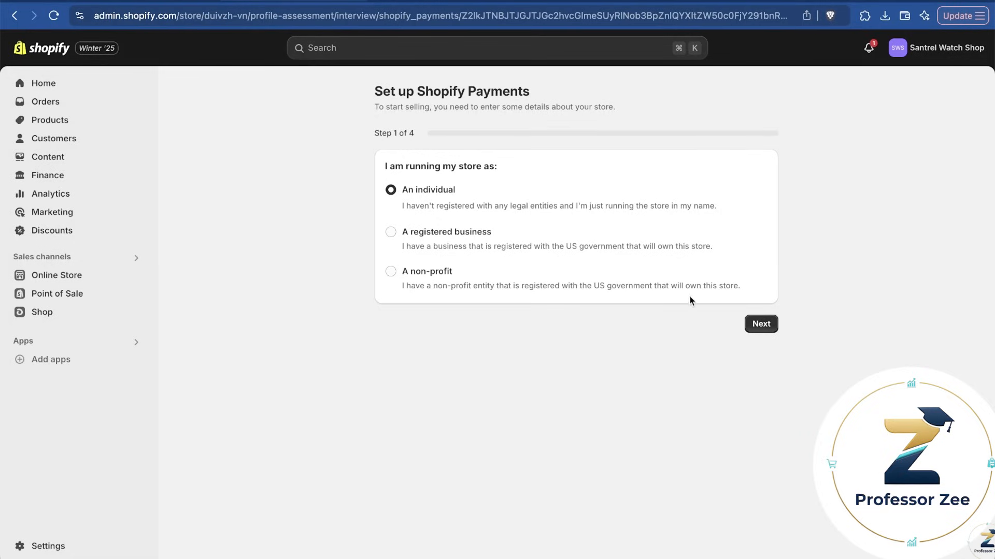
click(761, 323)
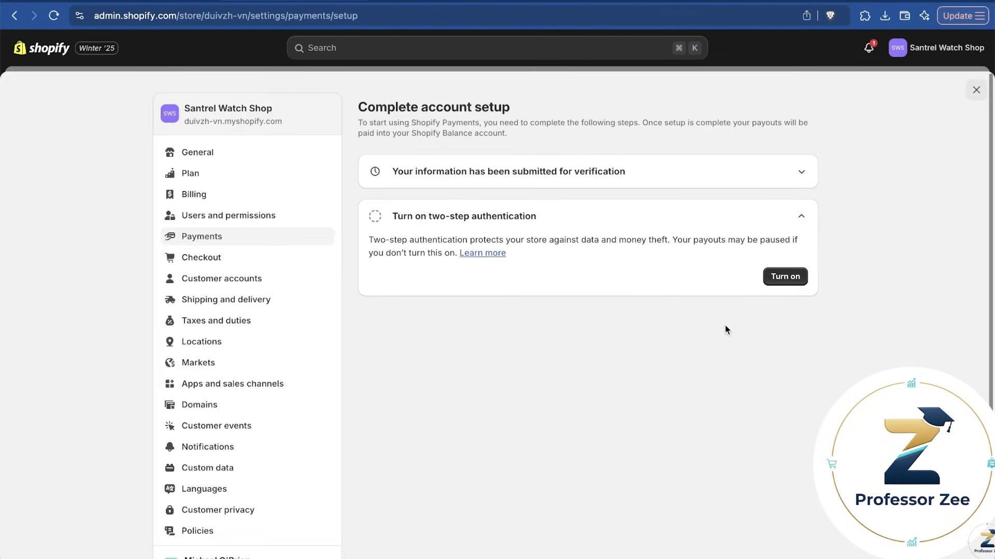
mouse_move(540, 209)
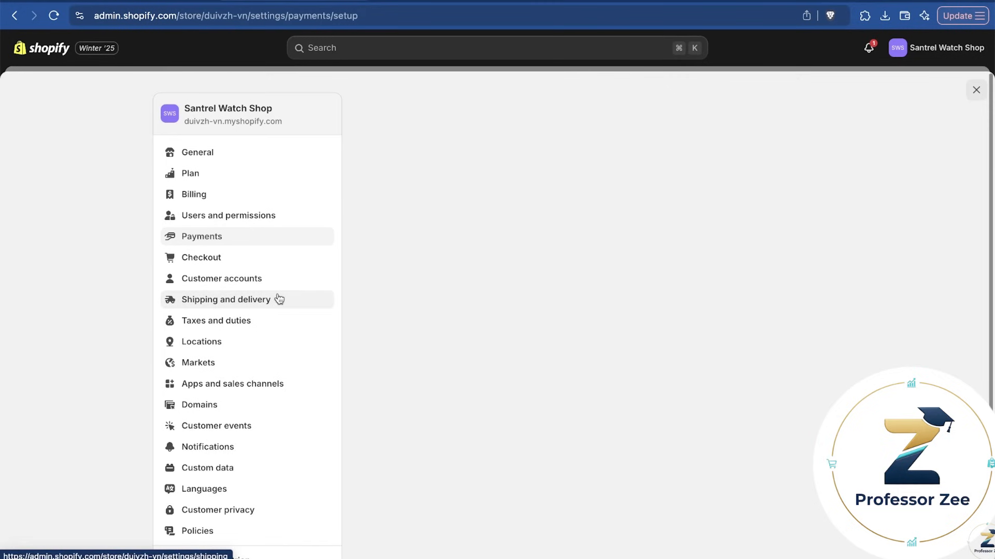
Start a new shipping profile in Shipping and delivery settings
click(225, 299)
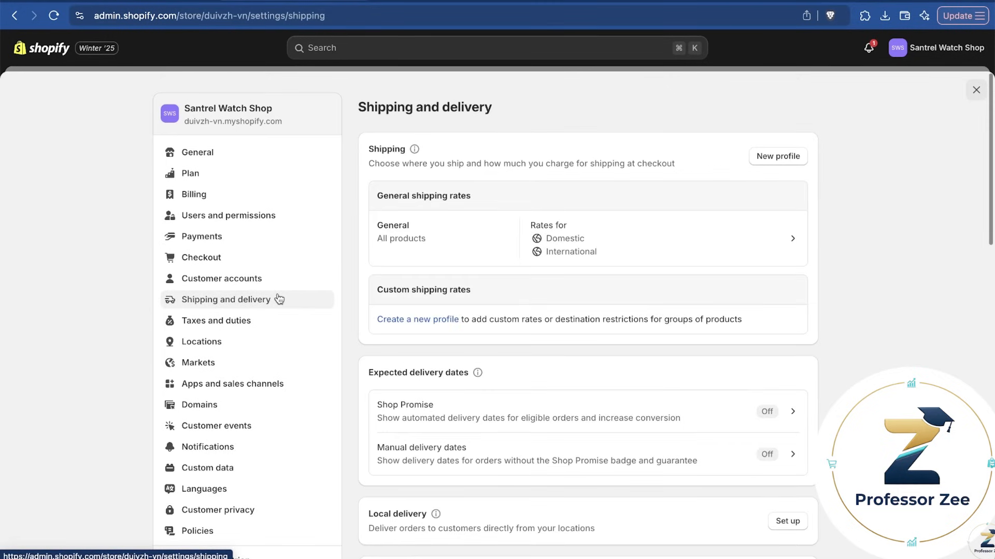
scroll(down, 3)
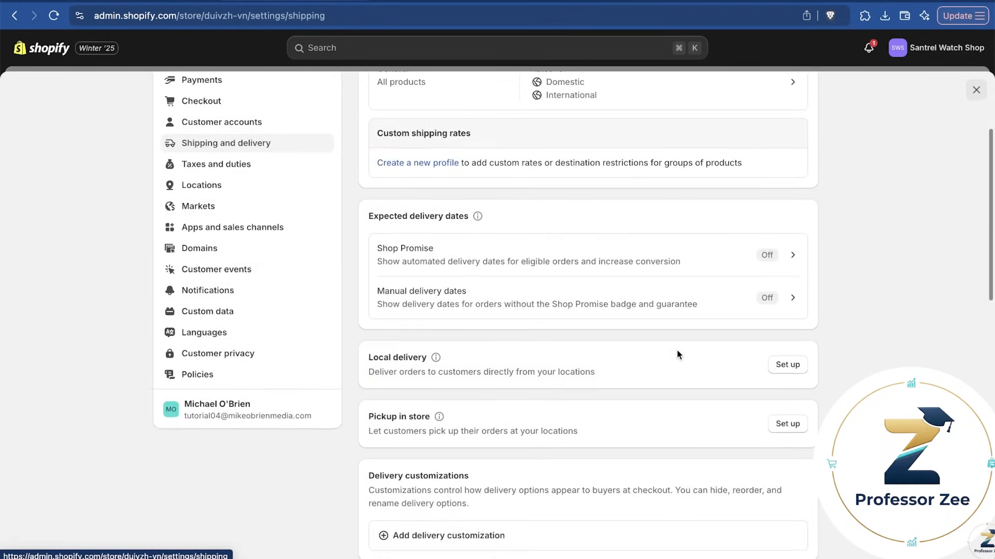
mouse_move(813, 356)
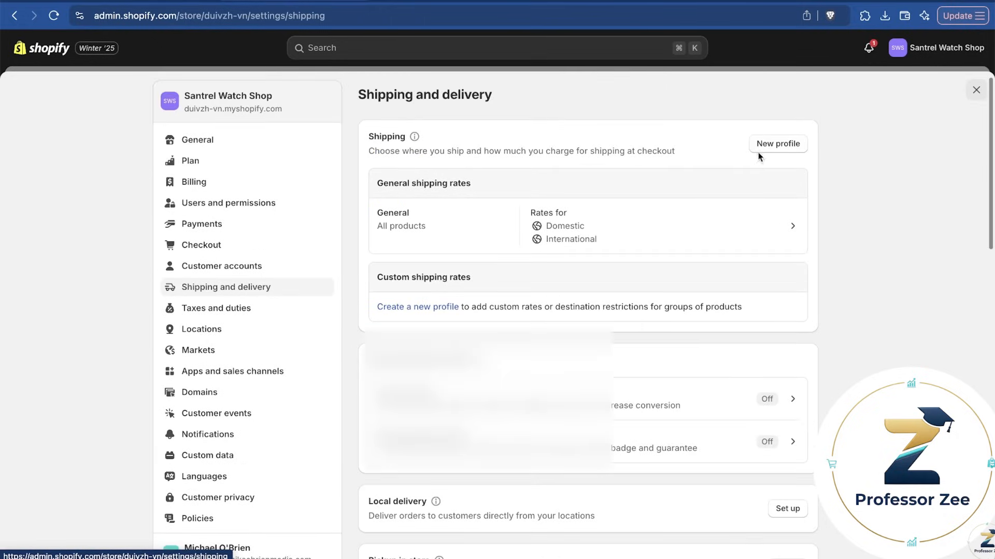
click(778, 143)
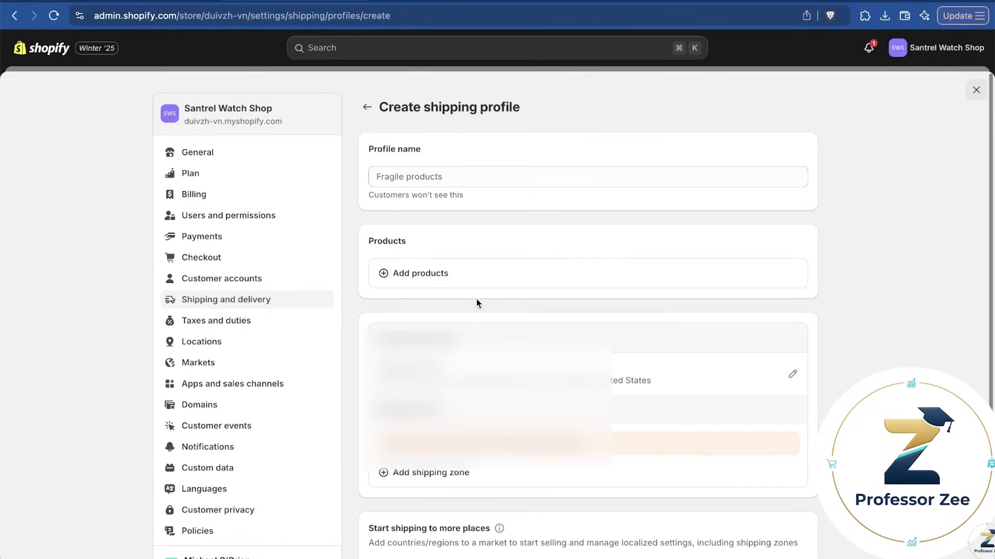
Create the Individual Watches profile with Bulova Mens Chronograph and a free Standard rate
click(420, 274)
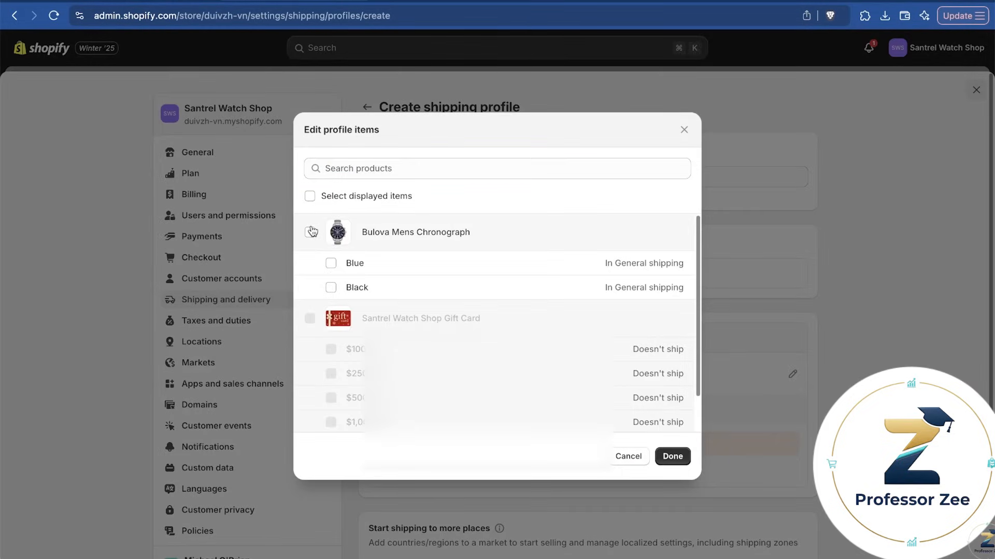
click(672, 457)
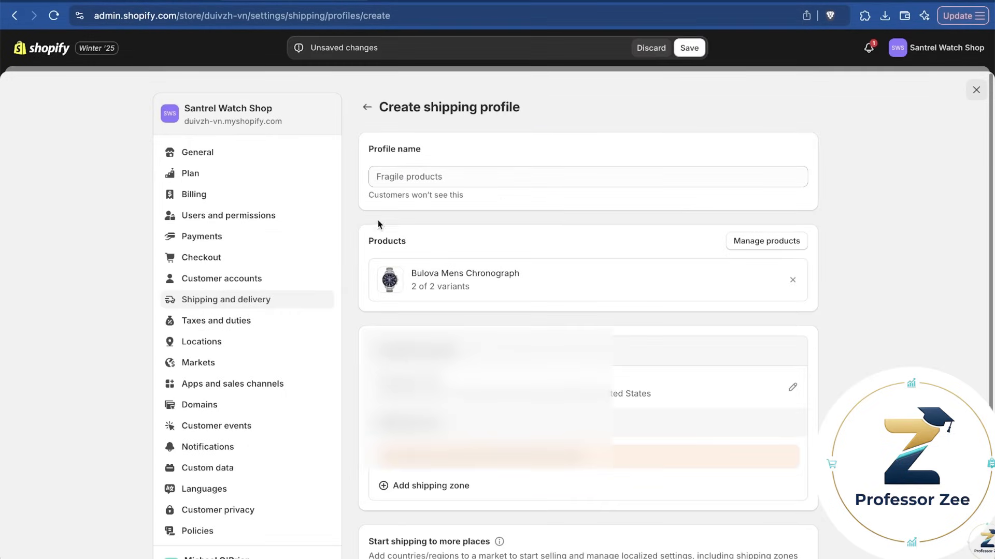
mouse_move(569, 240)
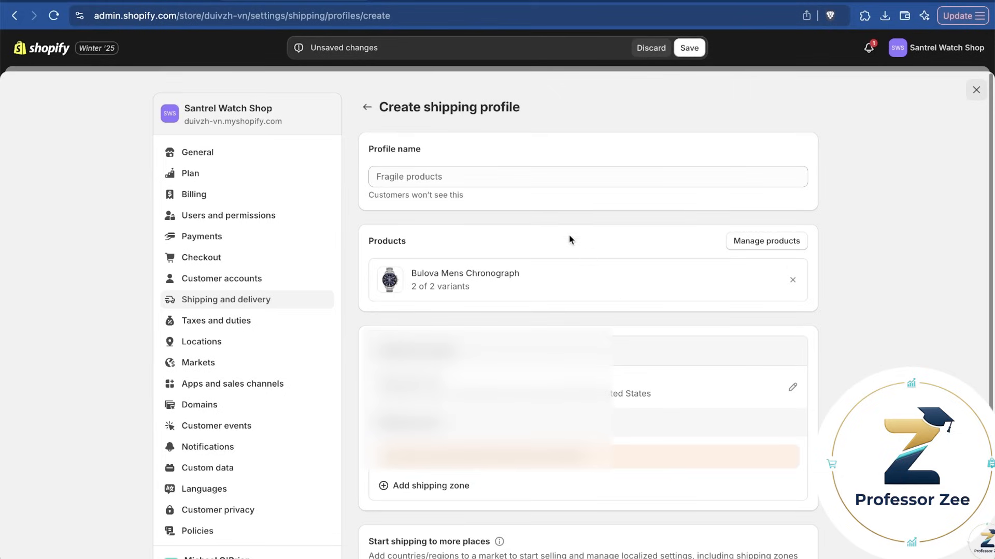
text(Individual Watches)
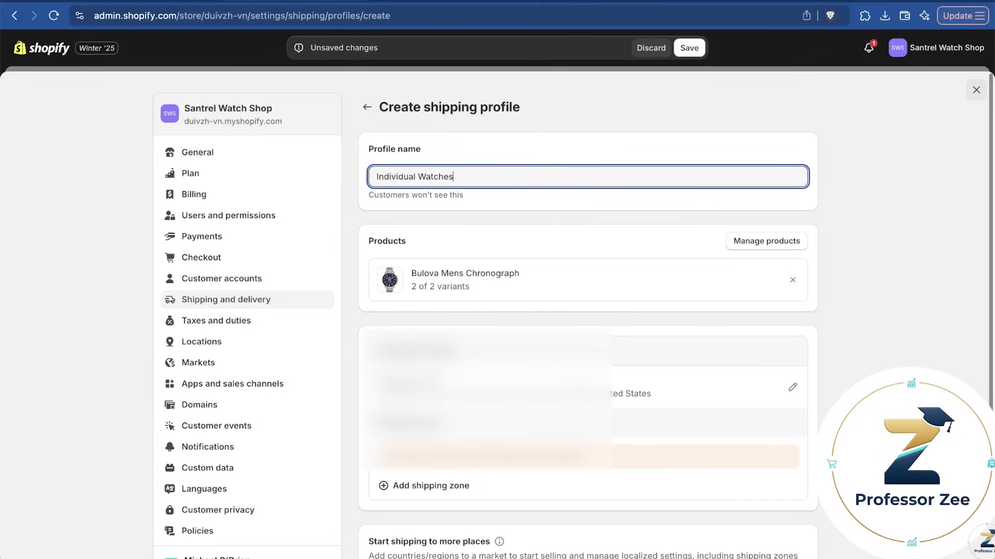
click(428, 486)
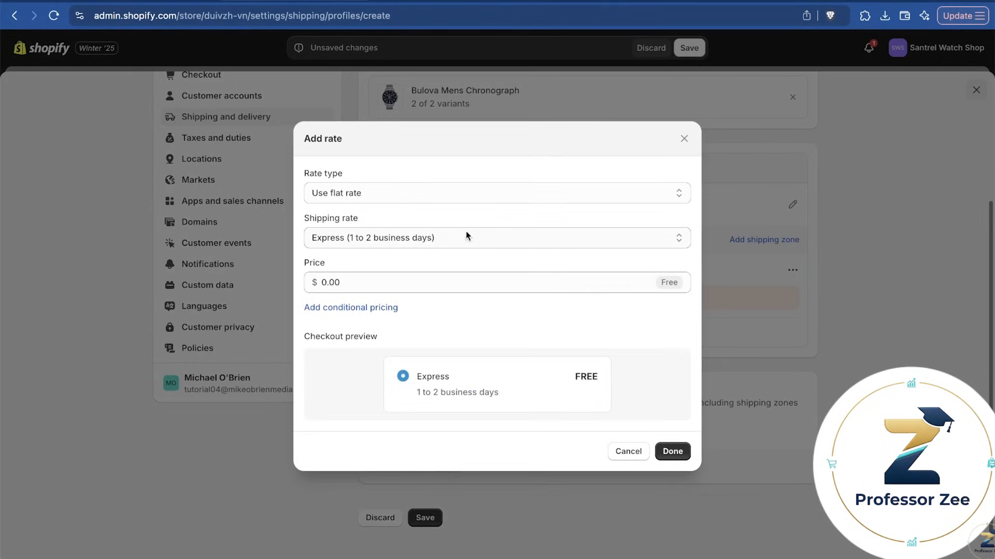
click(496, 238)
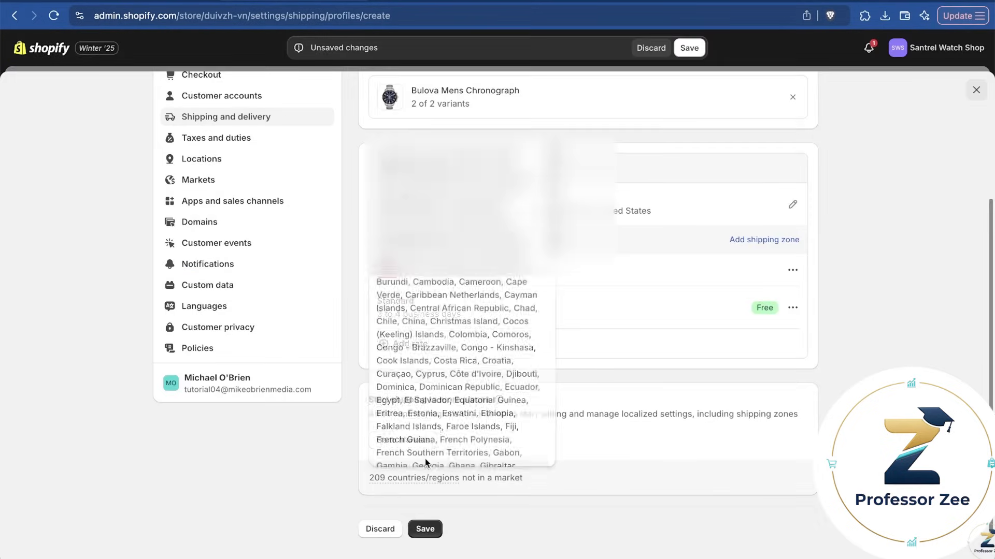
click(424, 529)
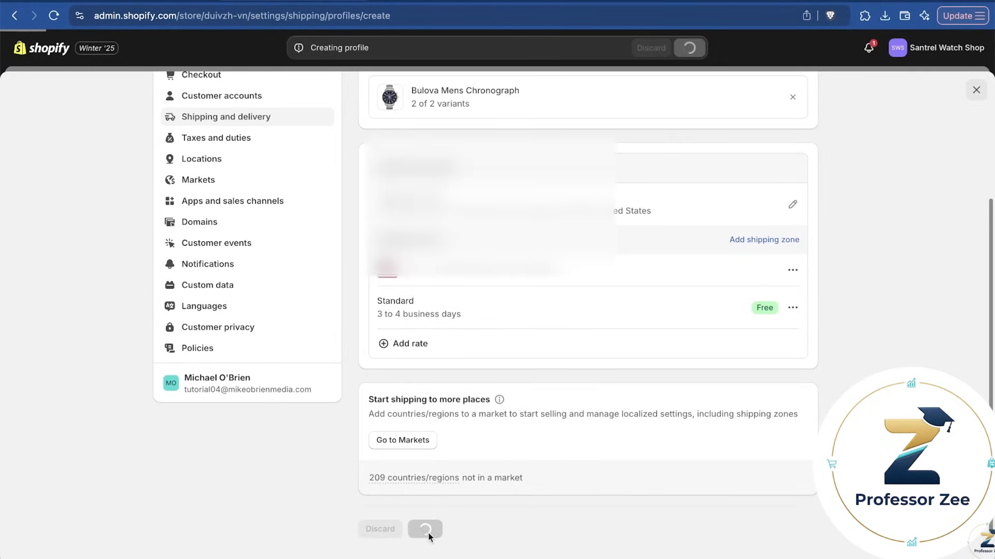
Search for and buy the santrelwatchshop.com domain in Domains settings
click(198, 405)
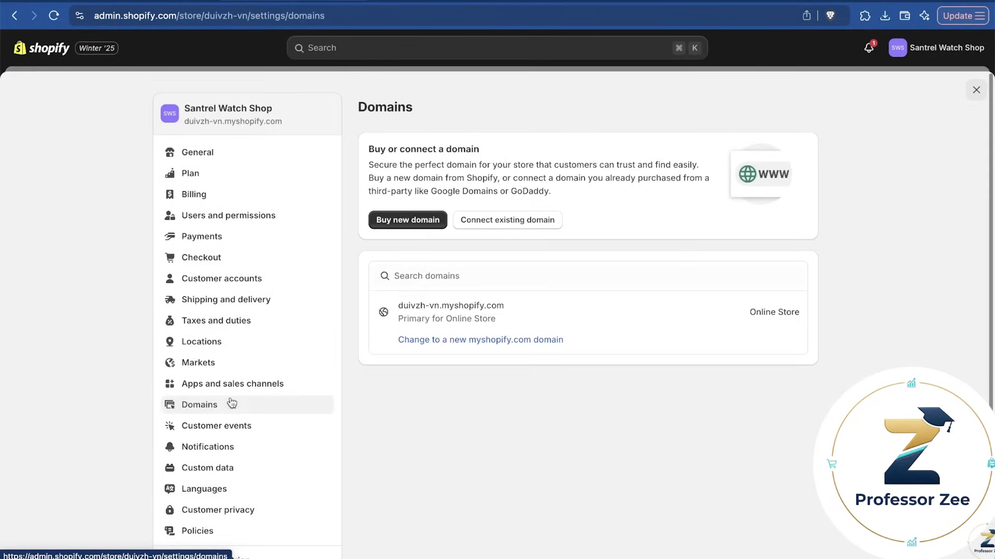
click(407, 219)
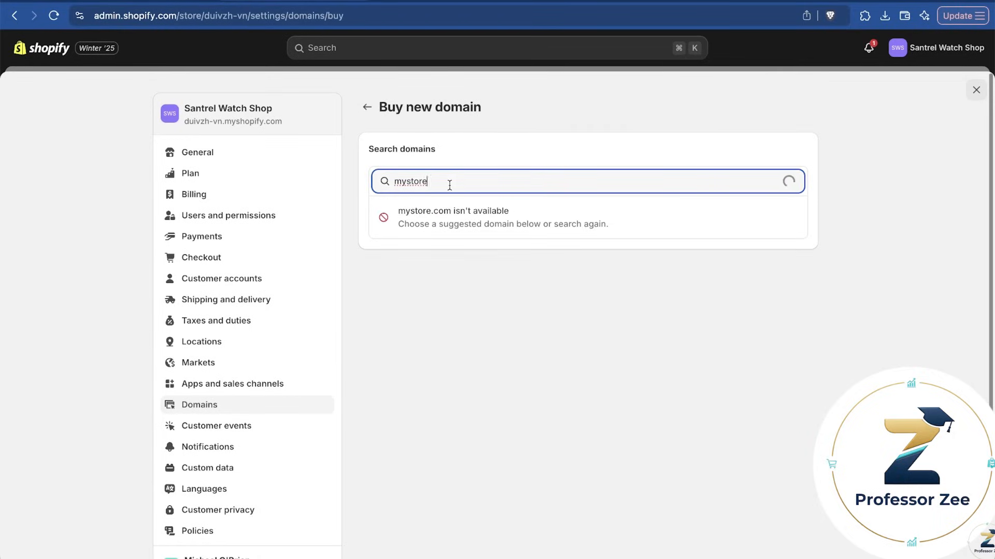
text(santrelwatchshop.com)
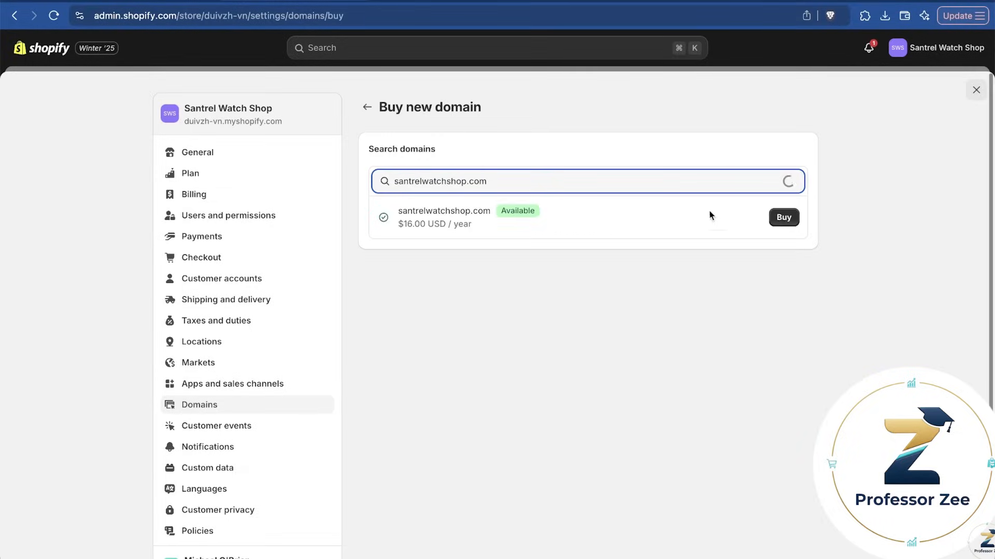
click(784, 217)
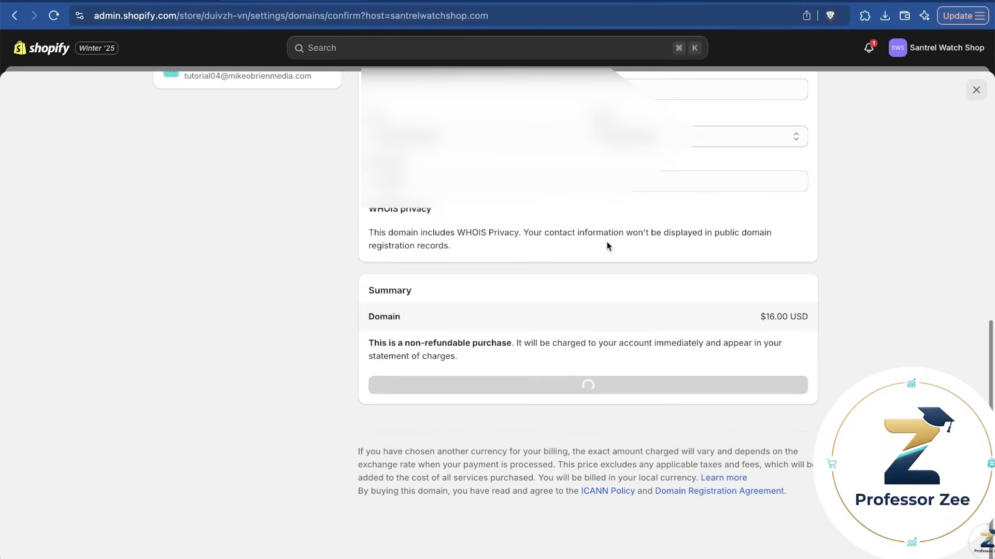
click(588, 384)
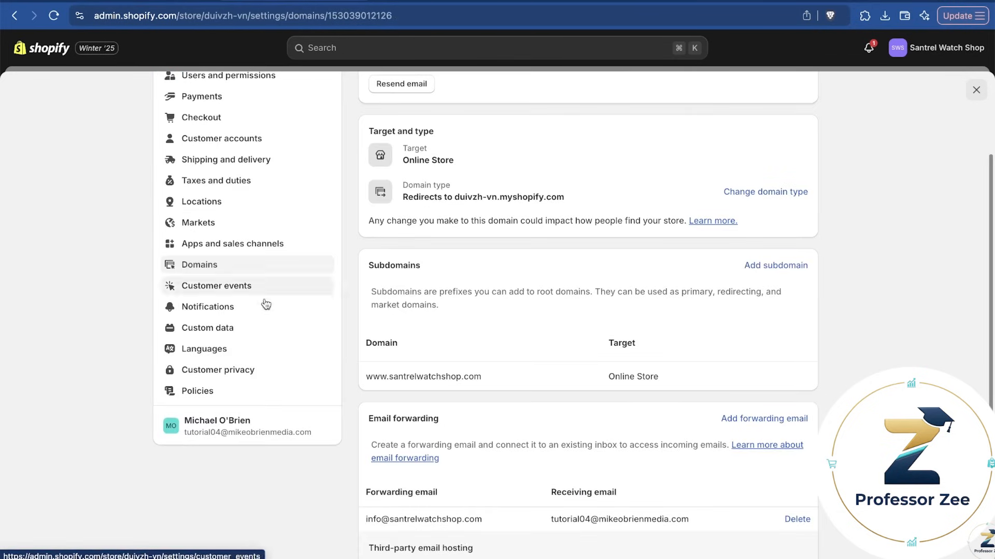
mouse_move(246, 395)
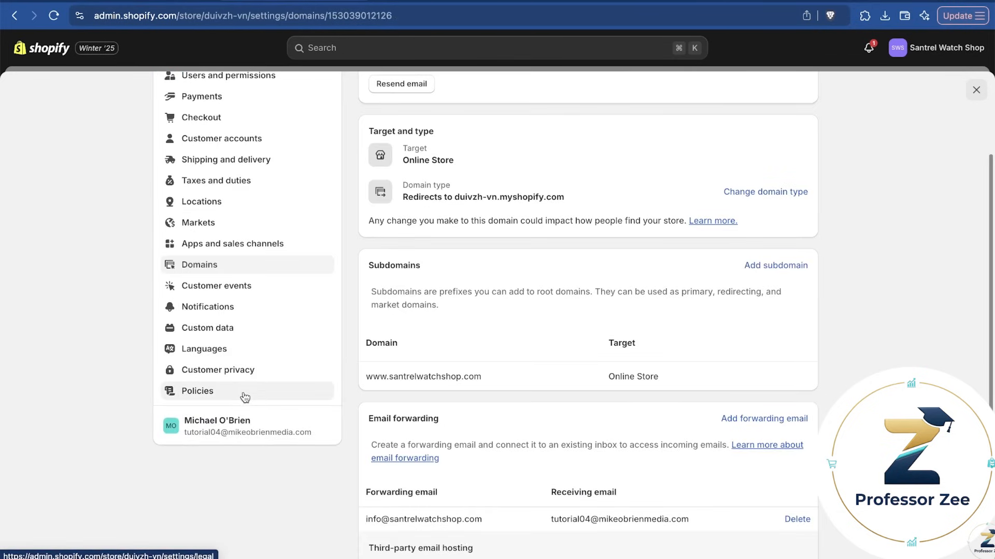
Fill the Terms of service from the template, save it, and close settings
click(197, 391)
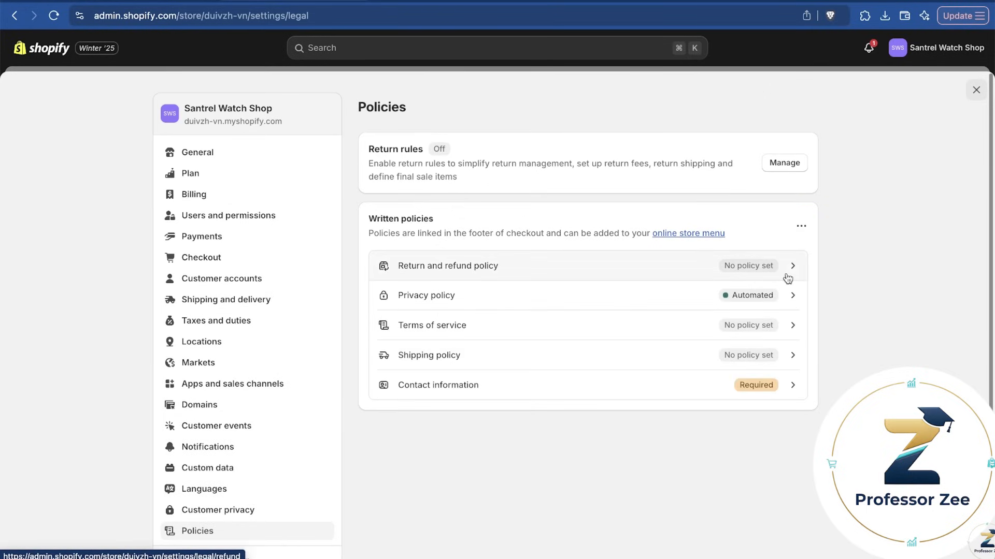
mouse_move(816, 283)
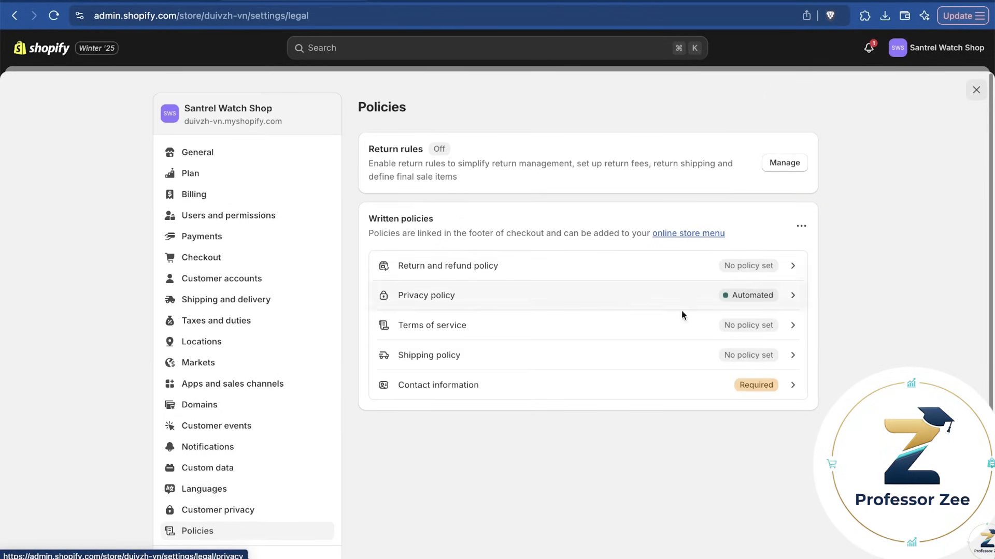
click(432, 326)
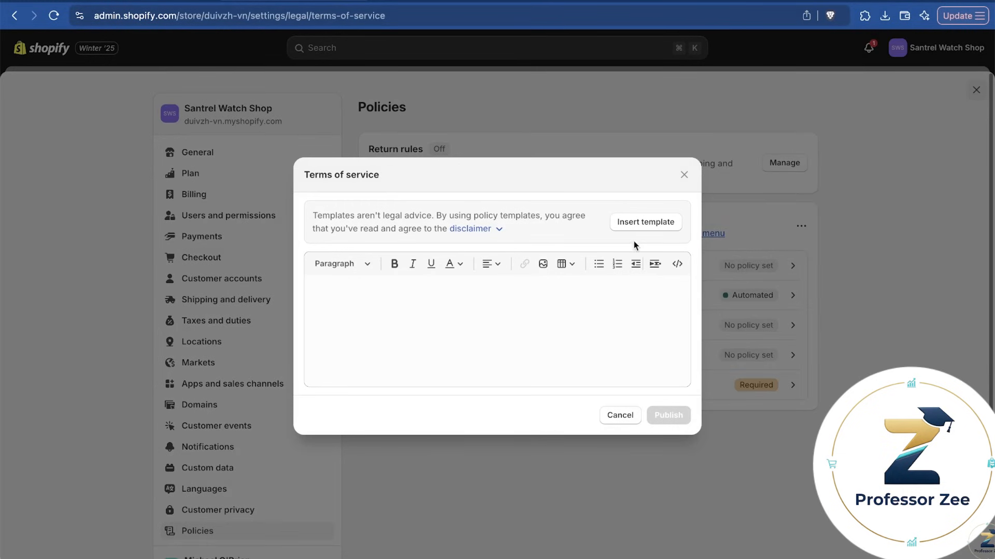
click(646, 222)
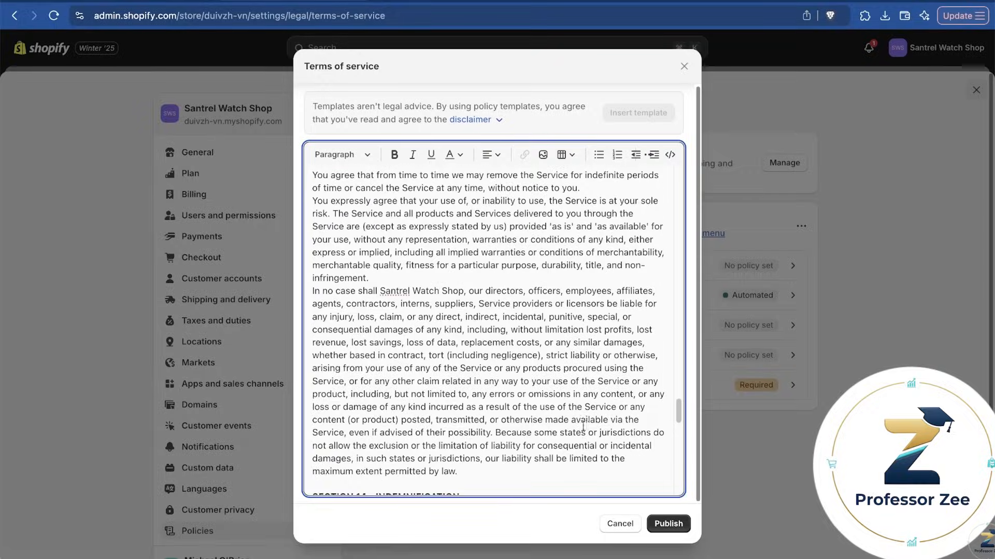
click(669, 524)
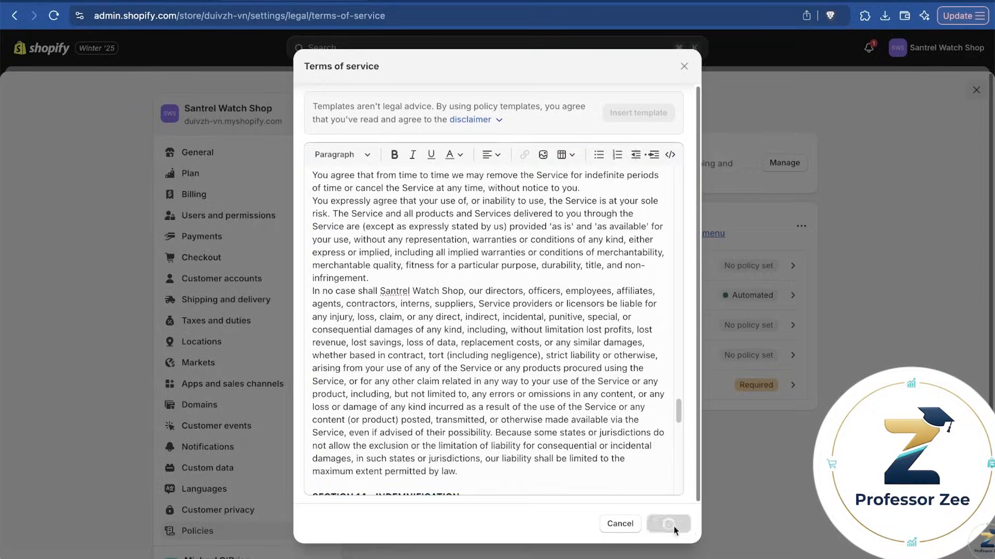
click(668, 538)
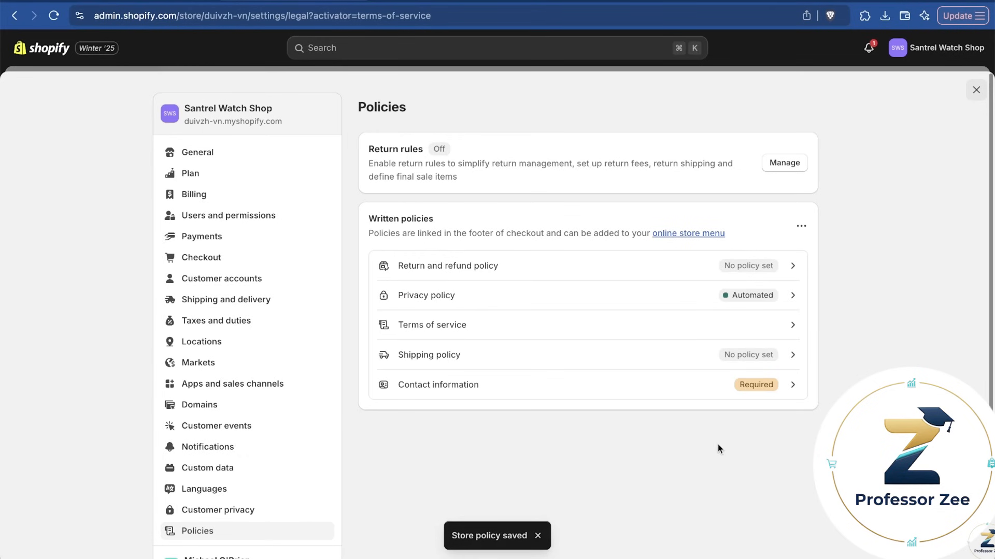
click(448, 266)
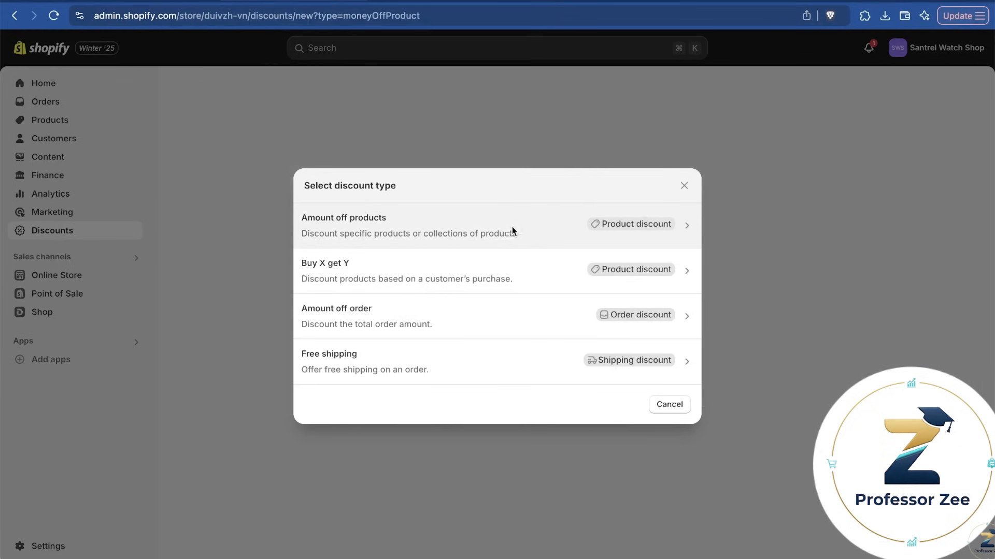
Start an amount-off-products discount with code SAVE10 at 10% off
click(344, 225)
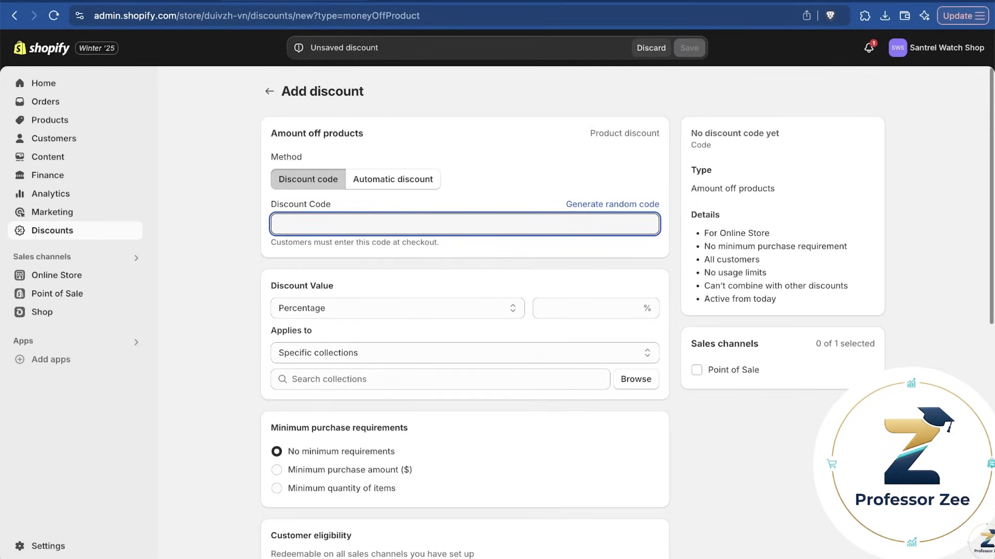
text(SAVE10)
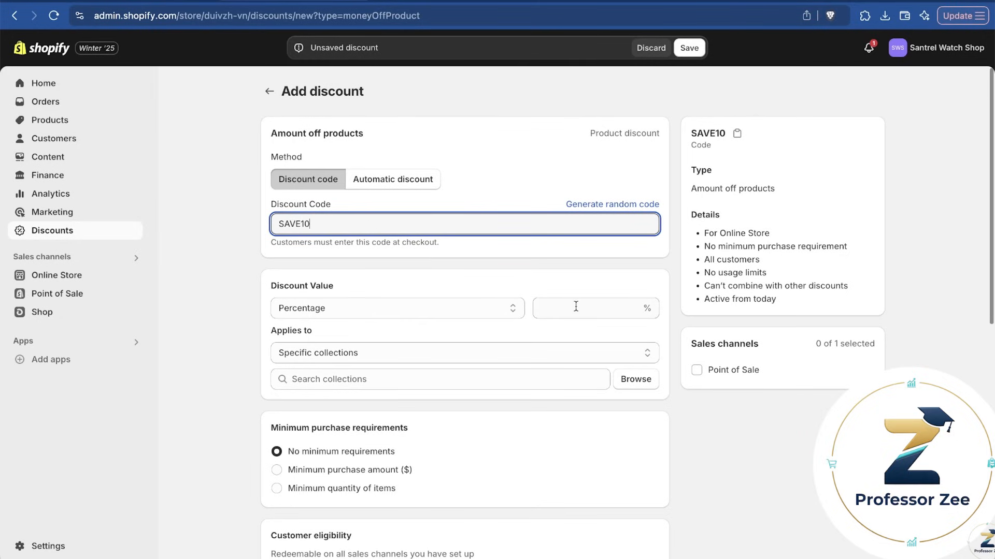
text(10)
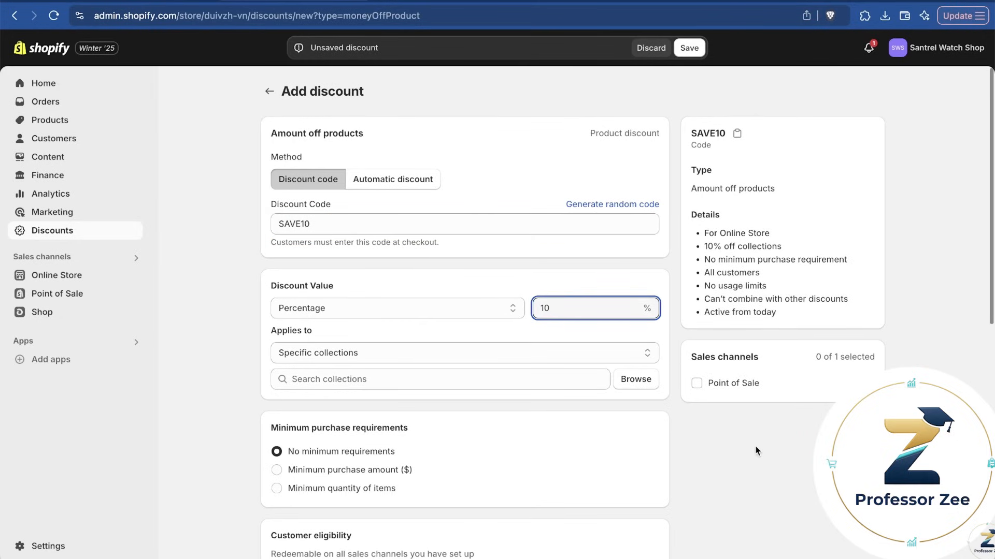
mouse_move(758, 458)
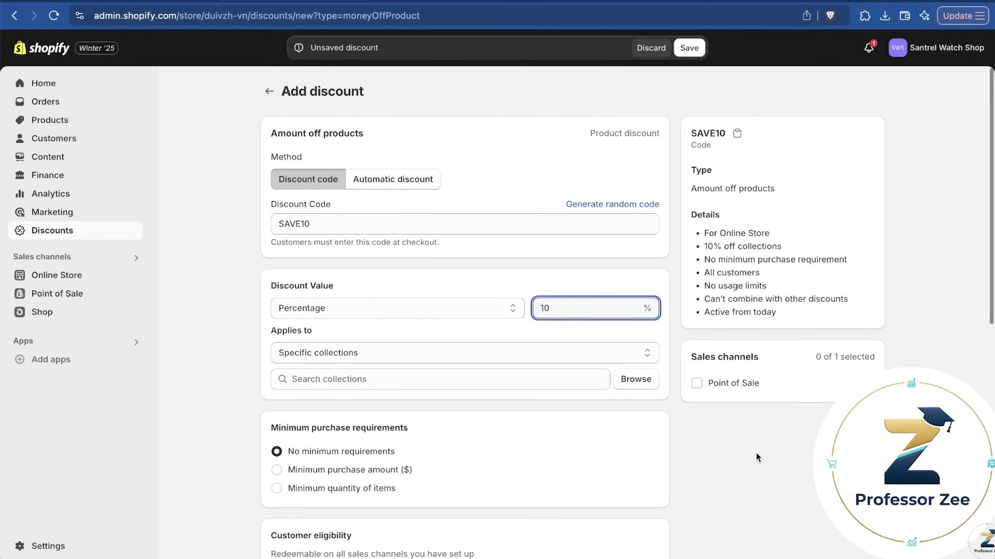
scroll(down, 3)
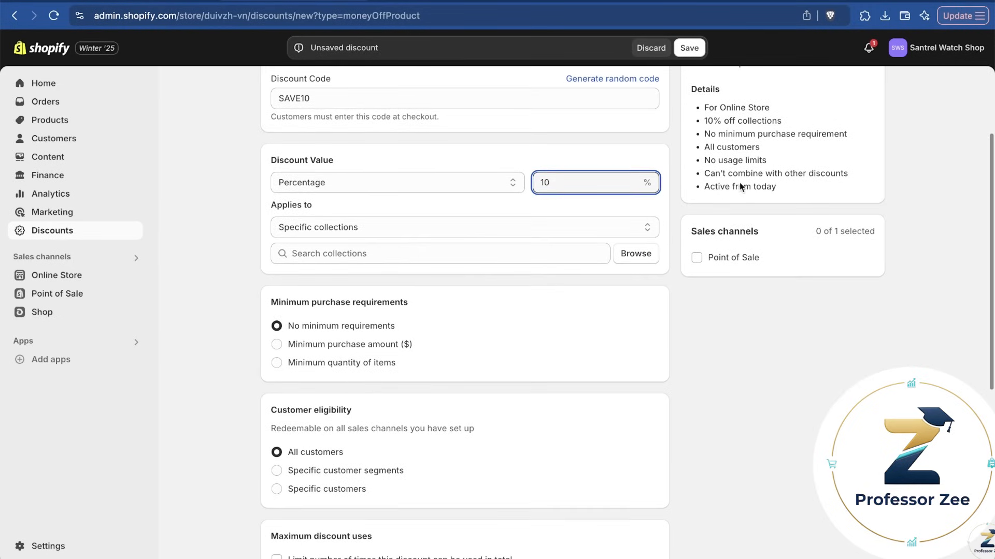
scroll(down, 3)
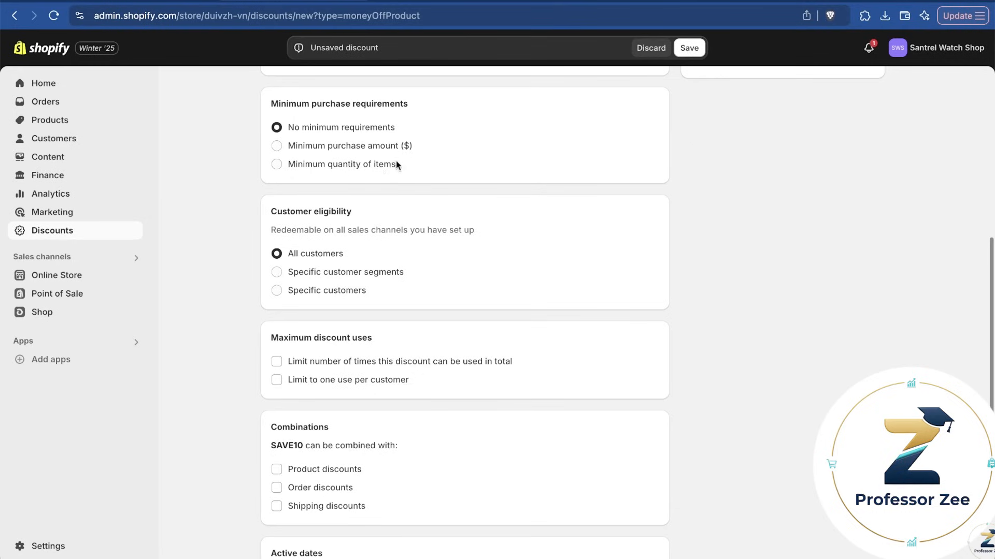
Open SAVE10 to all customers, once per customer, 100 total uses, combinable with shipping discounts
click(276, 272)
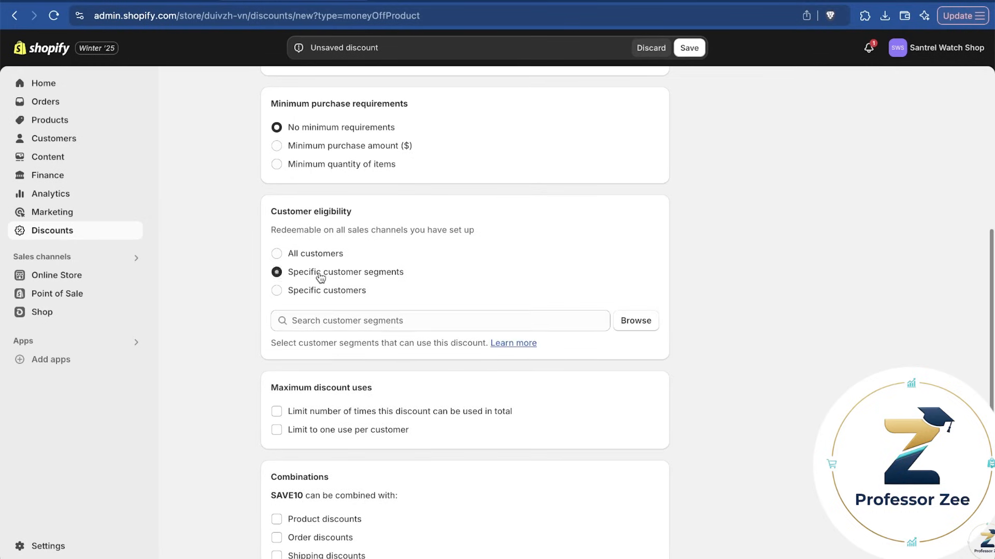
click(276, 291)
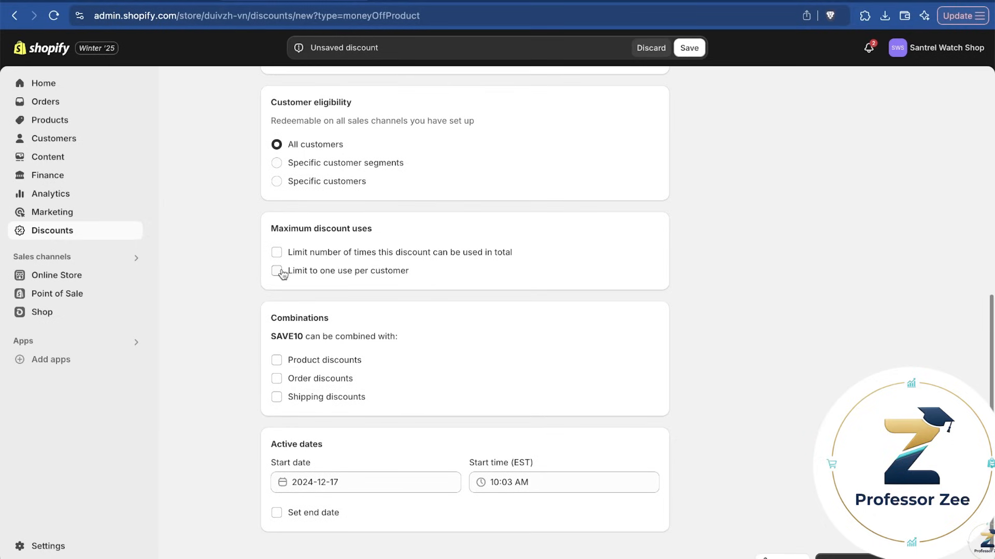
click(276, 253)
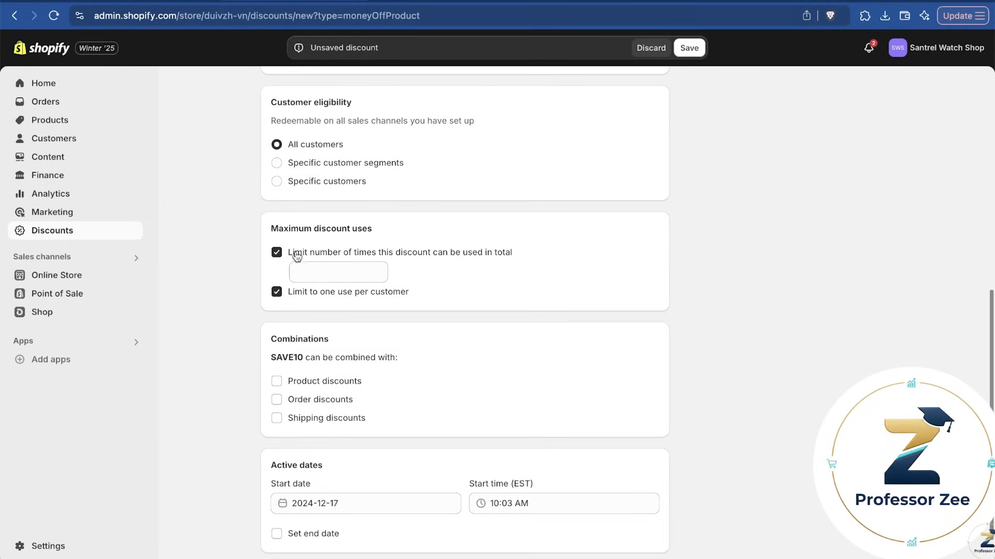
click(335, 272)
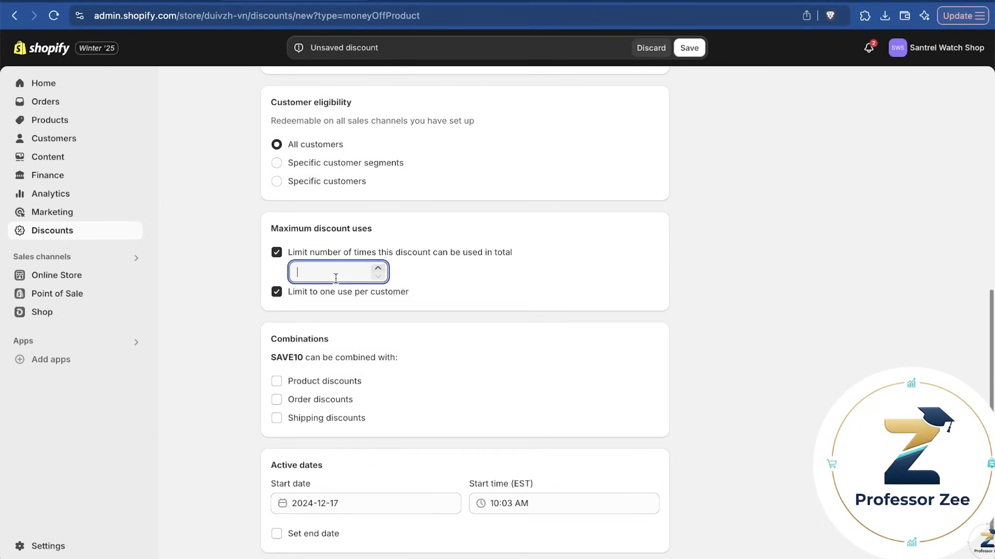
text(100)
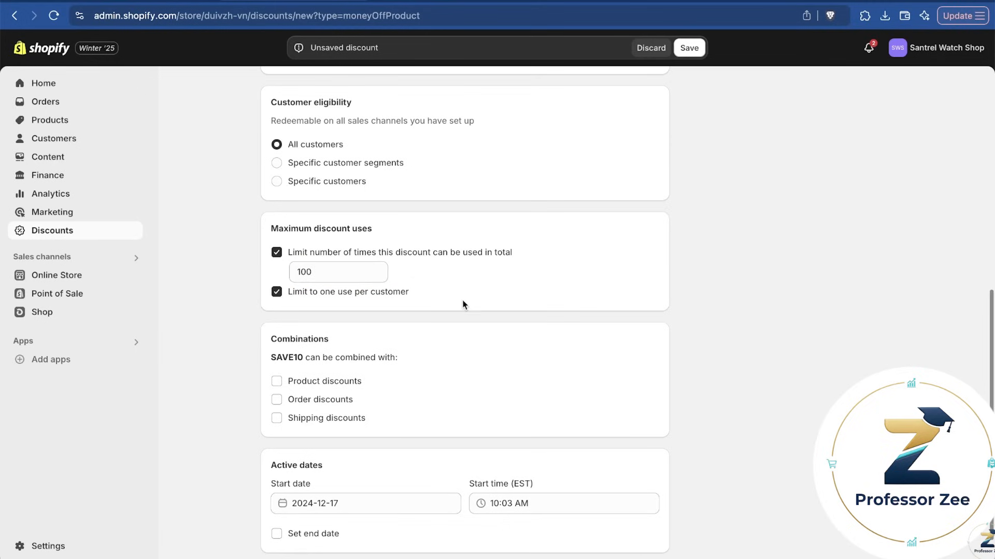
scroll(down, 3)
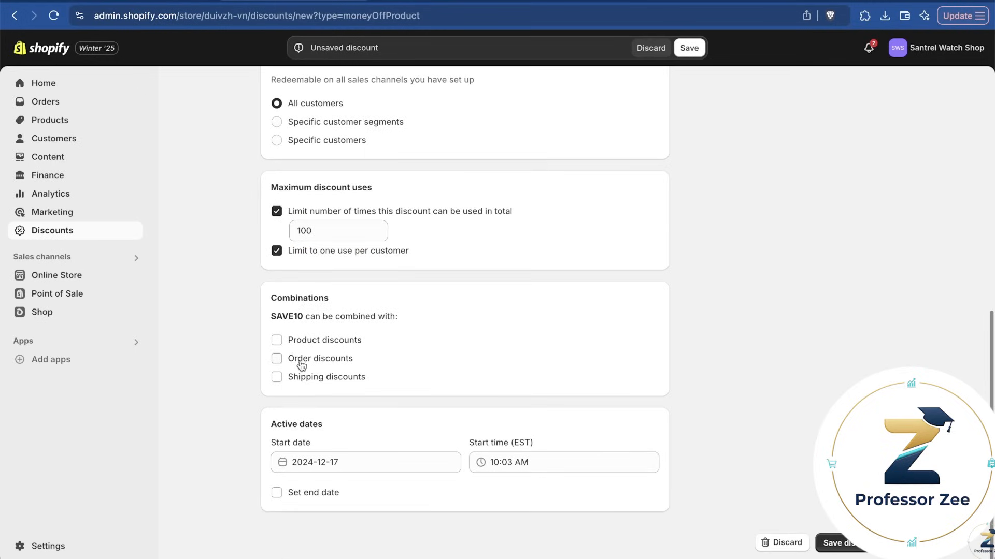
click(276, 377)
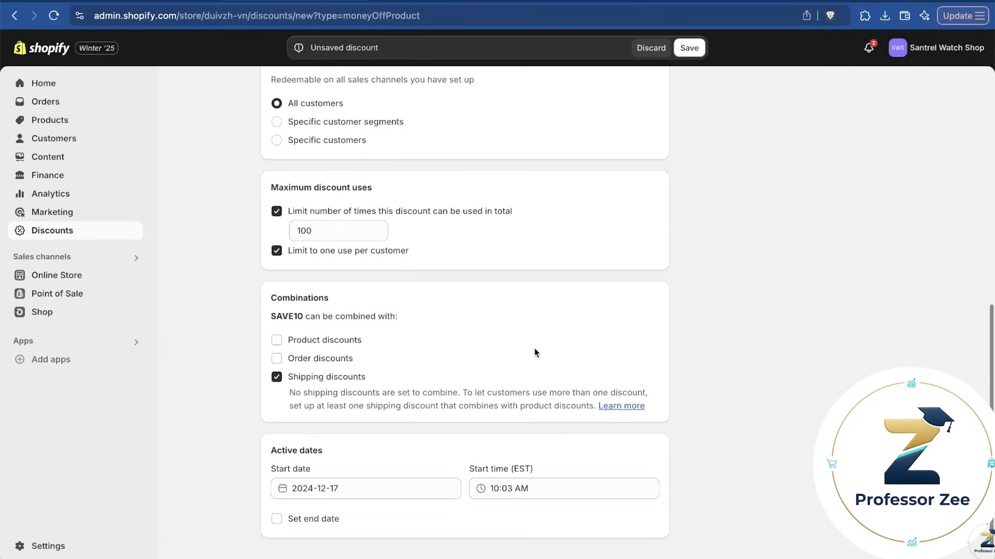
Apply SAVE10 to two collections and save the discount
click(689, 47)
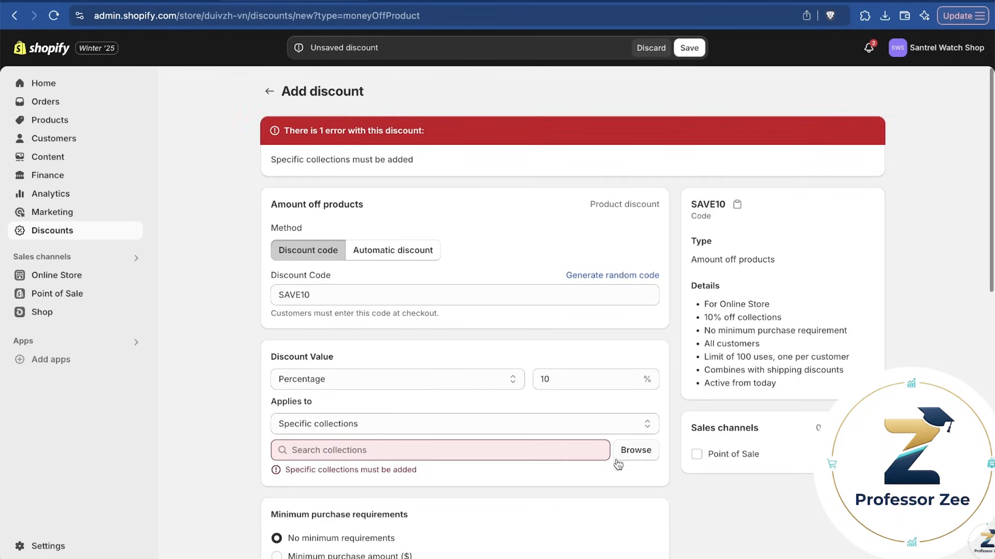
click(635, 450)
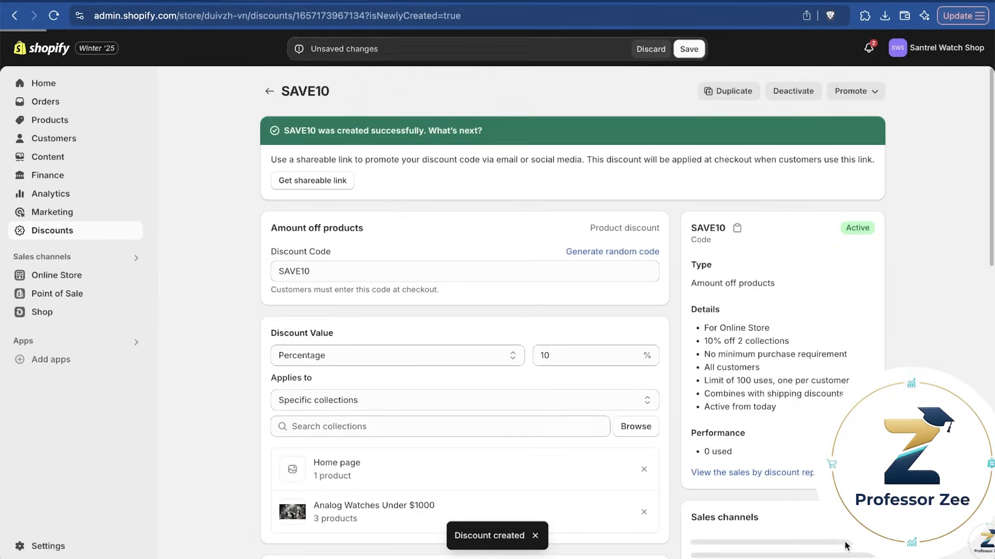
click(52, 212)
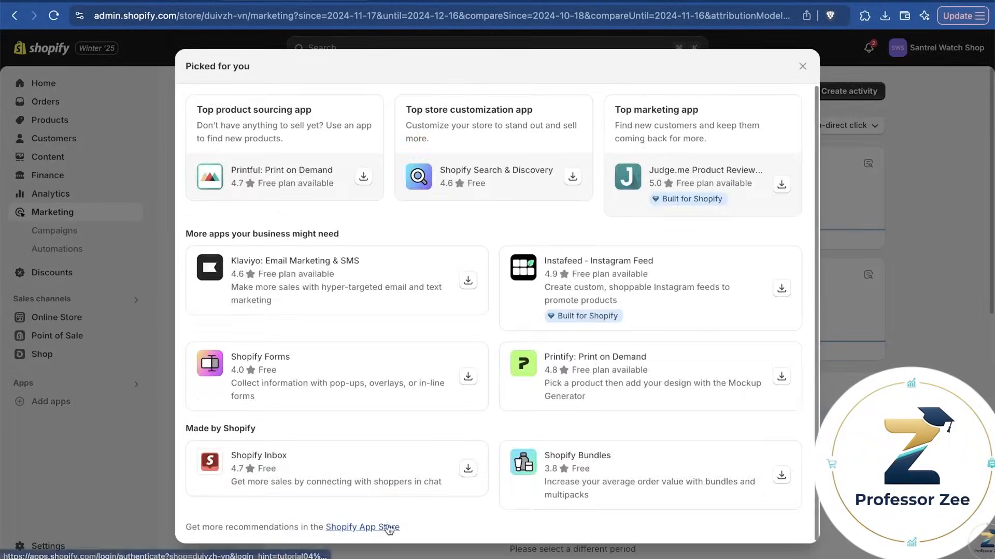
Open the Shopify App Store from Marketing and select the TikTok app
click(360, 527)
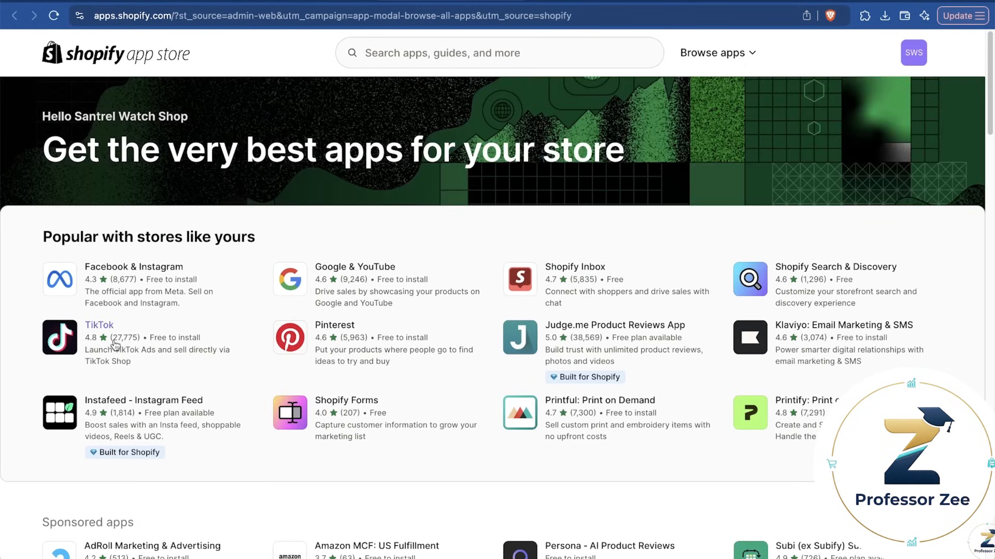
mouse_move(586, 504)
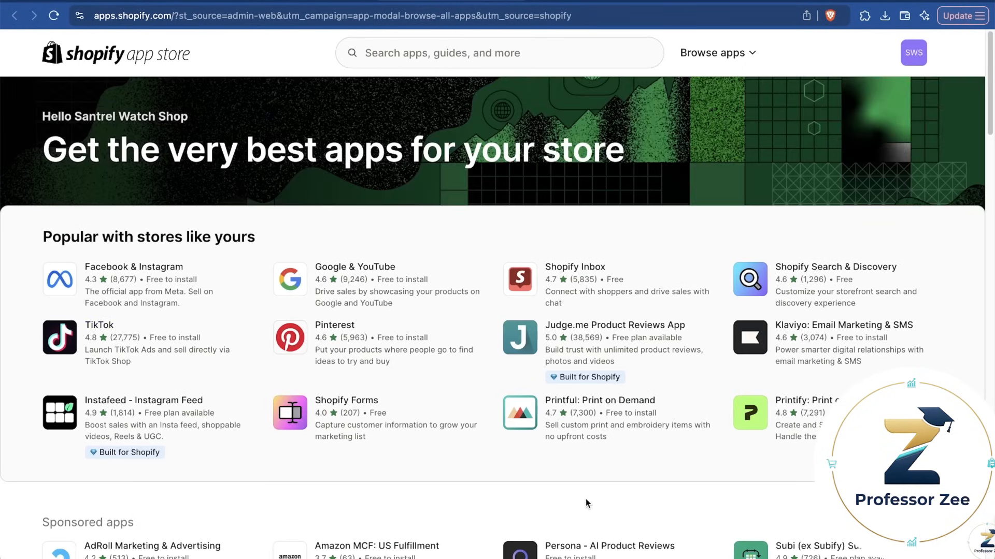
scroll(down, 3)
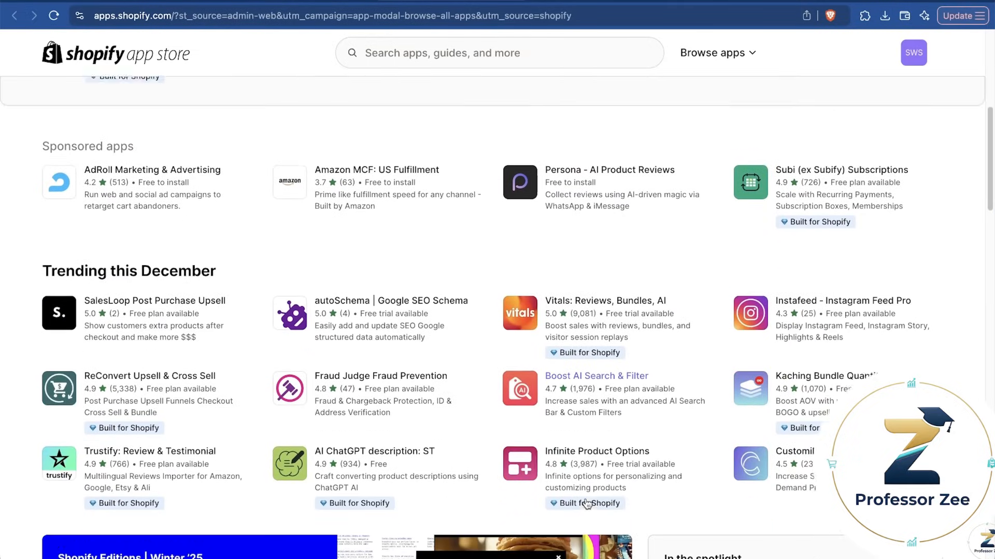
scroll(down, 3)
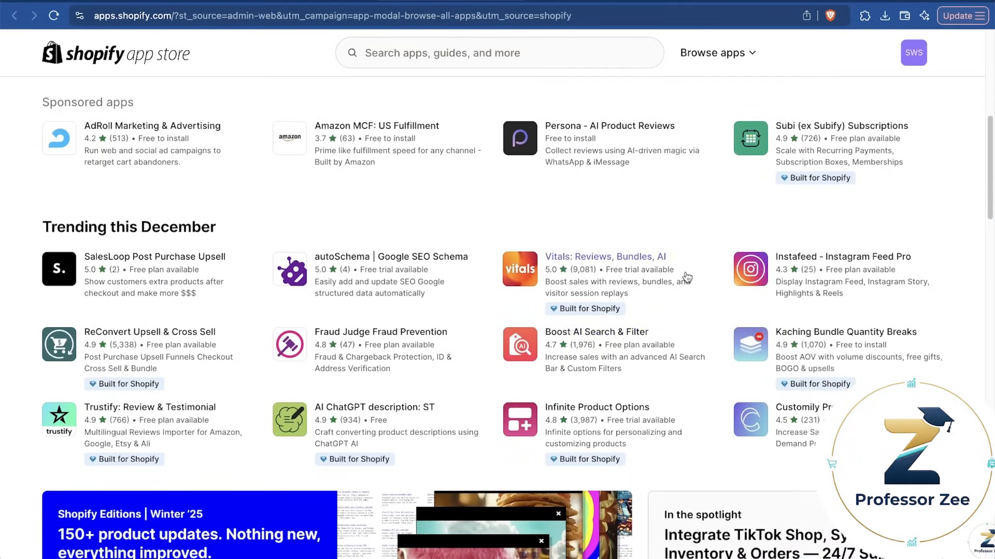
scroll(up, 3)
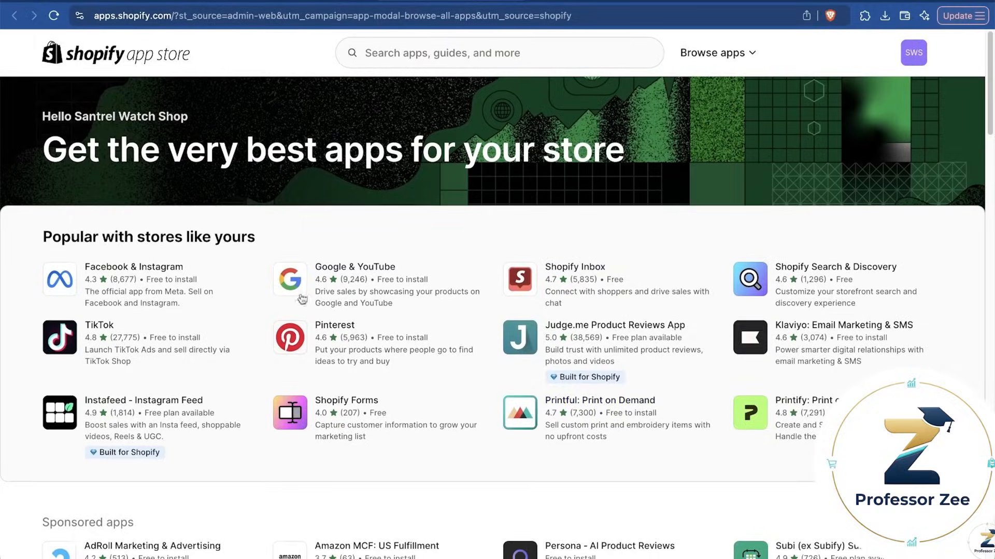
click(99, 325)
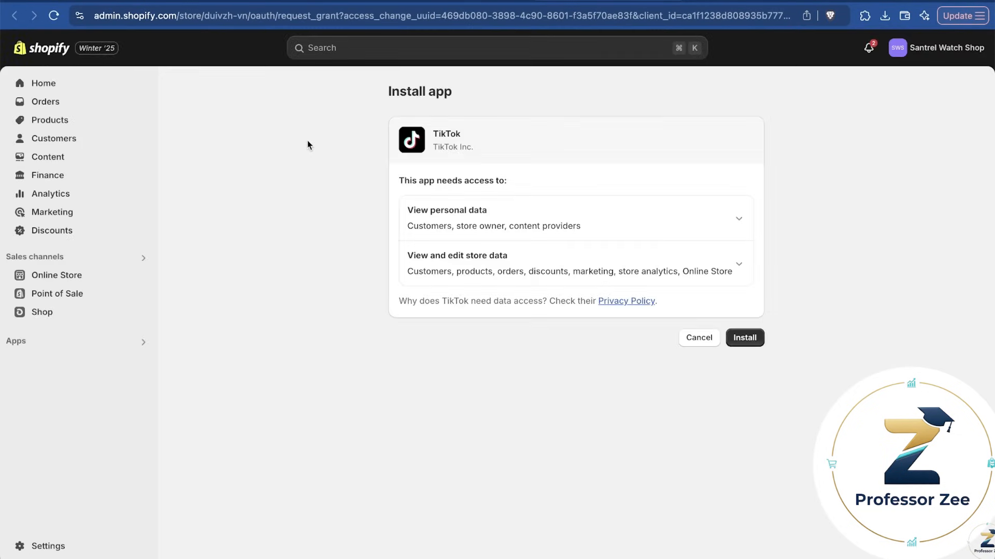
mouse_move(395, 331)
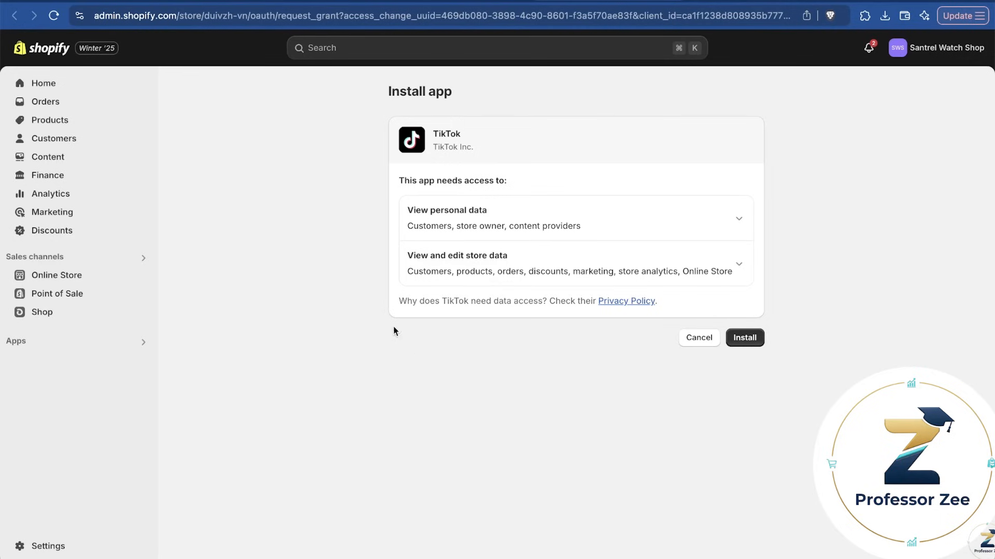
mouse_move(460, 7)
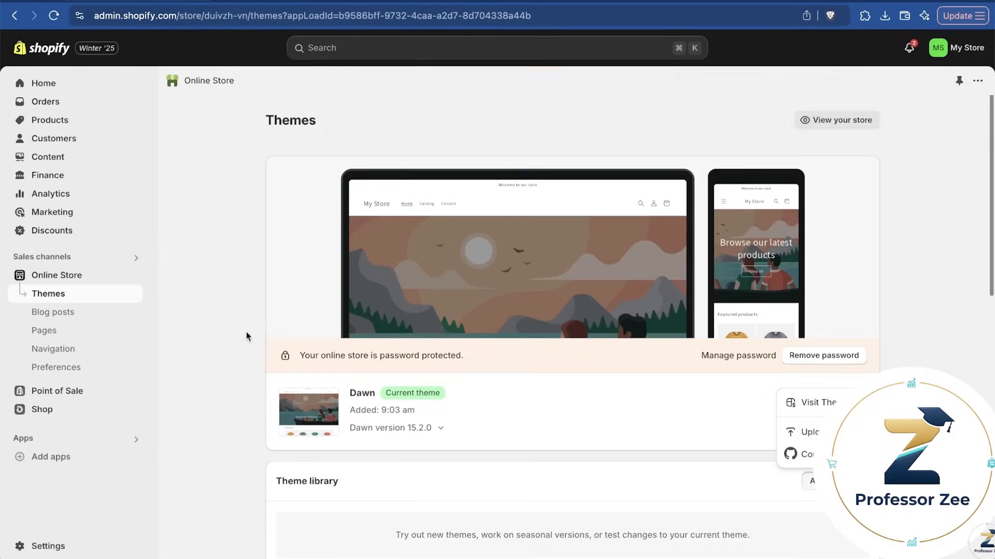
mouse_move(714, 367)
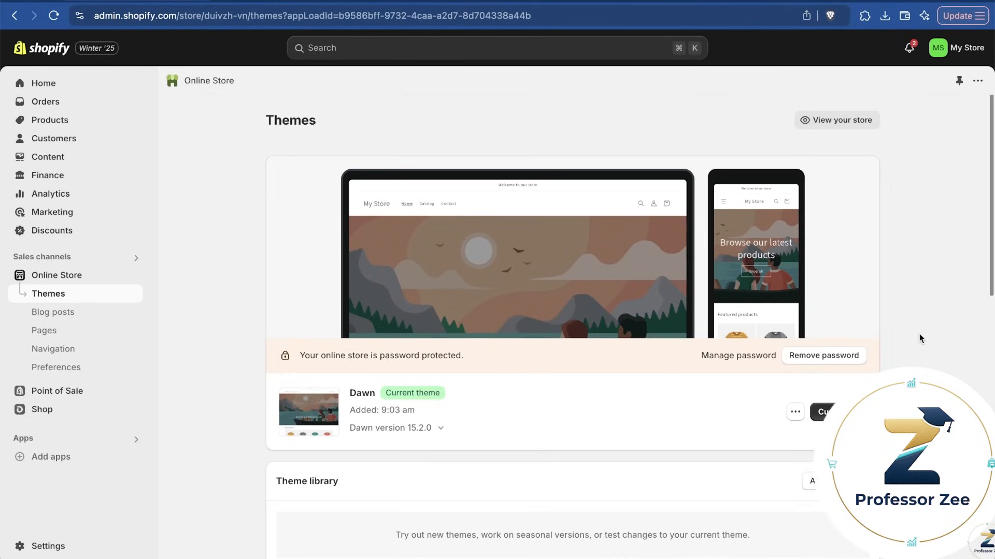
mouse_move(931, 313)
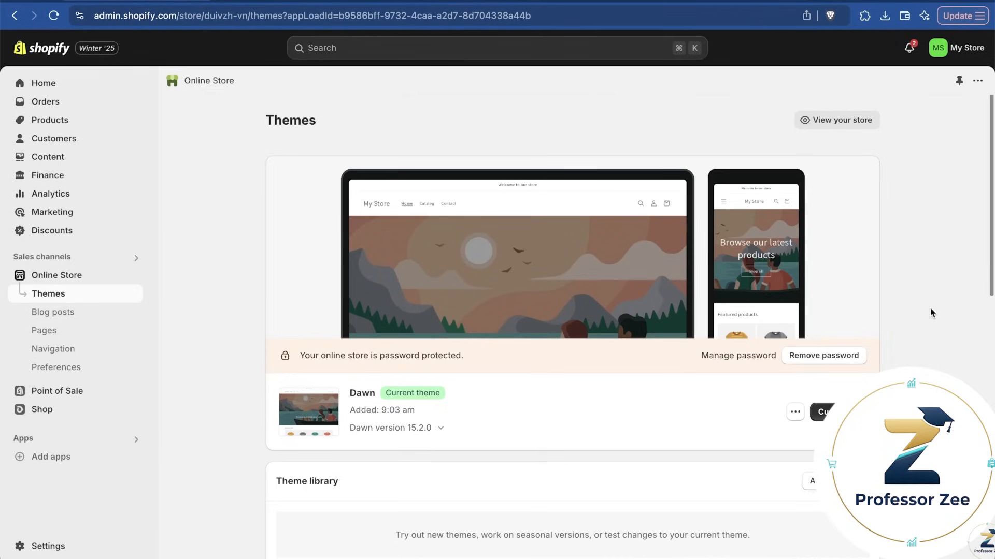
mouse_move(955, 314)
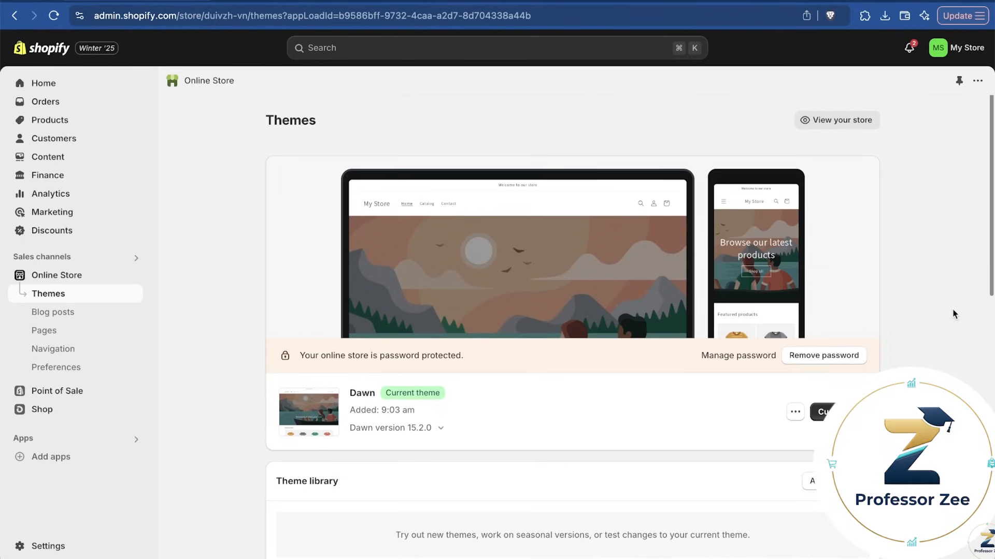